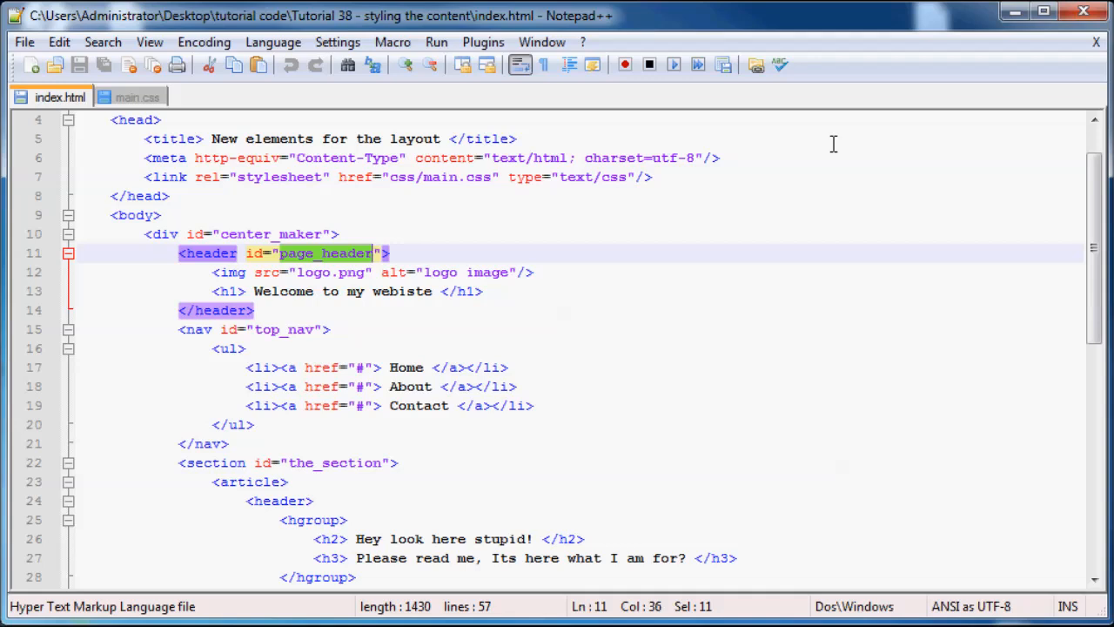
{"action": "mouse_move", "coordinate": [55, 167]}
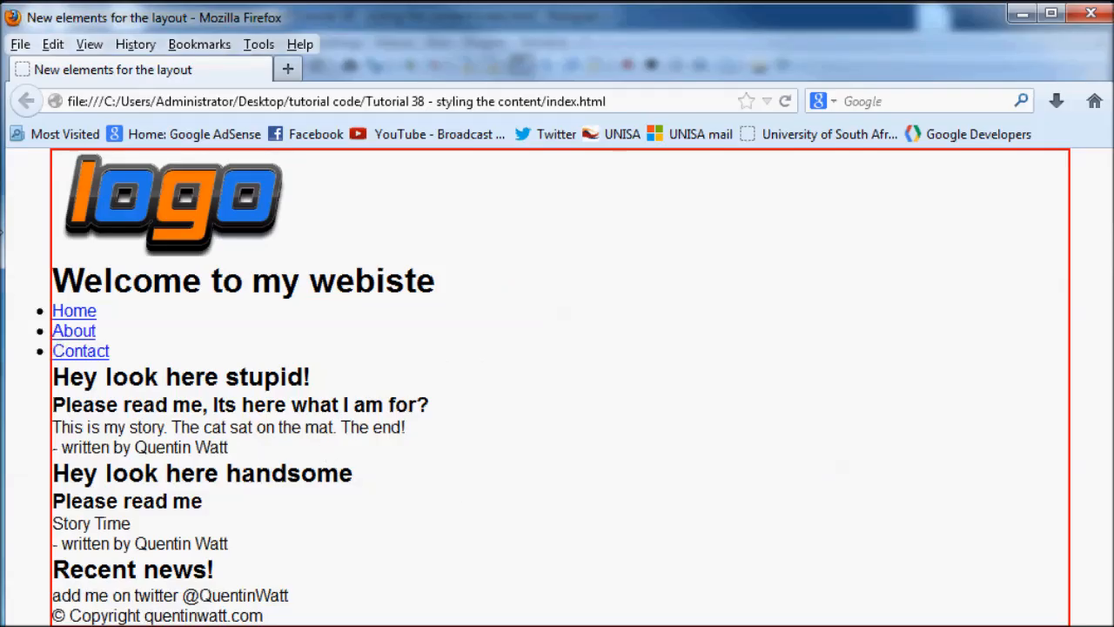
{"action": "mouse_move", "coordinate": [64, 164]}
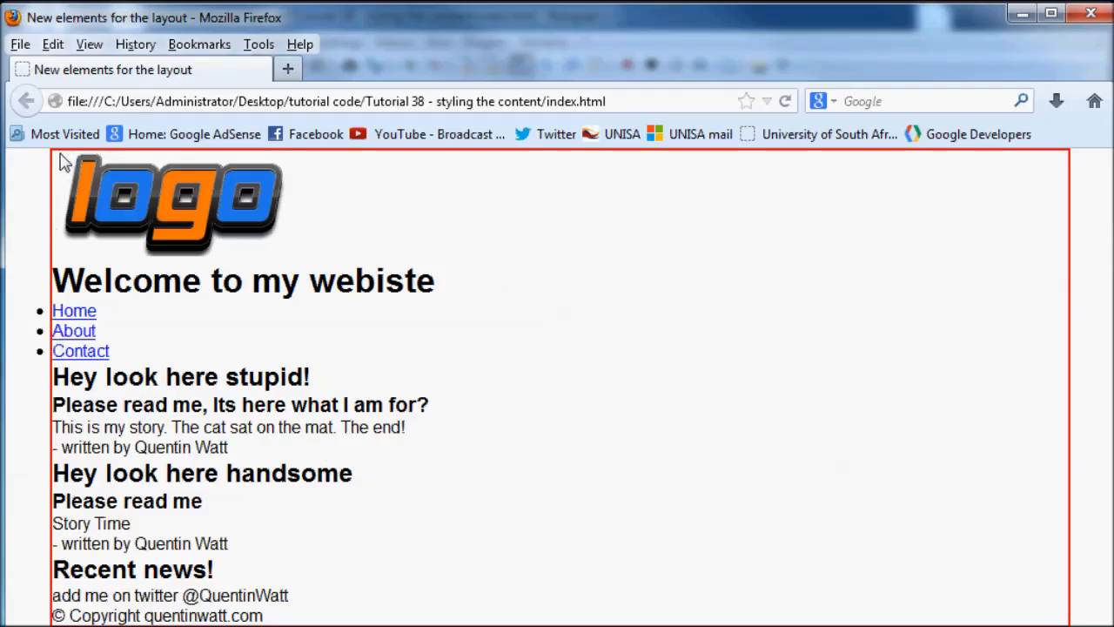
{"action": "mouse_move", "coordinate": [129, 263]}
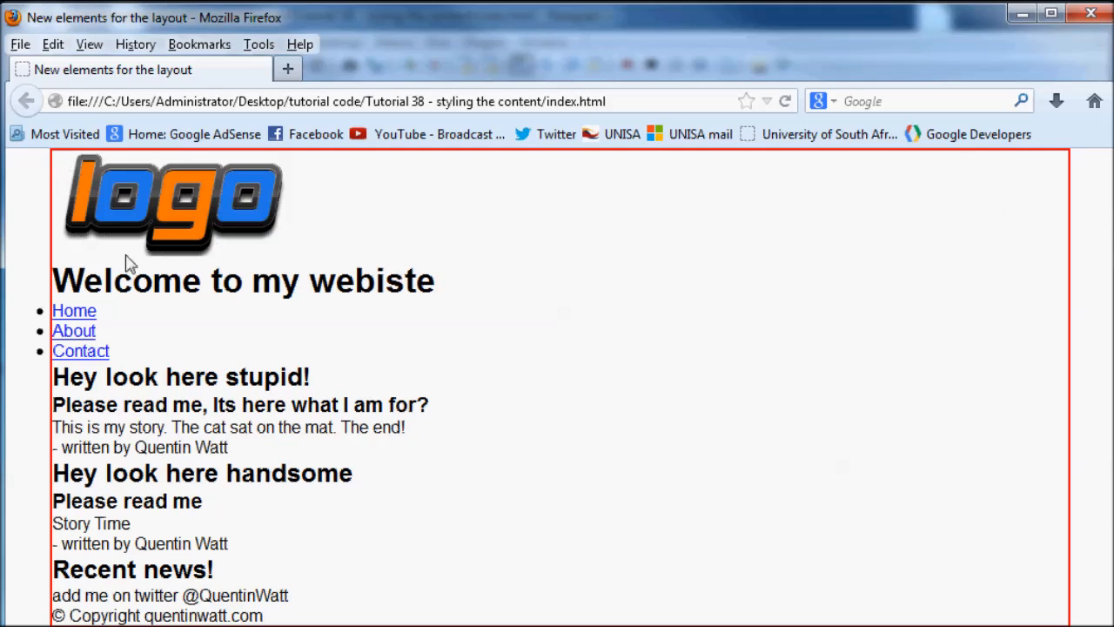
{"action": "mouse_move", "coordinate": [250, 595]}
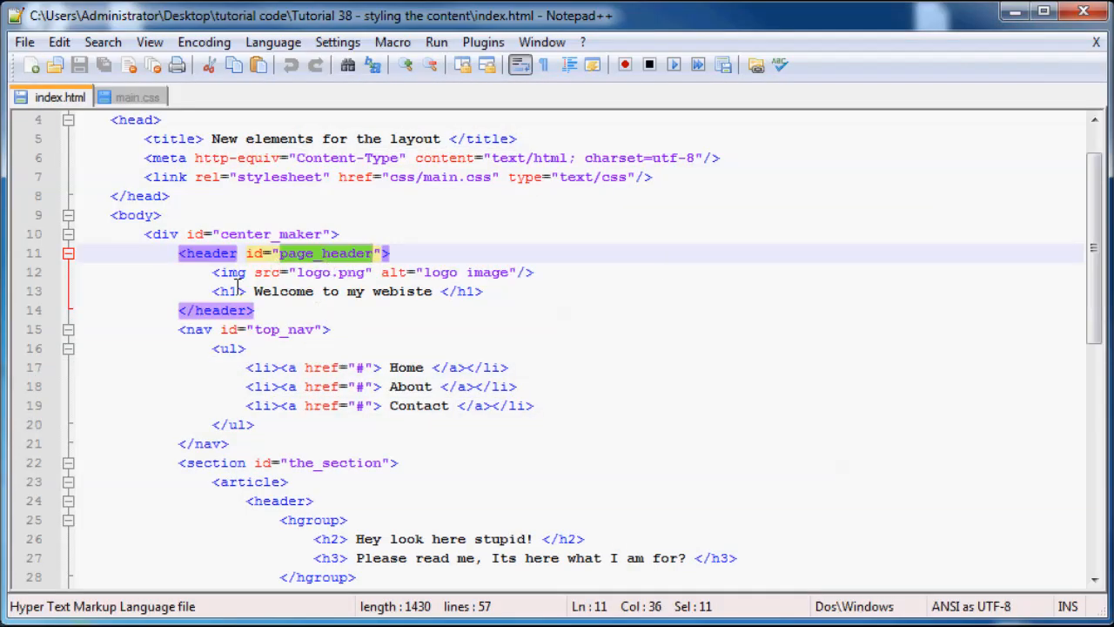
Step: Add a /* header css starts here */ comment after the center_maker rule in main.css
{"action": "left_click", "coordinate": [247, 291]}
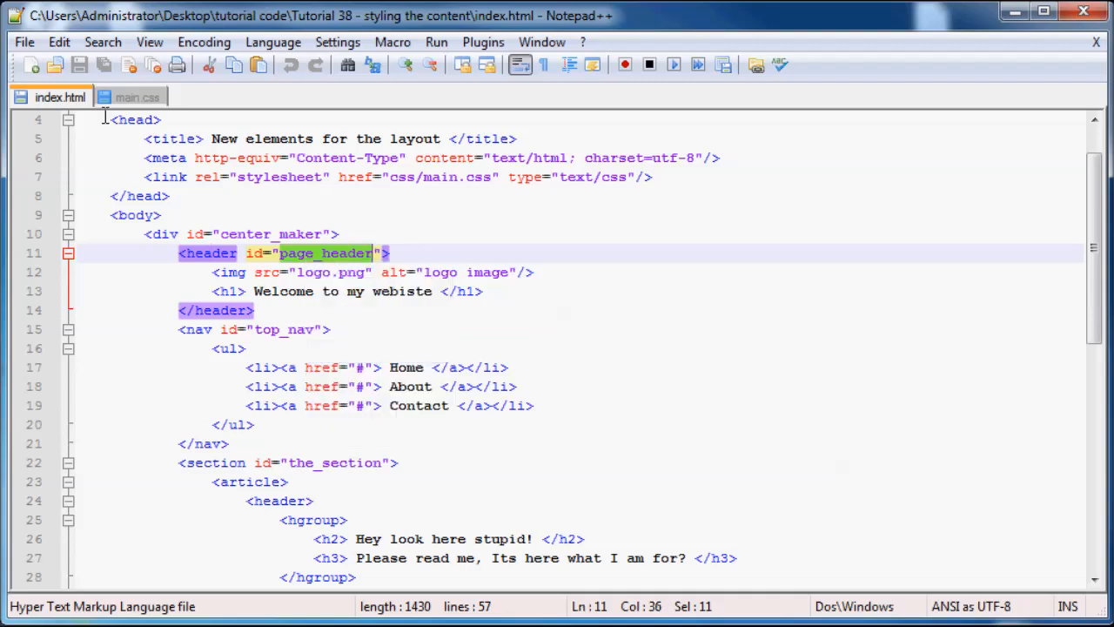
{"action": "left_click", "coordinate": [139, 96]}
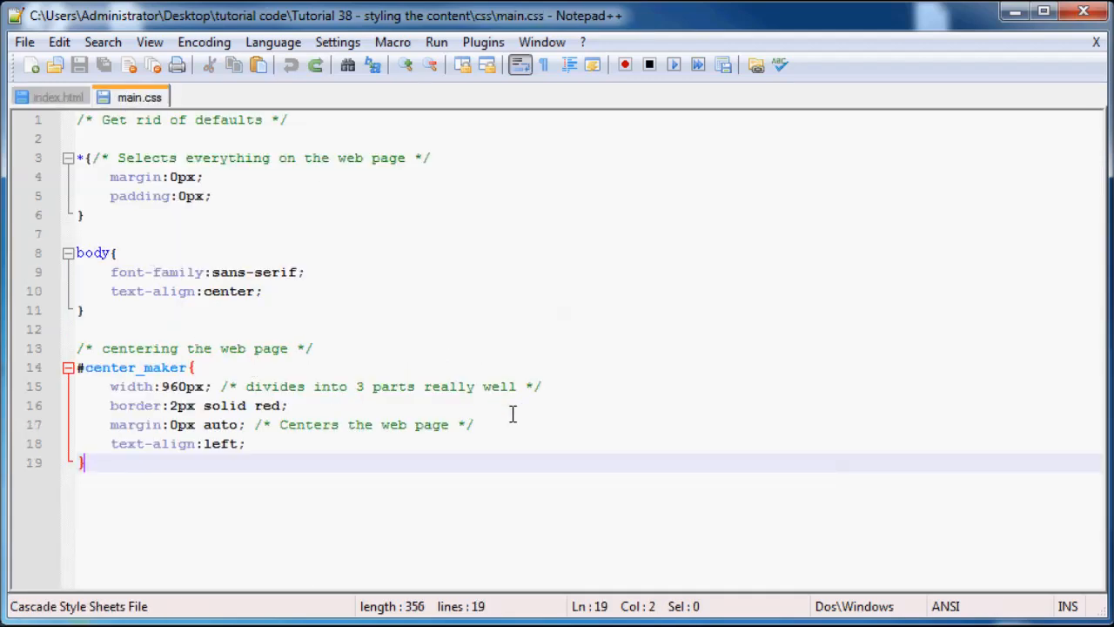
{"action": "key", "text": "Enter"}
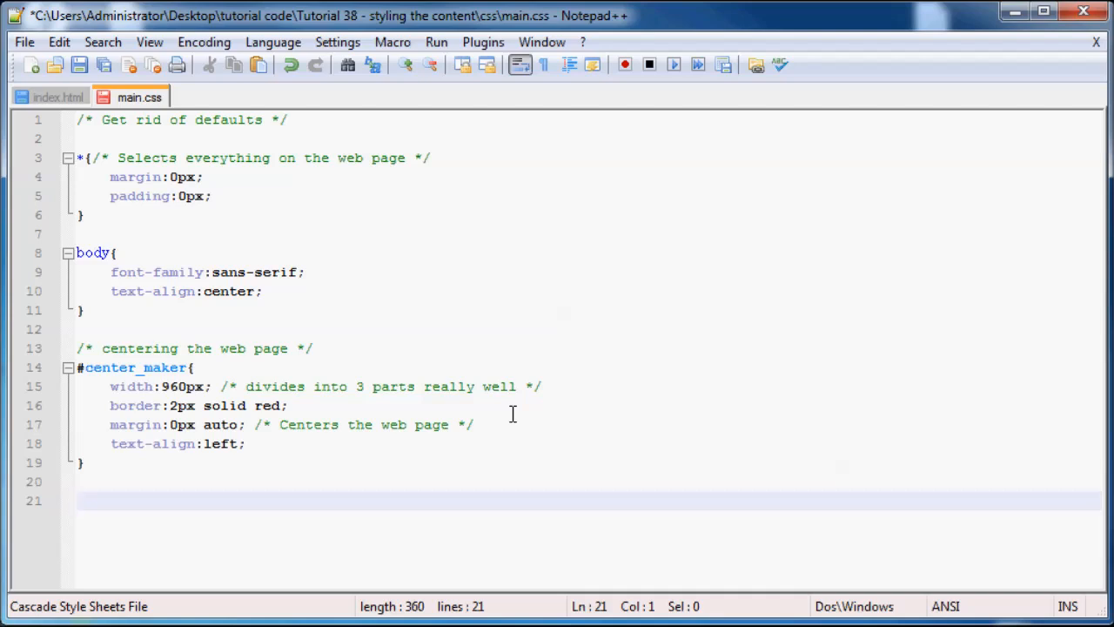
{"action": "type", "text": "/**/"}
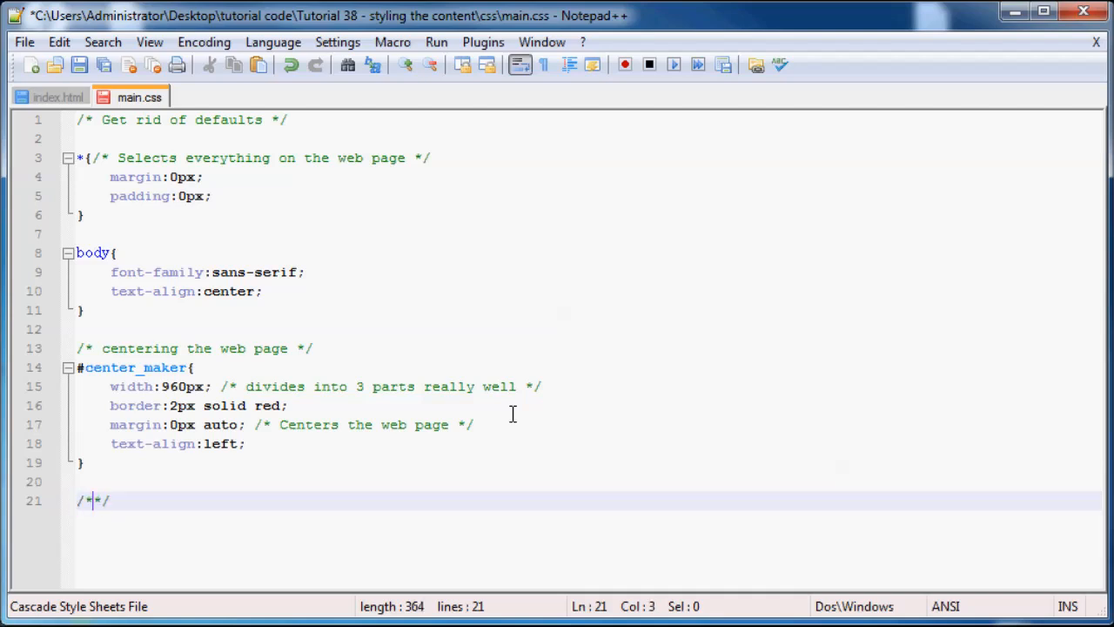
{"action": "type", "text": "header"}
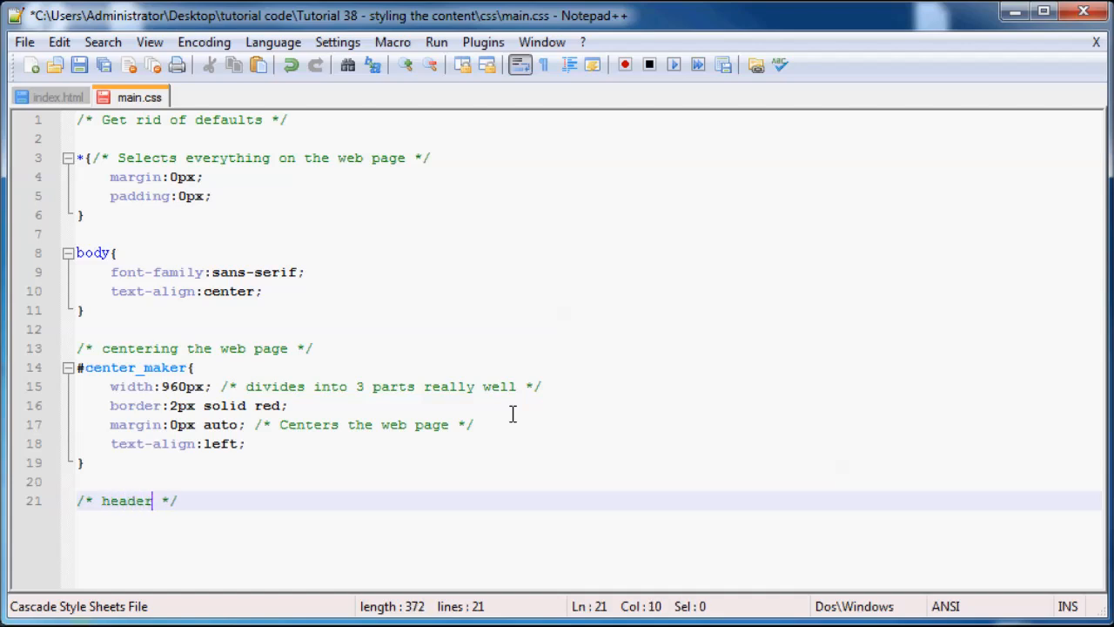
{"action": "type", "text": "css starts"}
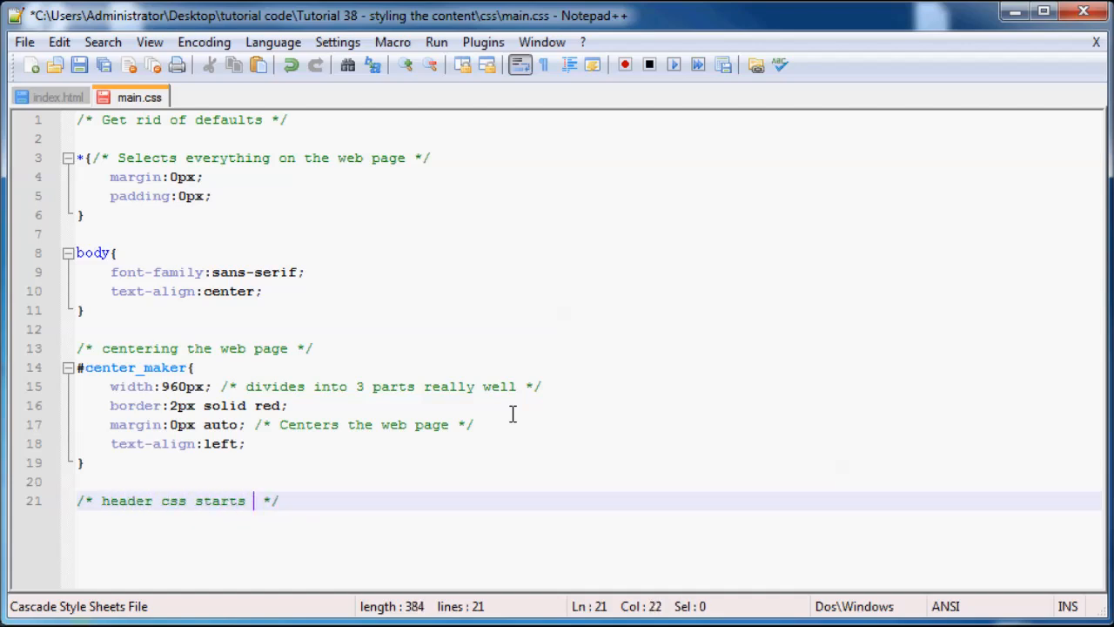
{"action": "type", "text": "here"}
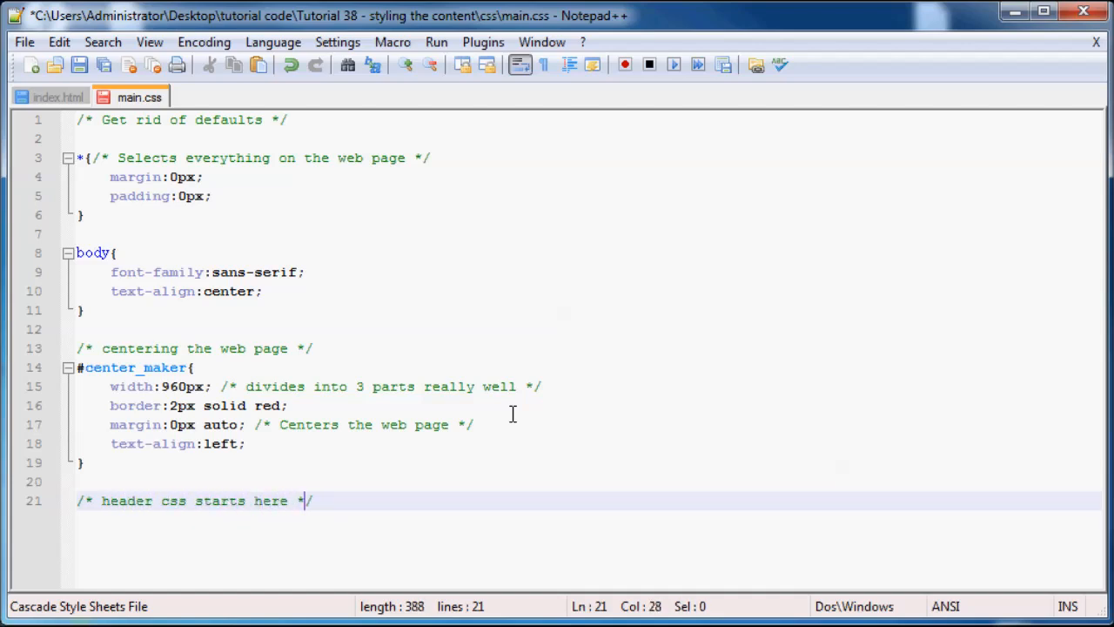
Step: Create an empty #page_header{} rule with a blank line between the braces
{"action": "type", "text": "page_header"}
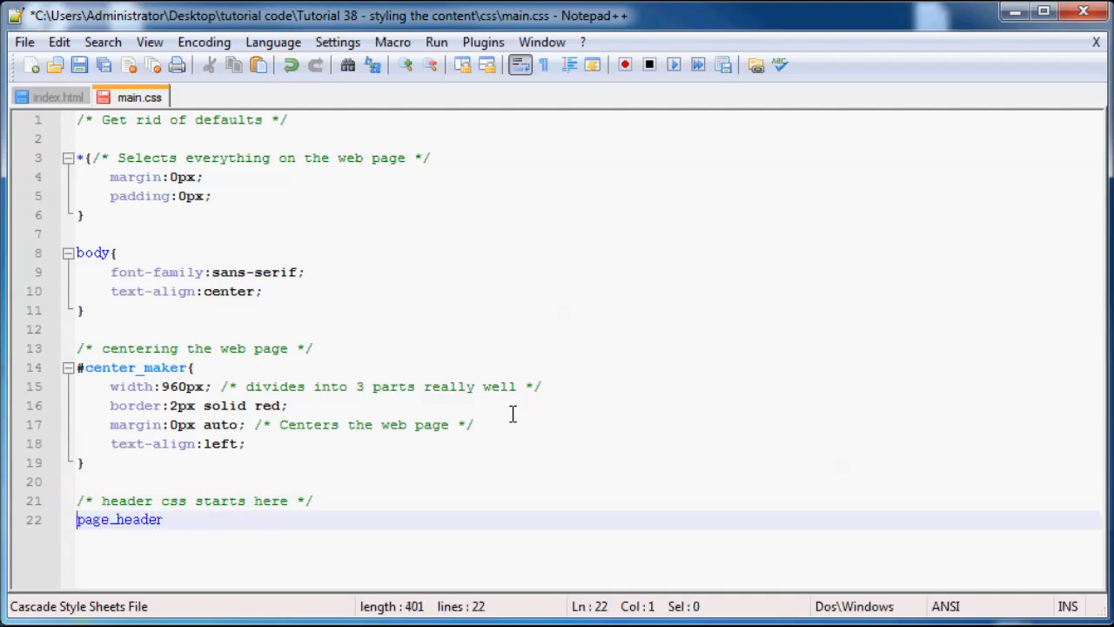
{"action": "type", "text": "#"}
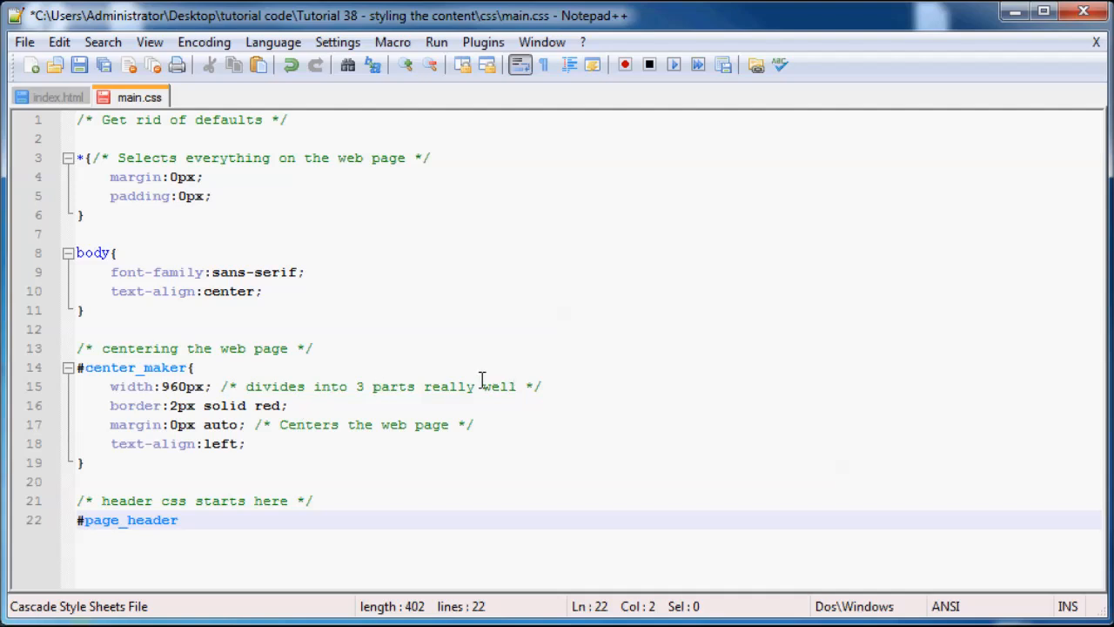
{"action": "type", "text": "{}"}
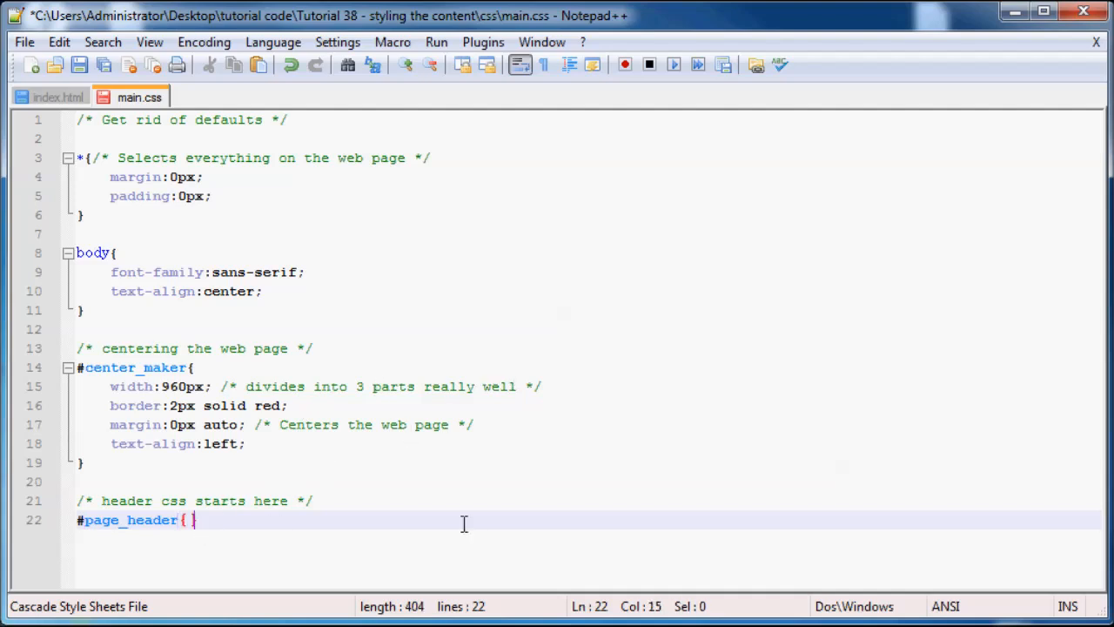
{"action": "key", "text": "Enter"}
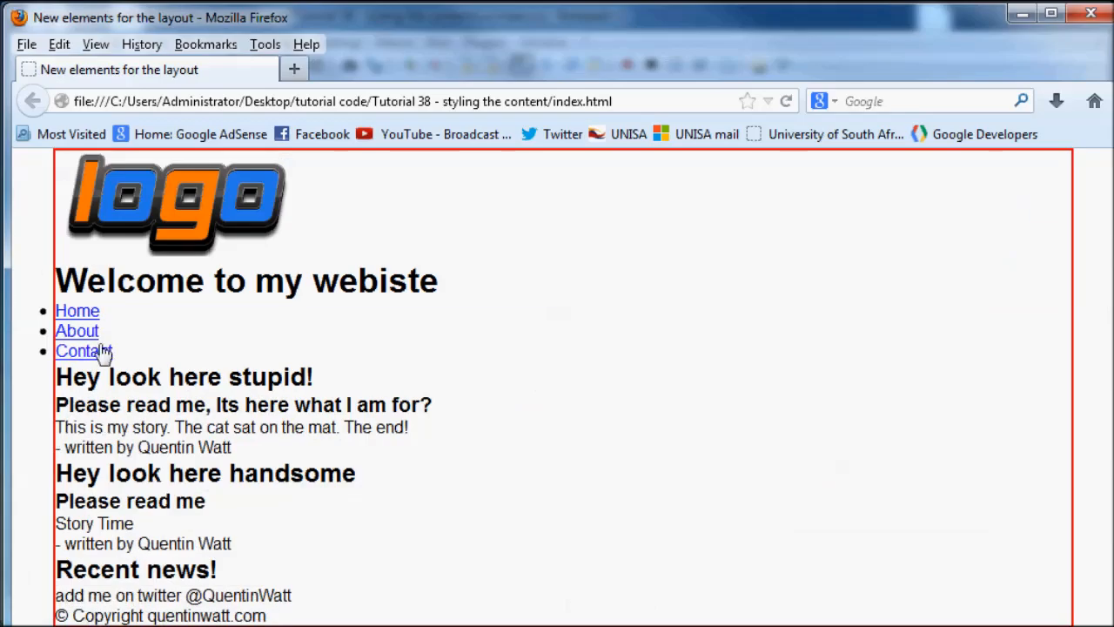
{"action": "mouse_move", "coordinate": [947, 534]}
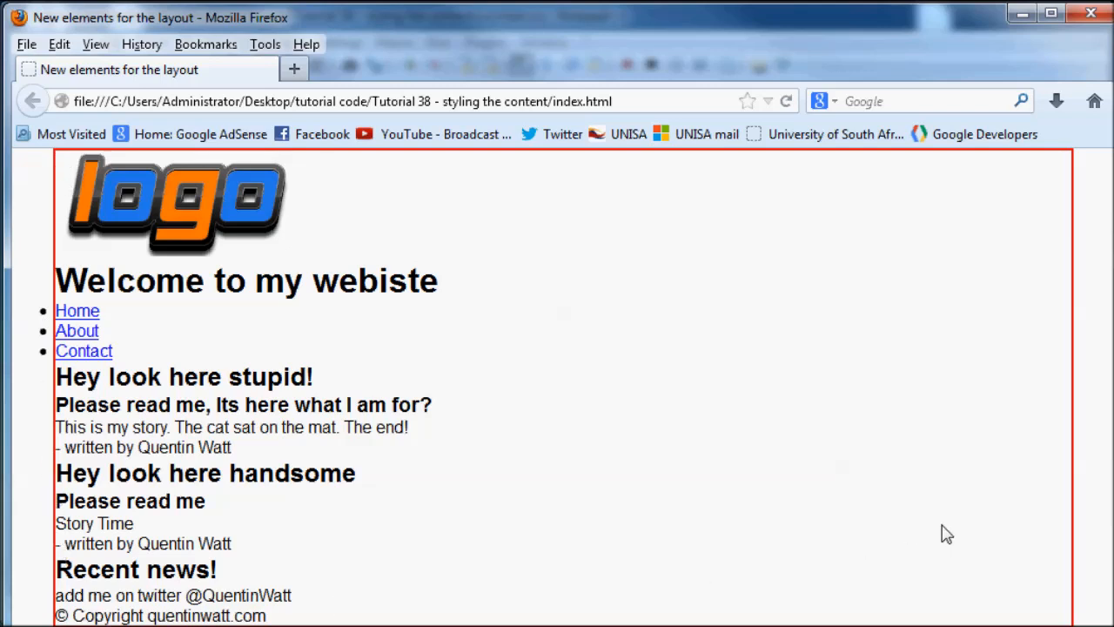
{"action": "mouse_move", "coordinate": [69, 288]}
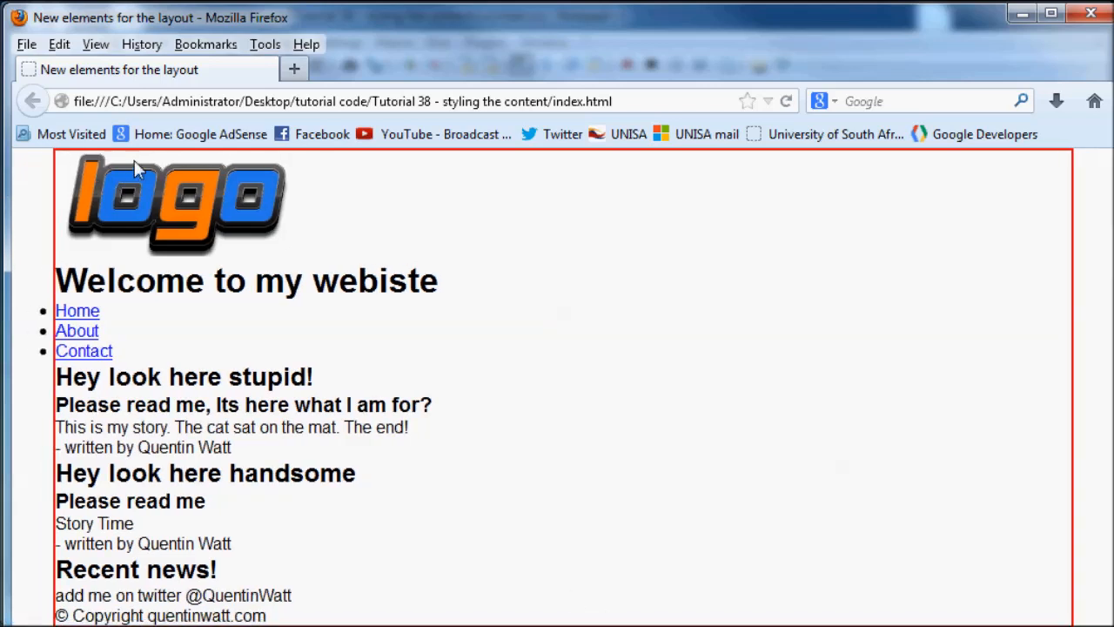
{"action": "mouse_move", "coordinate": [570, 23]}
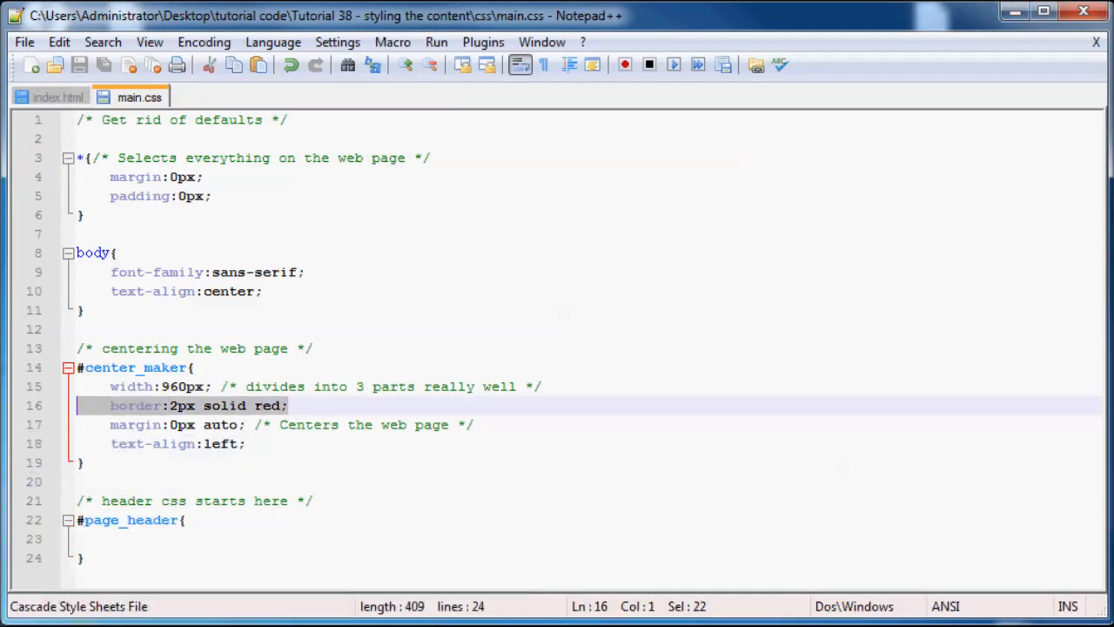
Step: Remove the red border line and give #page_header border:2px solid blue
{"action": "key", "text": "Delete"}
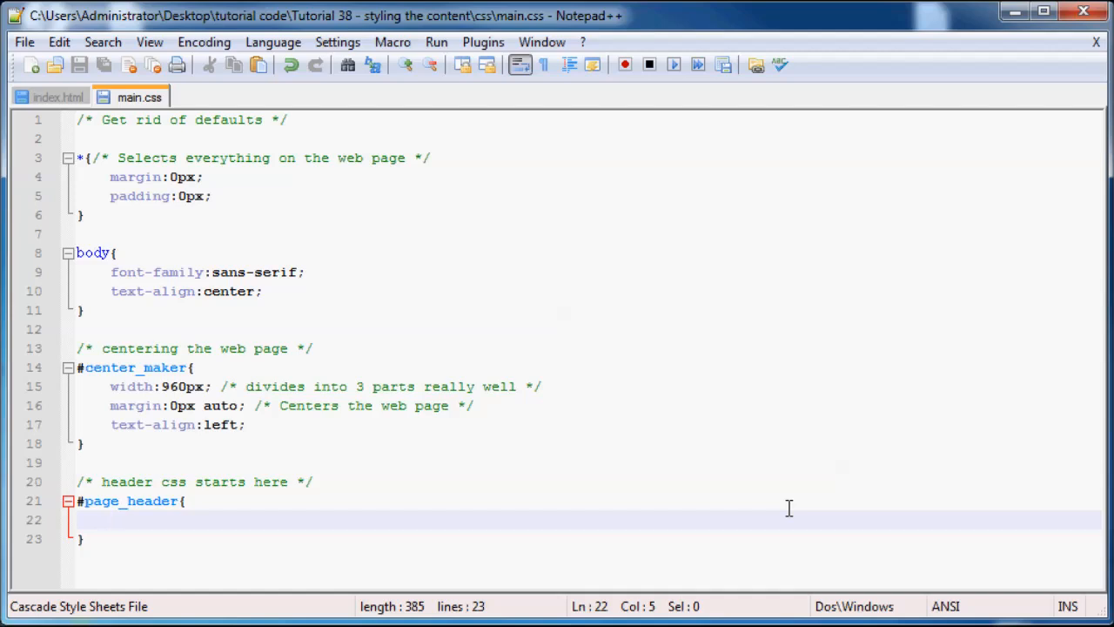
{"action": "type", "text": "bo"}
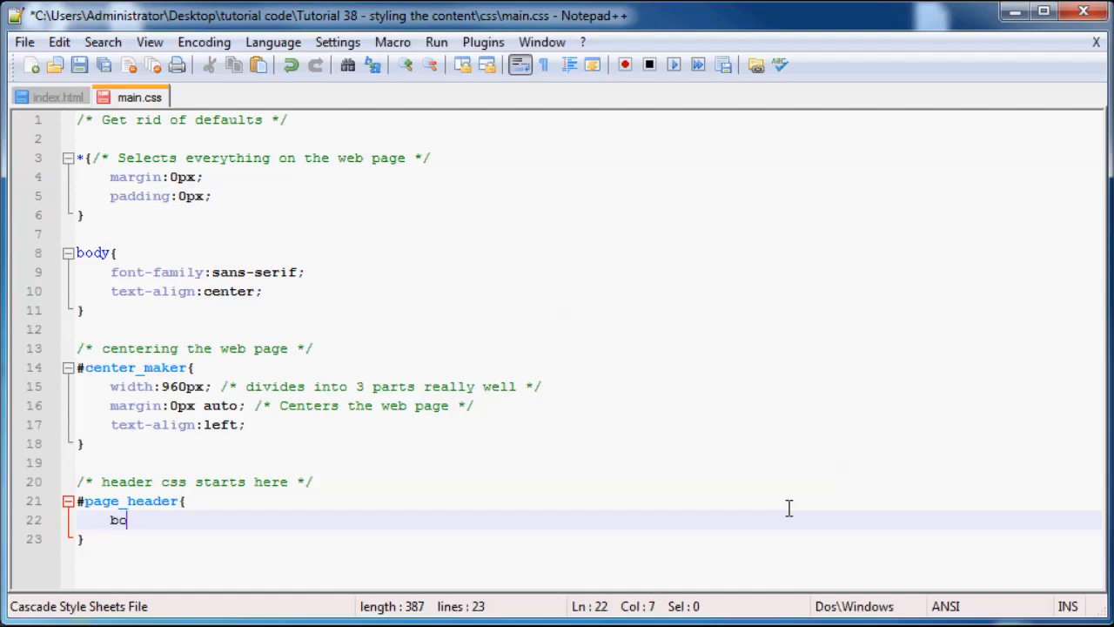
{"action": "type", "text": "rder:1p"}
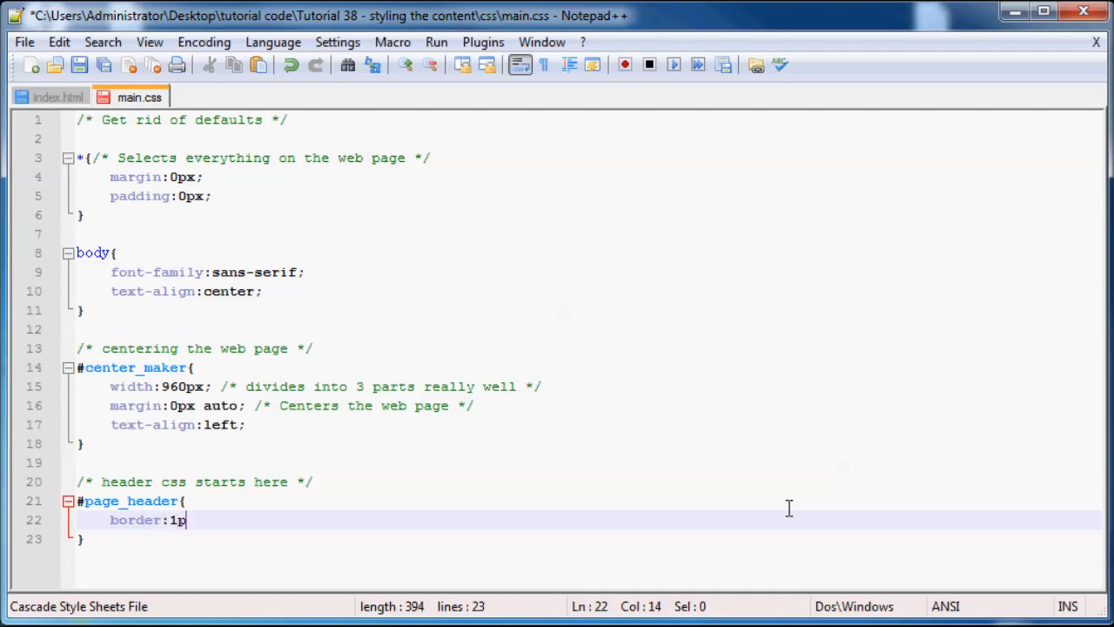
{"action": "type", "text": "2px"}
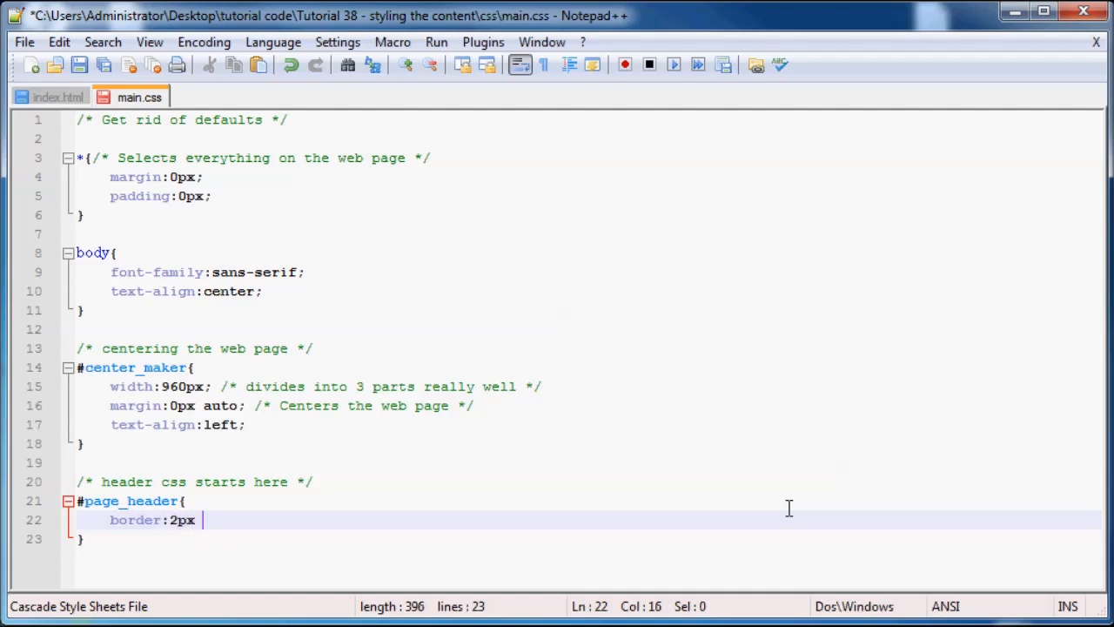
{"action": "type", "text": "solid blue"}
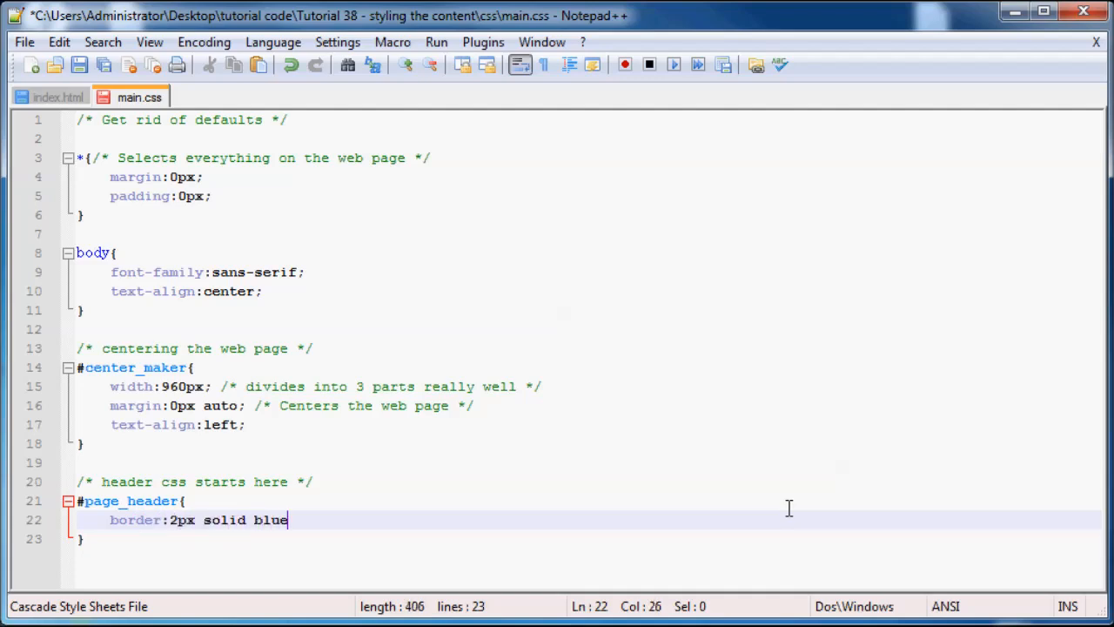
{"action": "type", "text": ";"}
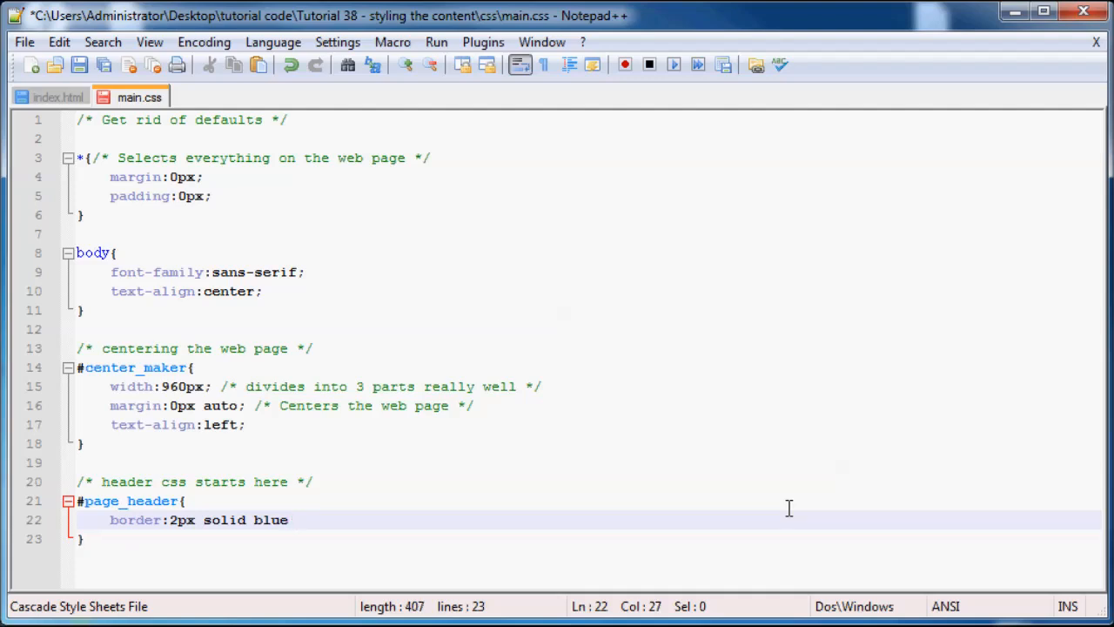
Step: Add margin-top:10px; to the #page_header rule
{"action": "type", "text": "mar"}
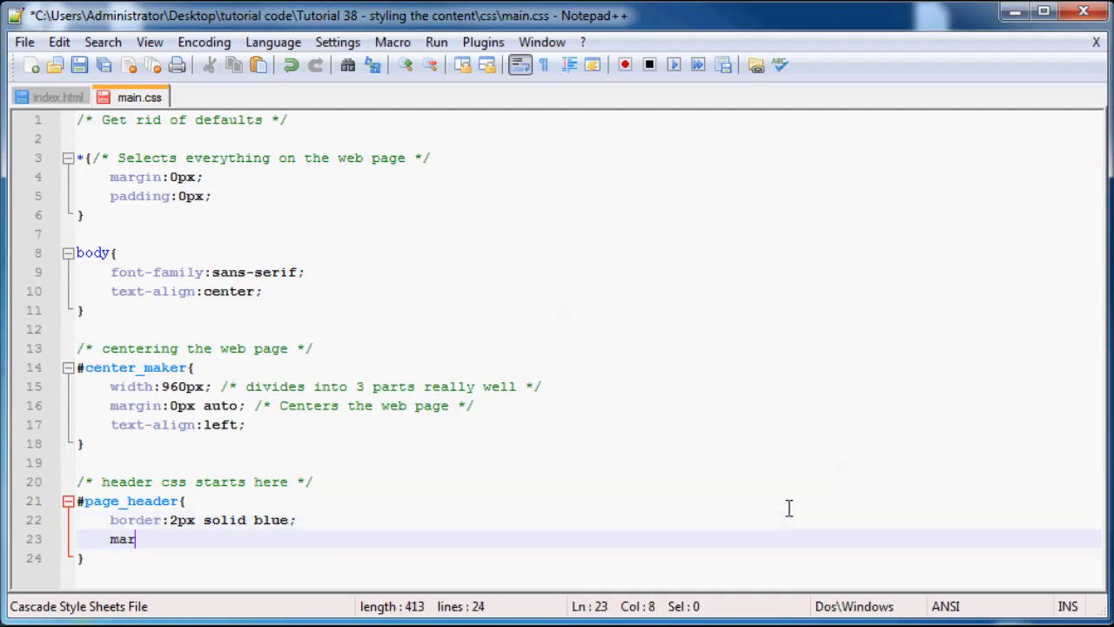
{"action": "type", "text": "gin-t"}
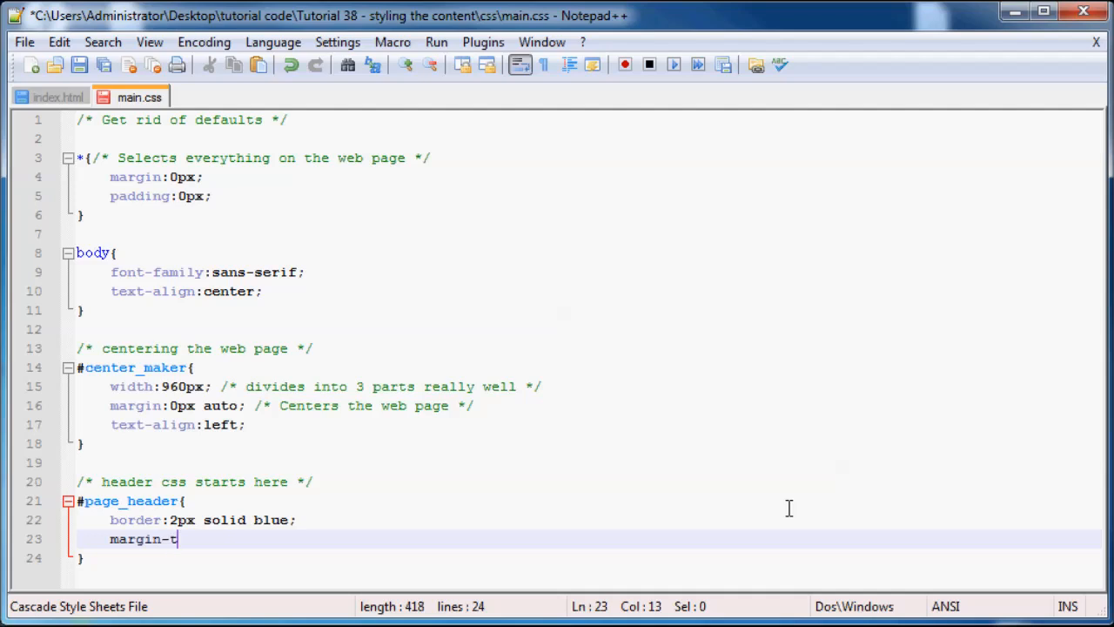
{"action": "type", "text": "op:"}
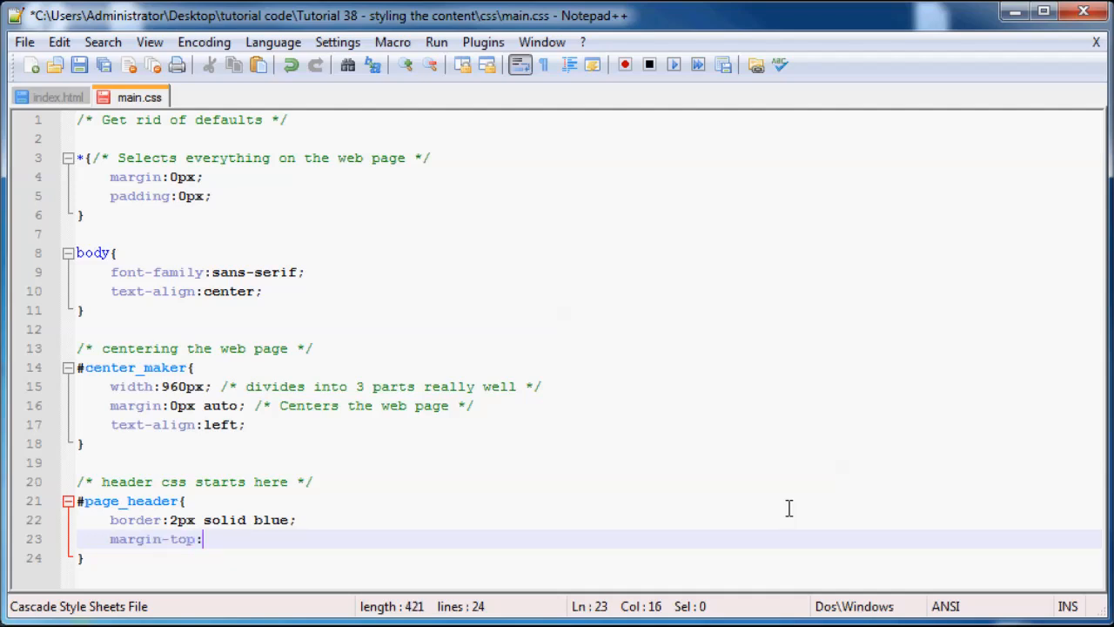
{"action": "type", "text": "10px;"}
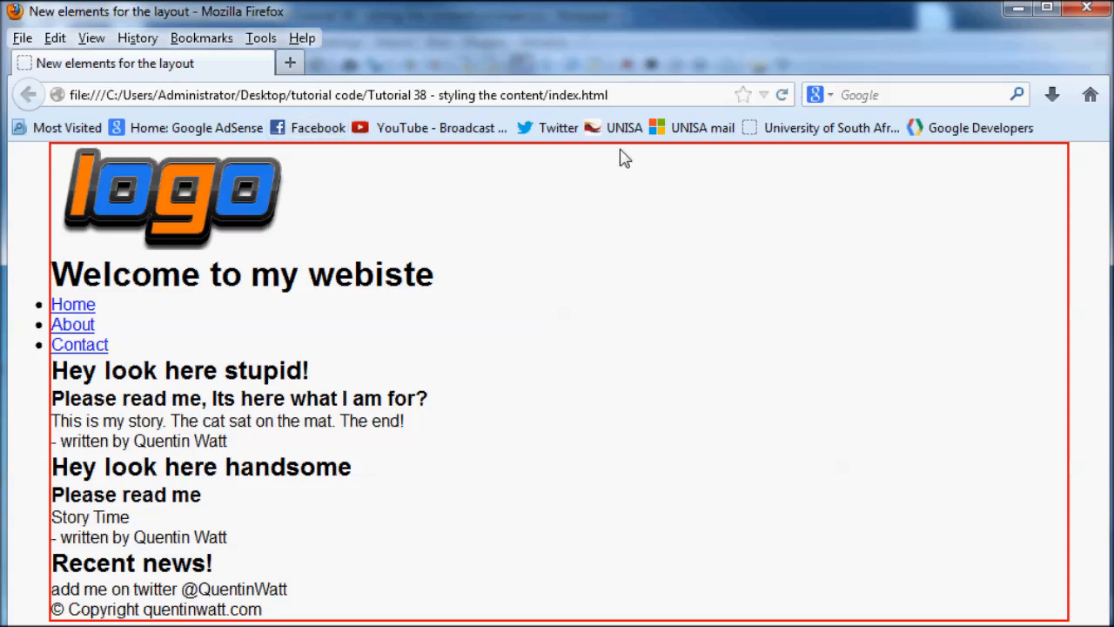
{"action": "mouse_move", "coordinate": [602, 176]}
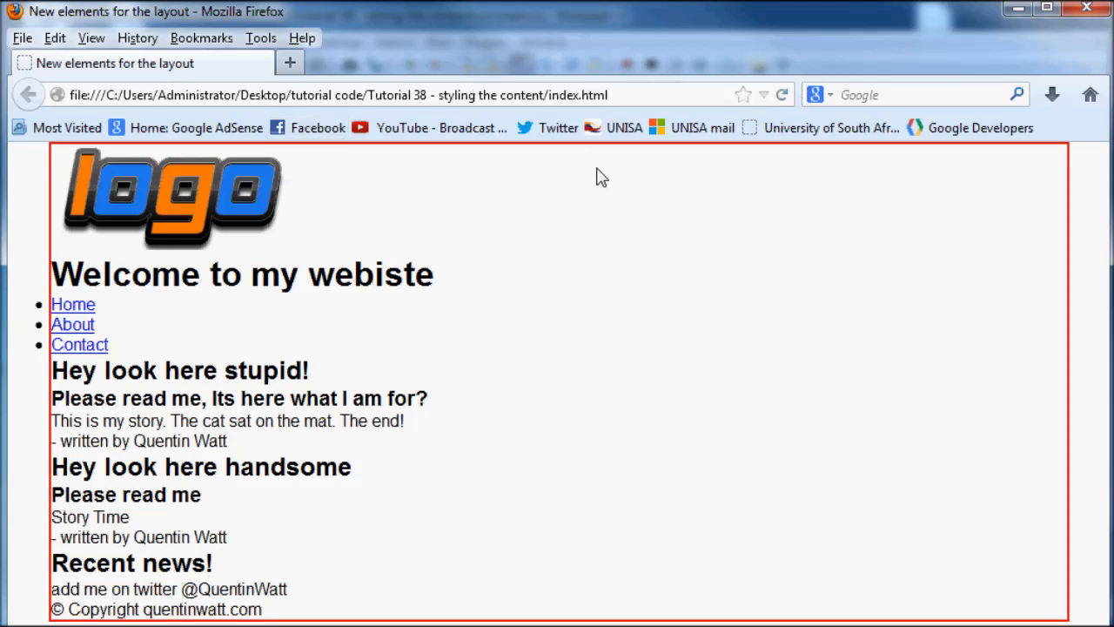
{"action": "mouse_move", "coordinate": [520, 157]}
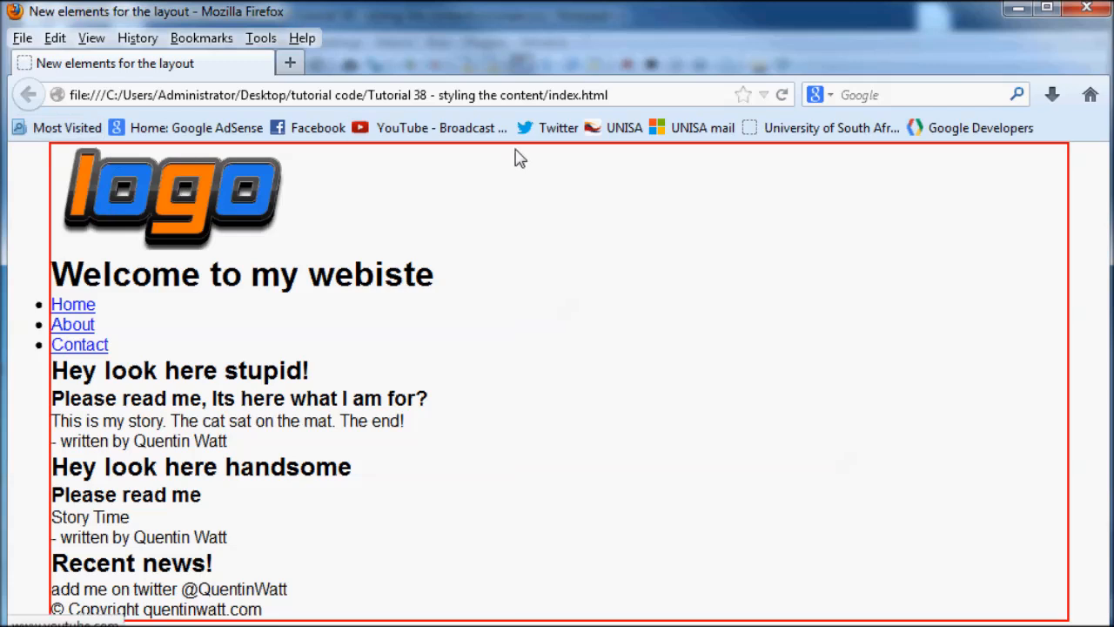
Step: Reload index.html in Firefox to check the blue header border and top margin
{"action": "left_click", "coordinate": [781, 95]}
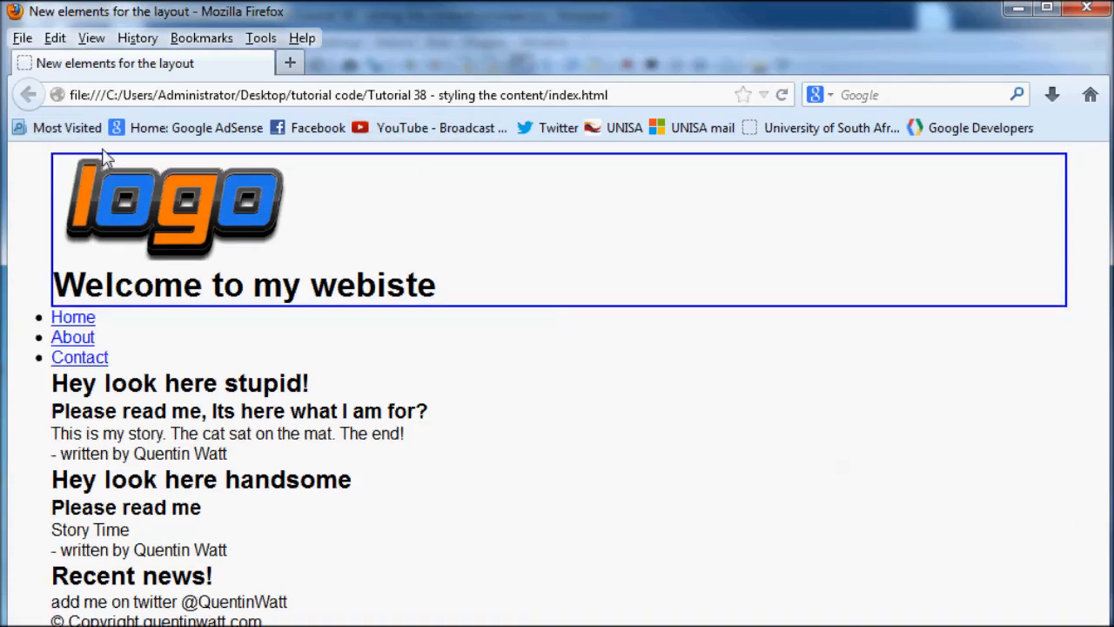
{"action": "mouse_move", "coordinate": [975, 78]}
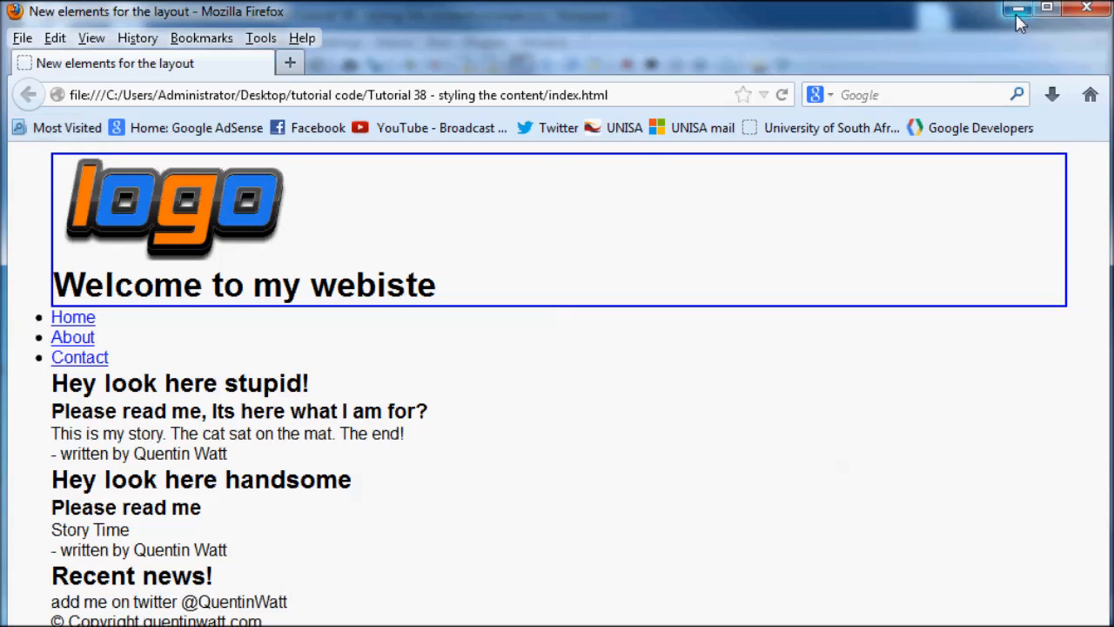
{"action": "mouse_move", "coordinate": [544, 280]}
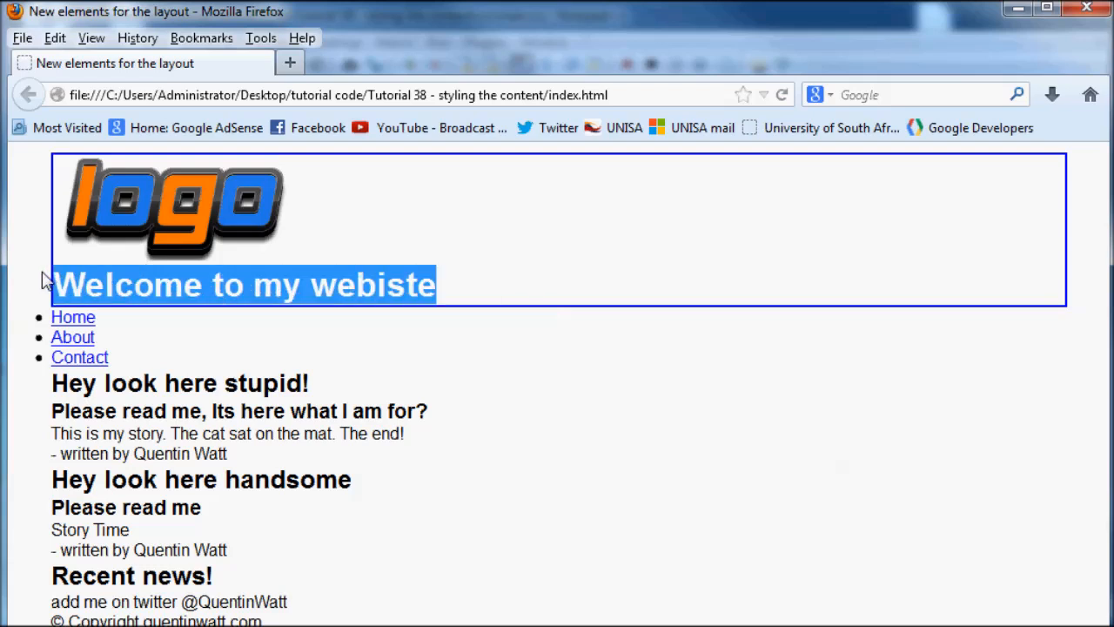
{"action": "mouse_move", "coordinate": [65, 291]}
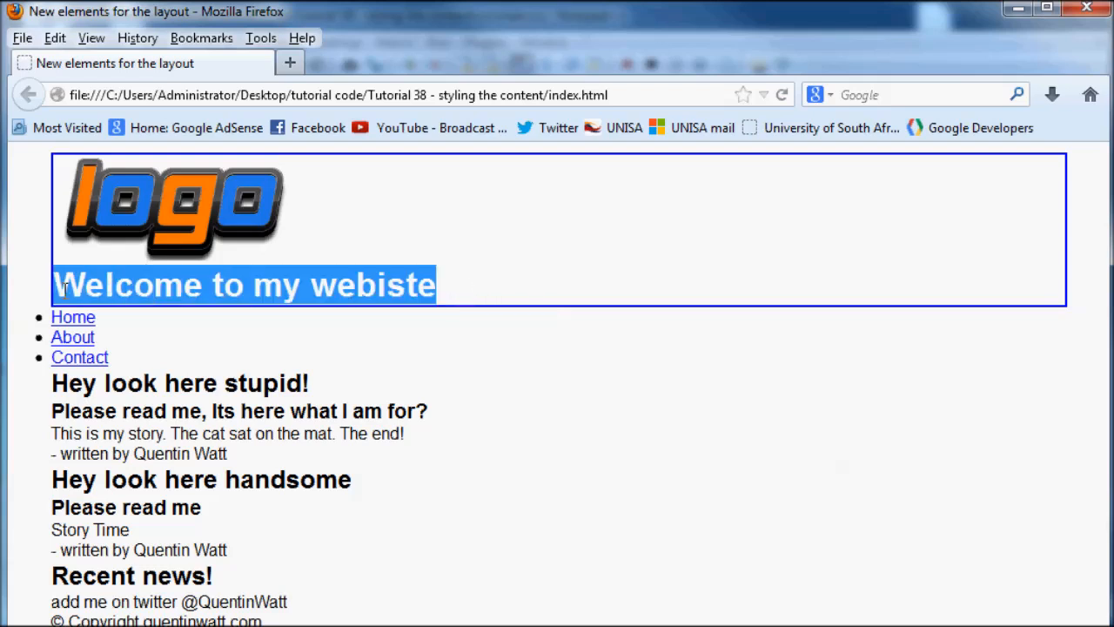
{"action": "left_click", "coordinate": [514, 285]}
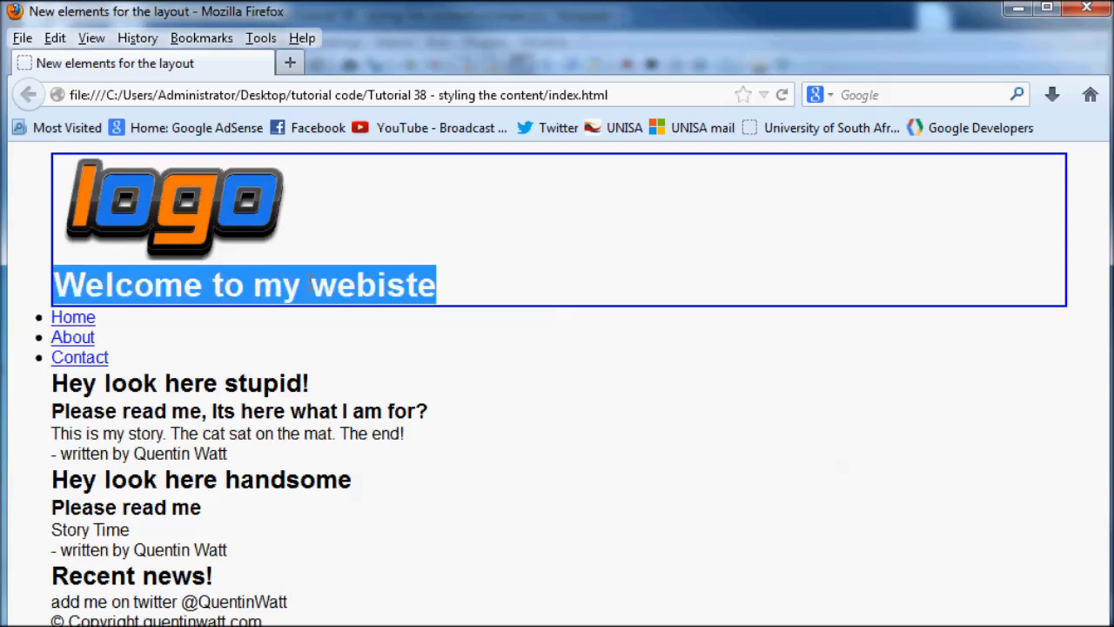
{"action": "mouse_move", "coordinate": [435, 216]}
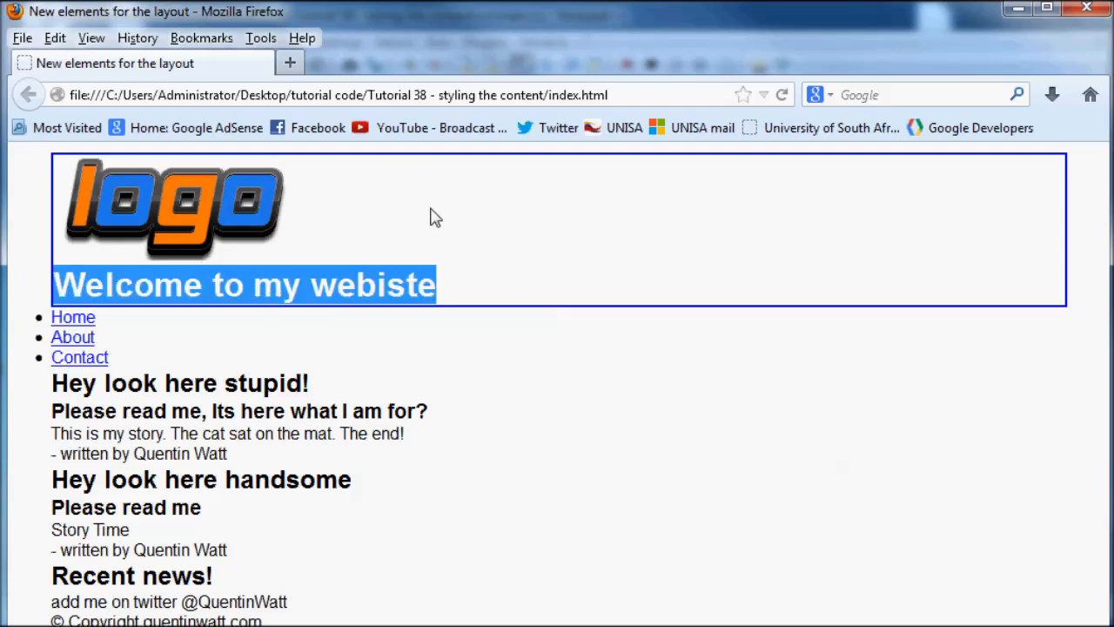
{"action": "mouse_move", "coordinate": [1018, 12]}
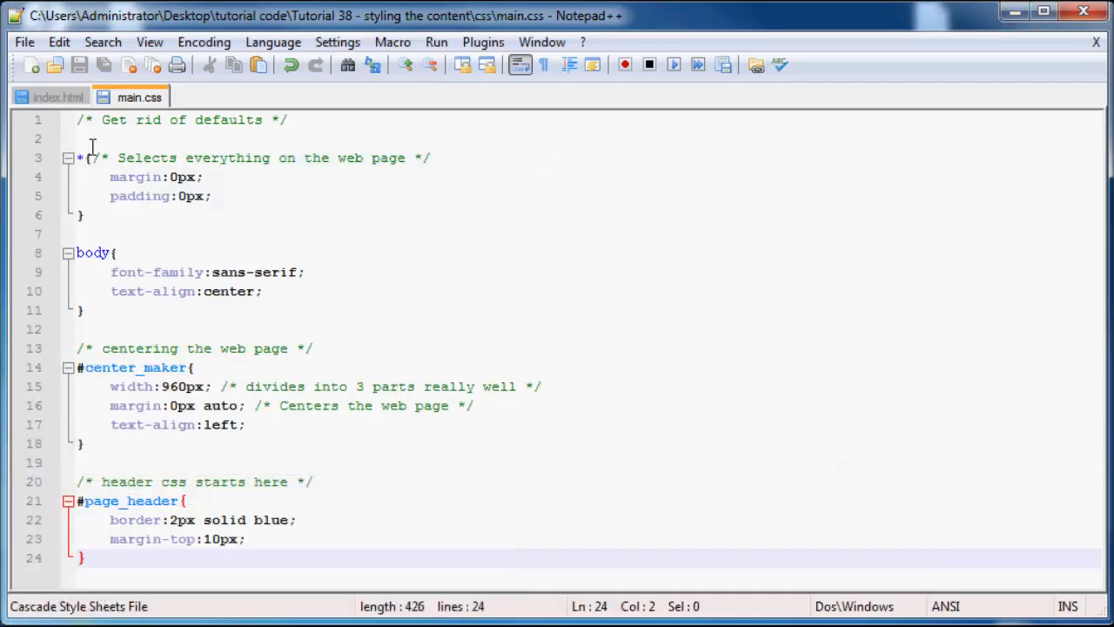
Step: Give the logo img tag in index.html width 232, height 100 and class logo
{"action": "left_click", "coordinate": [60, 97]}
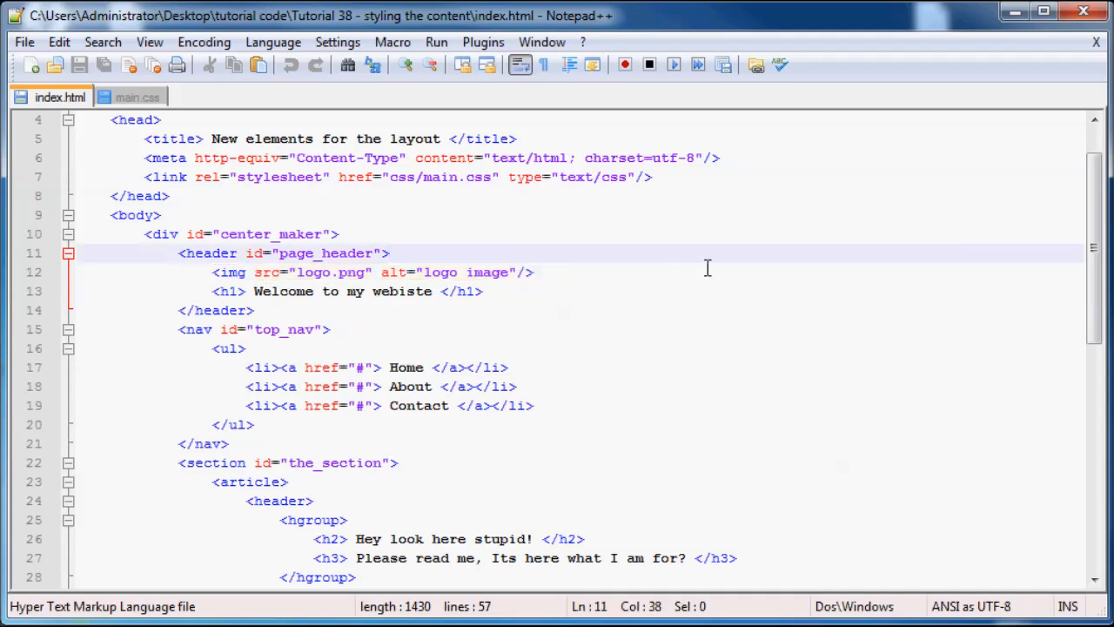
{"action": "left_click_drag", "start_coordinate": [212, 272], "coordinate": [531, 273]}
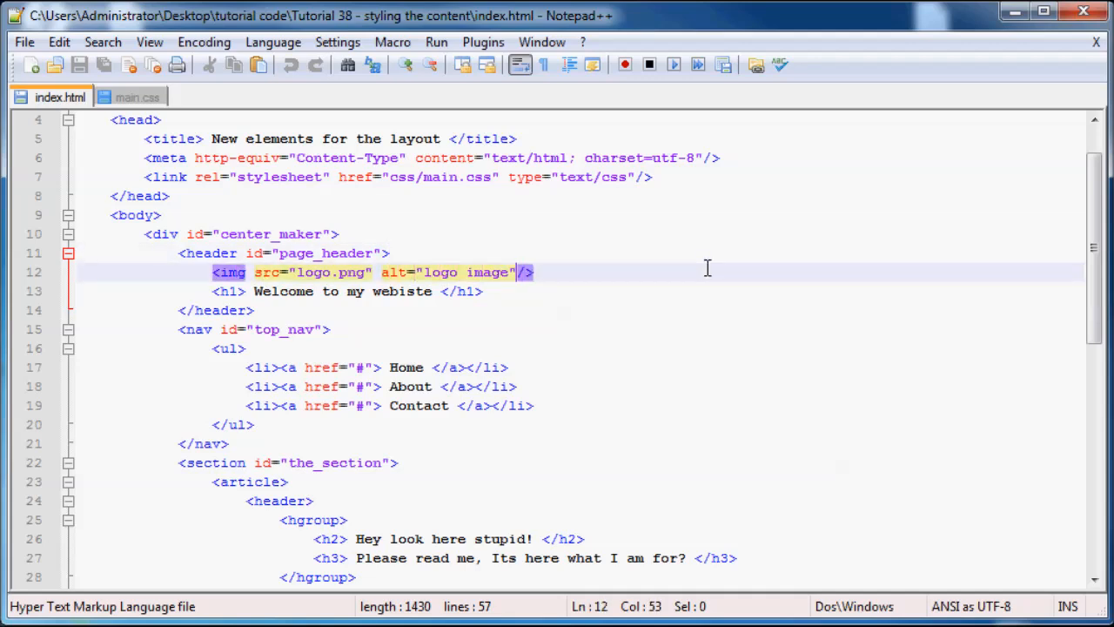
{"action": "type", "text": "\"  \""}
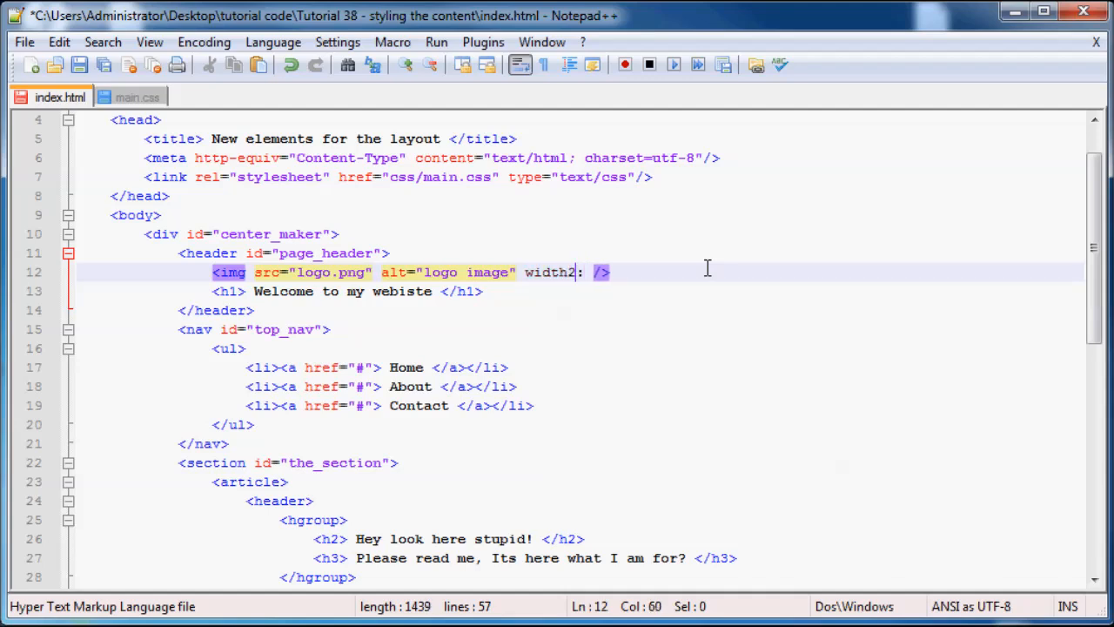
{"action": "key", "text": "Backspace"}
{"action": "type", "text": "=\""}
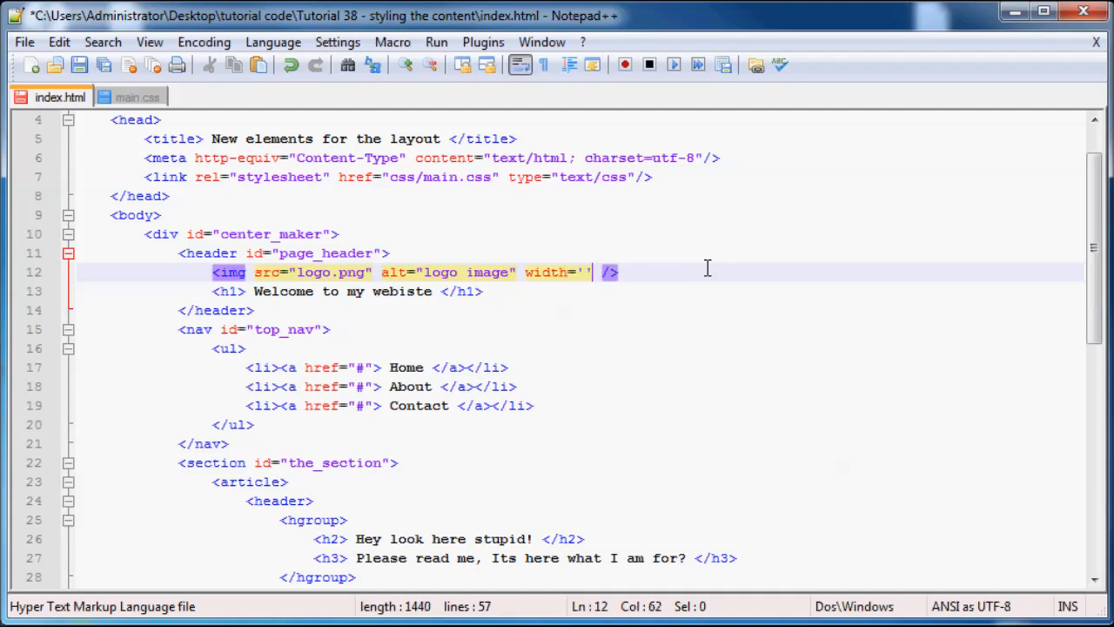
{"action": "type", "text": "232"}
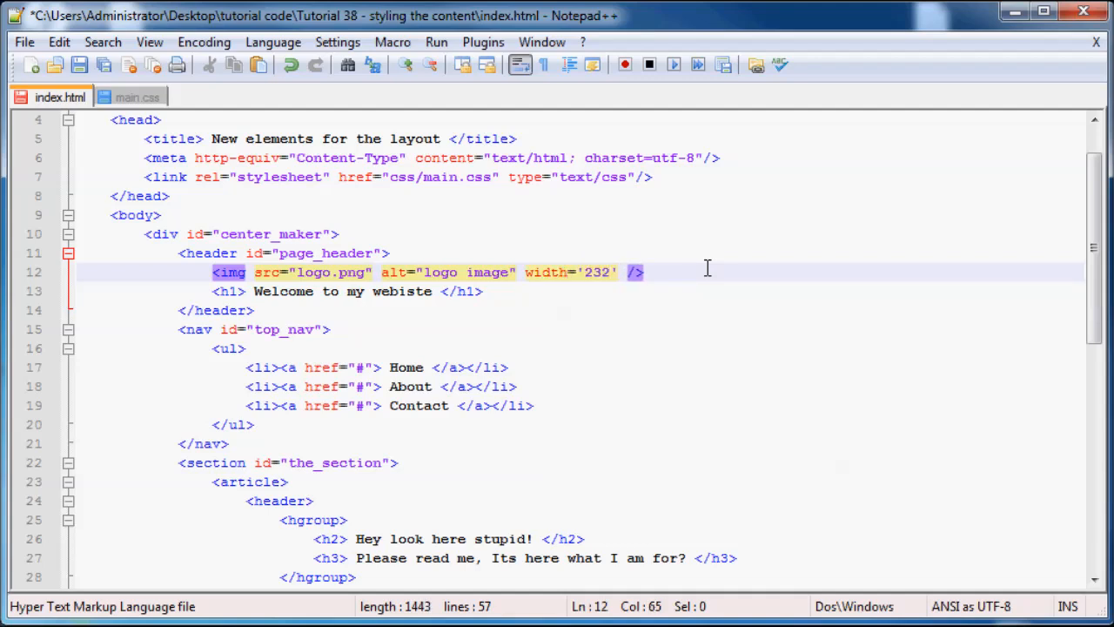
{"action": "type", "text": "height='"}
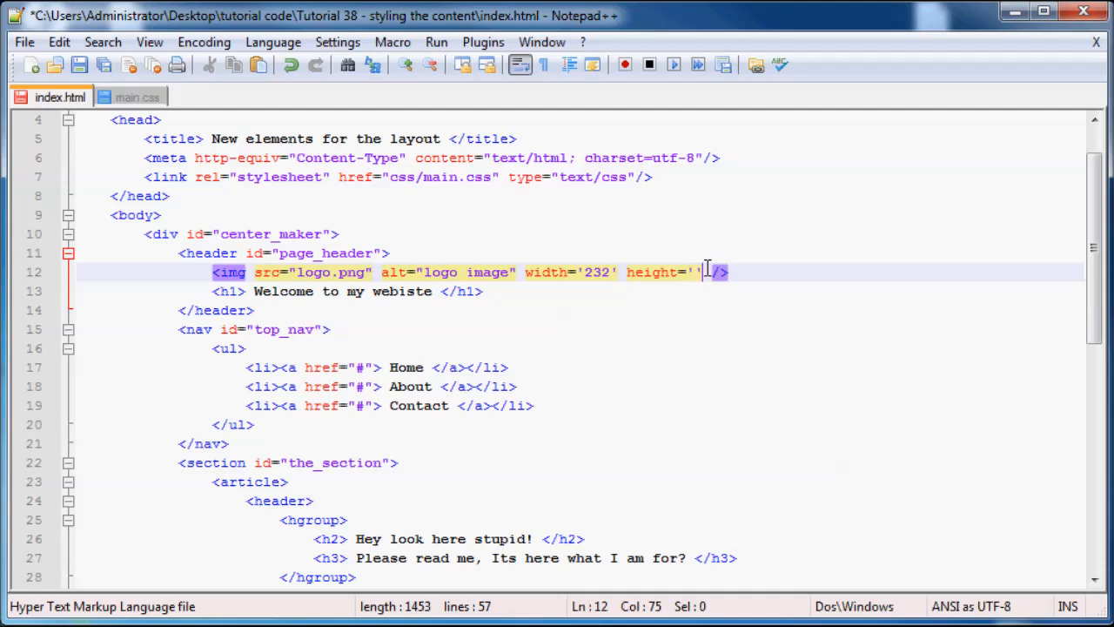
{"action": "type", "text": "100"}
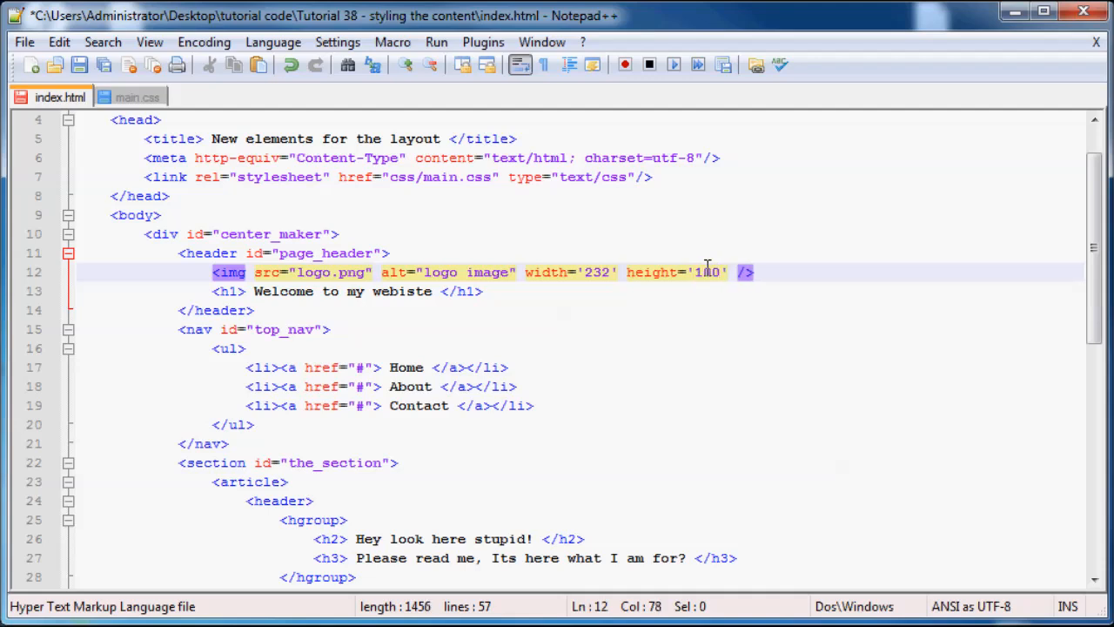
{"action": "type", "text": "class"}
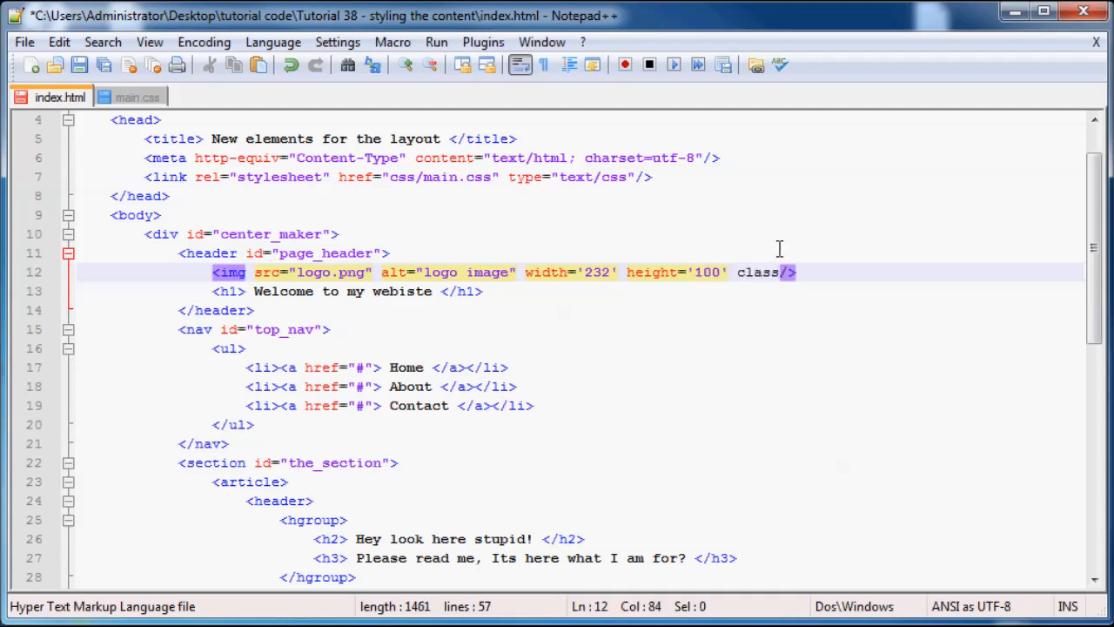
{"action": "type", "text": "=\"\""}
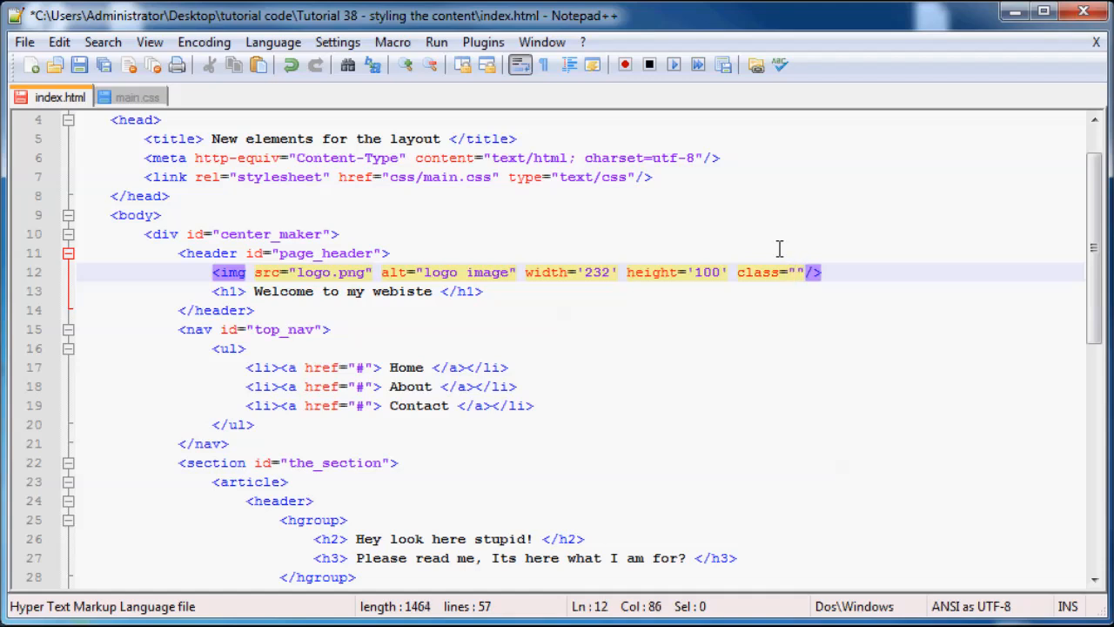
{"action": "type", "text": "lgo"}
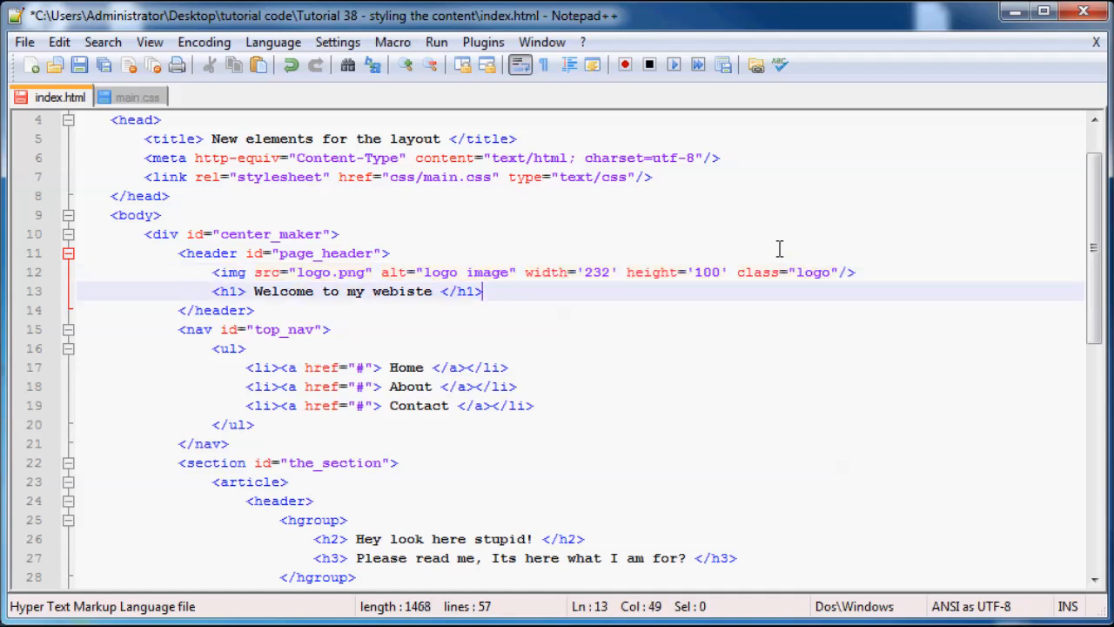
Step: Add class head_text to the h1 welcome heading
{"action": "left_click", "coordinate": [253, 290]}
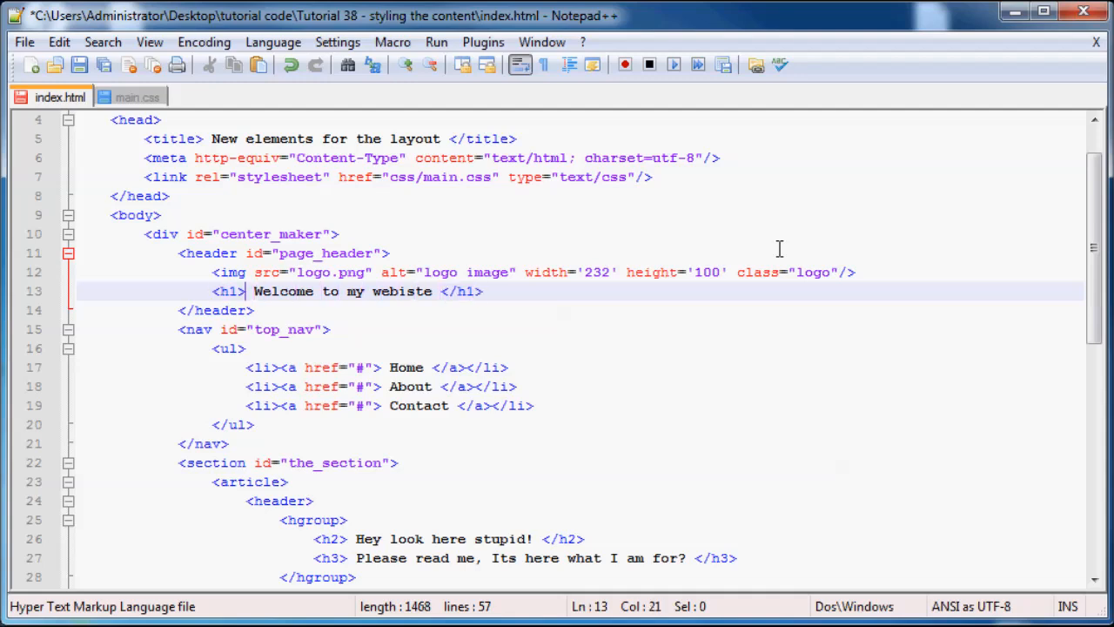
{"action": "type", "text": "class=\""}
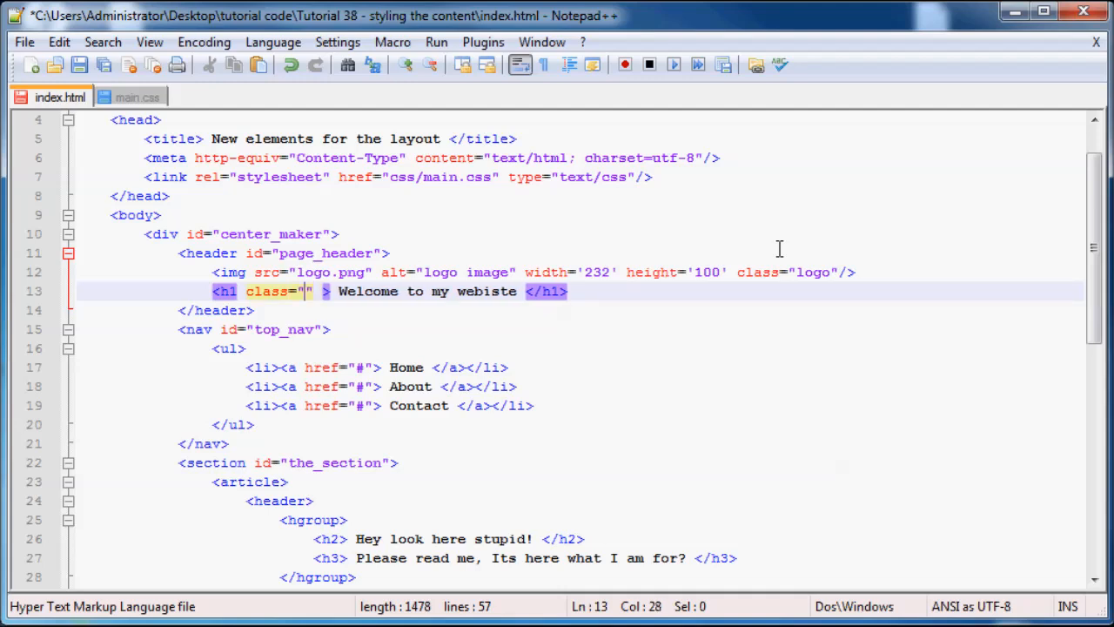
{"action": "type", "text": "head_text"}
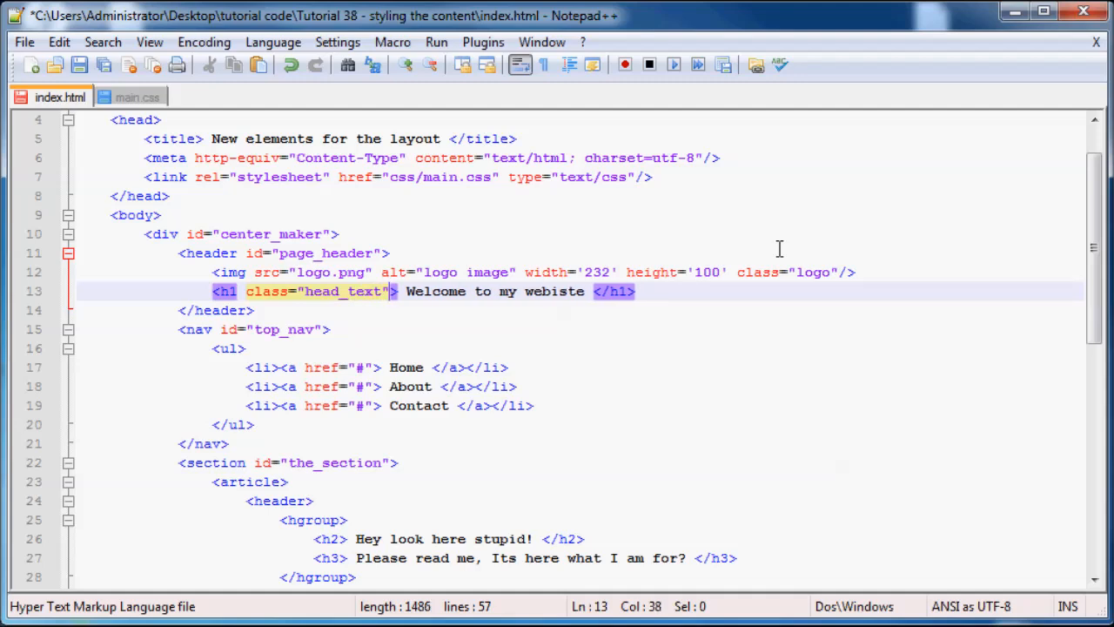
{"action": "mouse_move", "coordinate": [135, 96]}
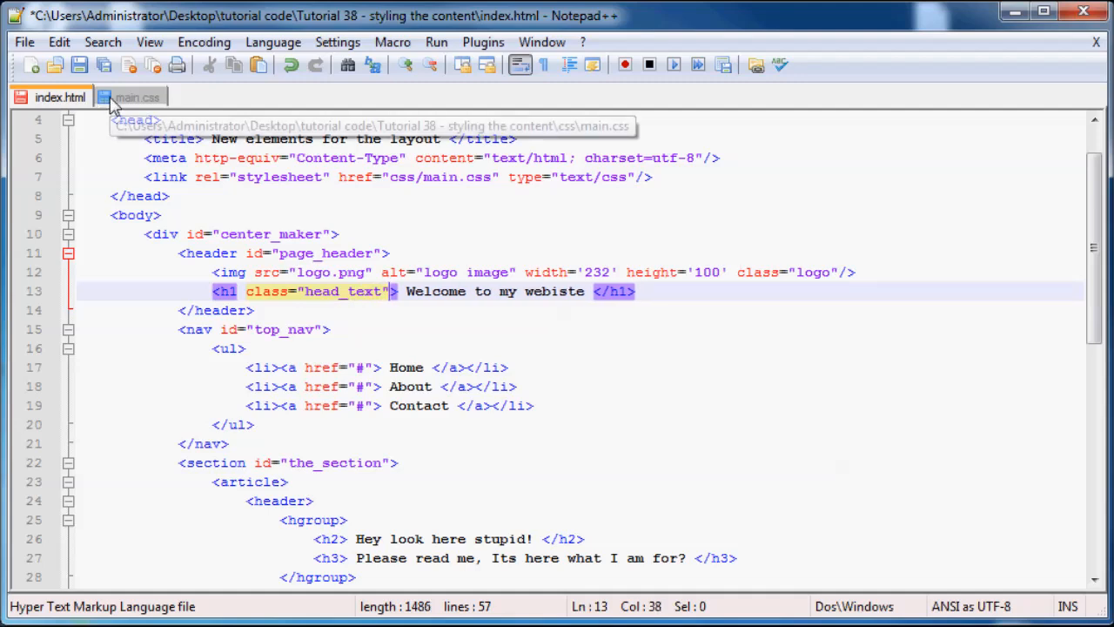
Step: Create a .logo rule in main.css with display:inline
{"action": "left_click", "coordinate": [138, 97]}
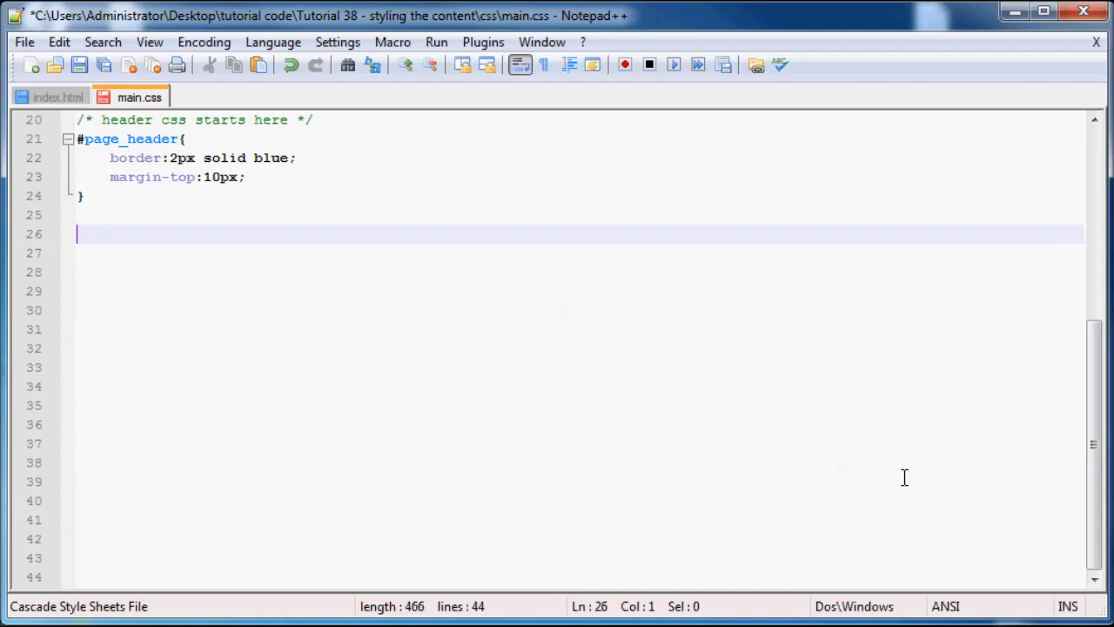
{"action": "type", "text": "."}
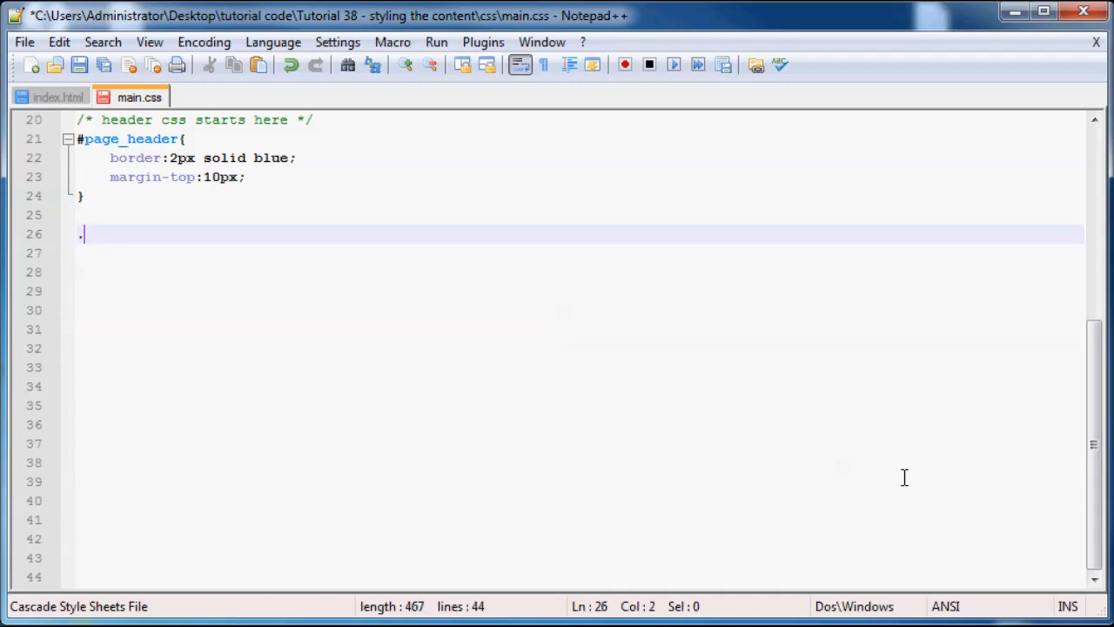
{"action": "type", "text": "1"}
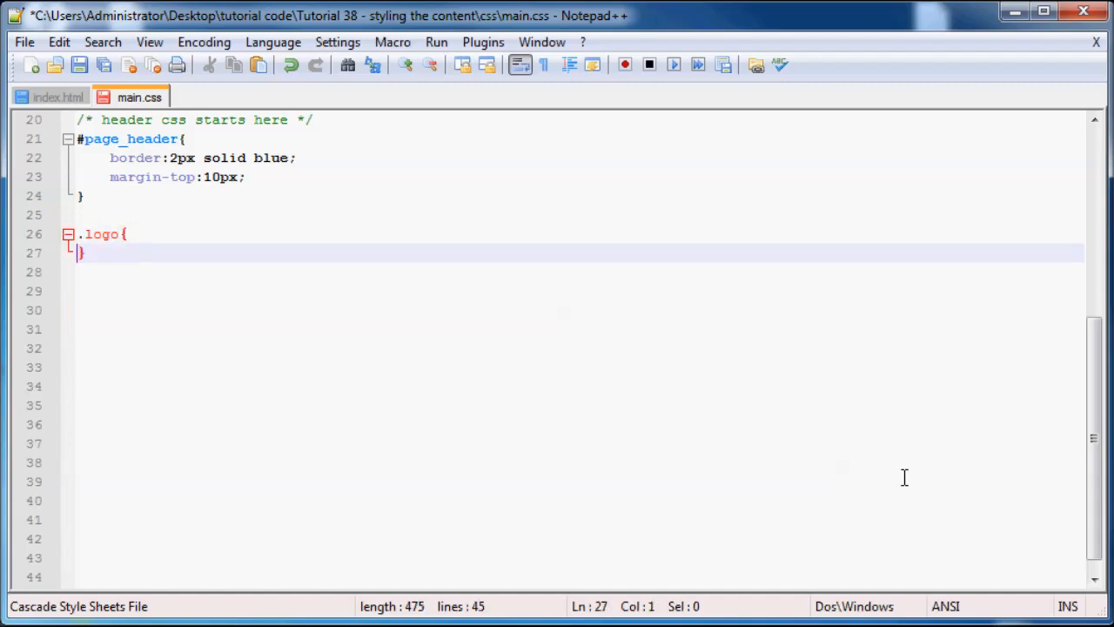
{"action": "type", "text": "d"}
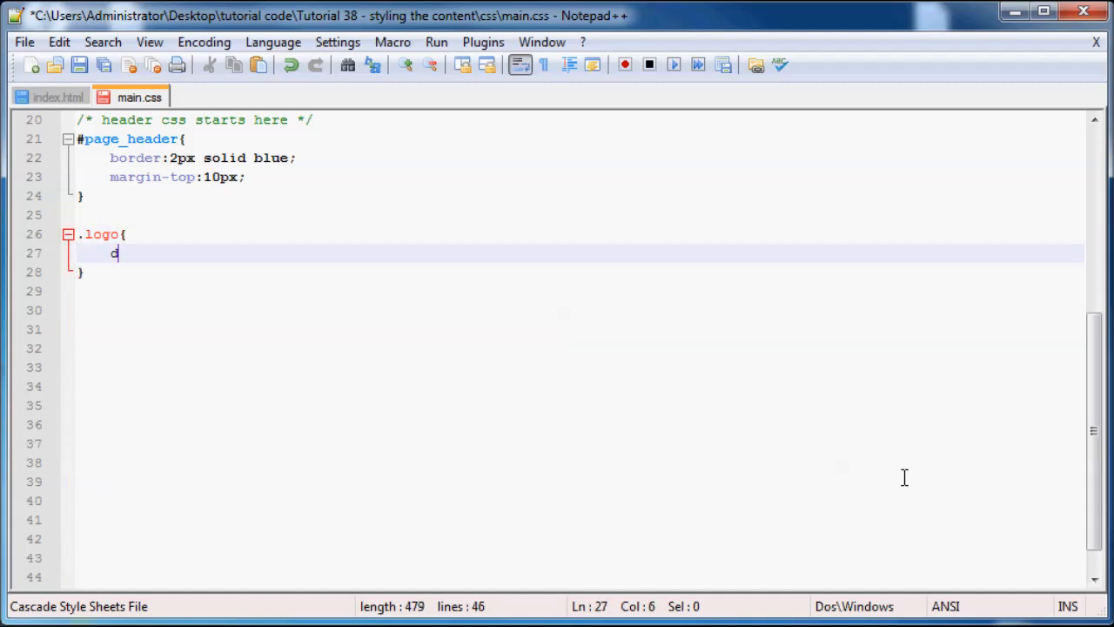
{"action": "type", "text": "isplay"}
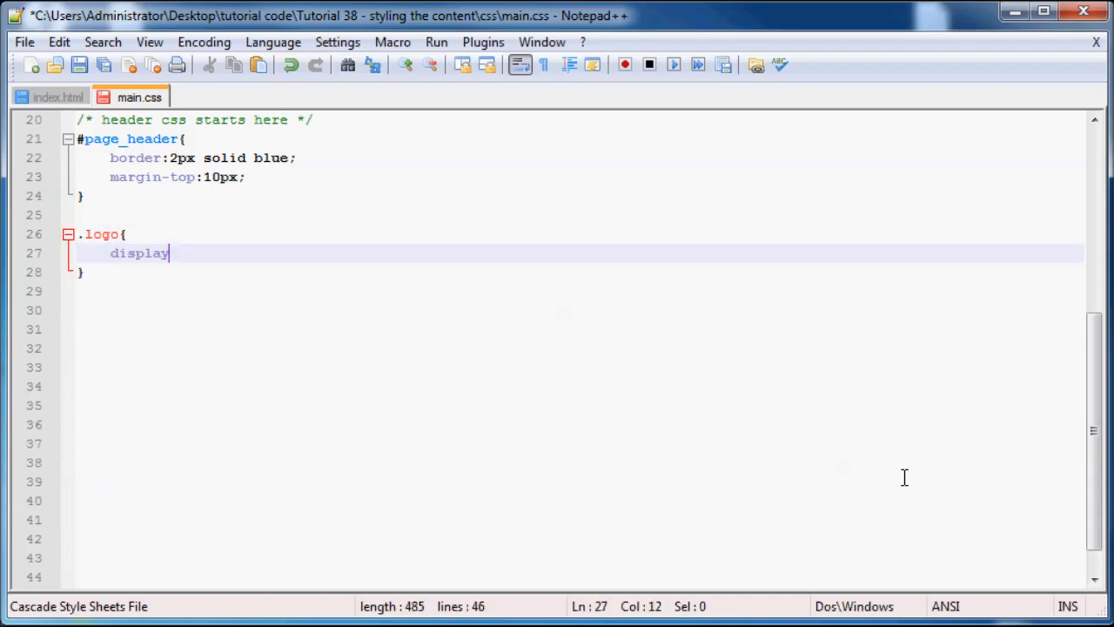
{"action": "type", "text": ":inline;"}
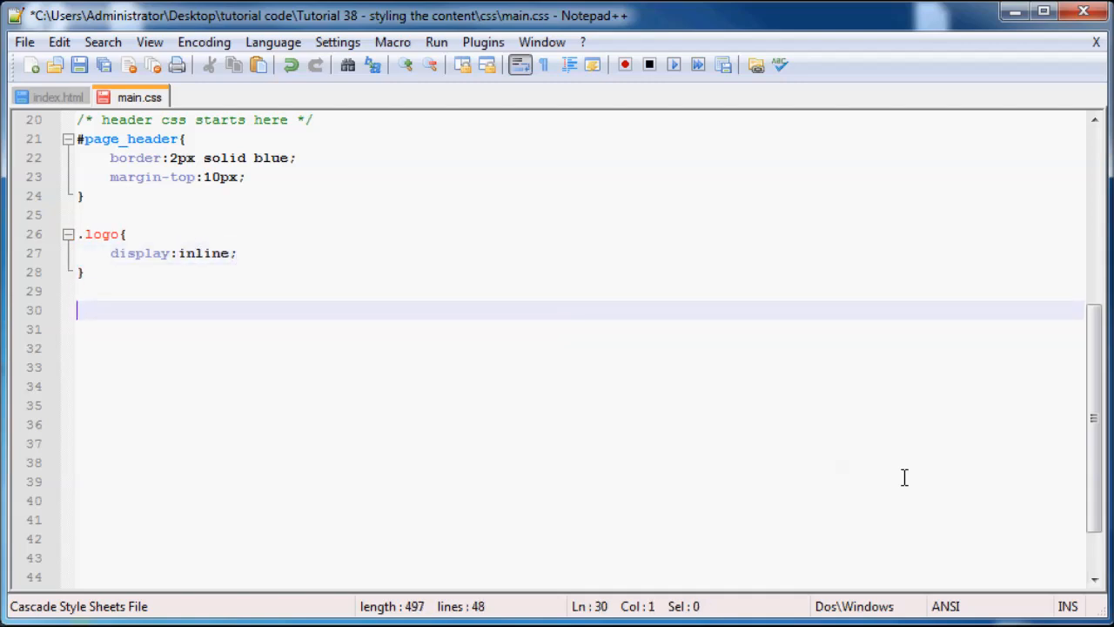
Step: Create a .head_text rule with display:inline;
{"action": "type", "text": "."}
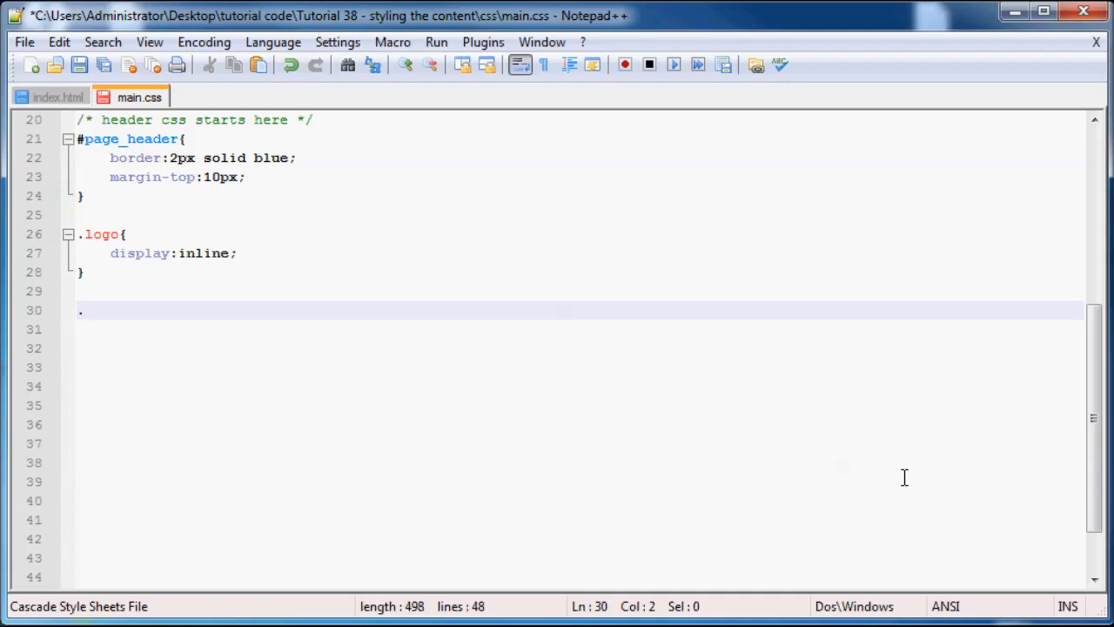
{"action": "type", "text": "heade"}
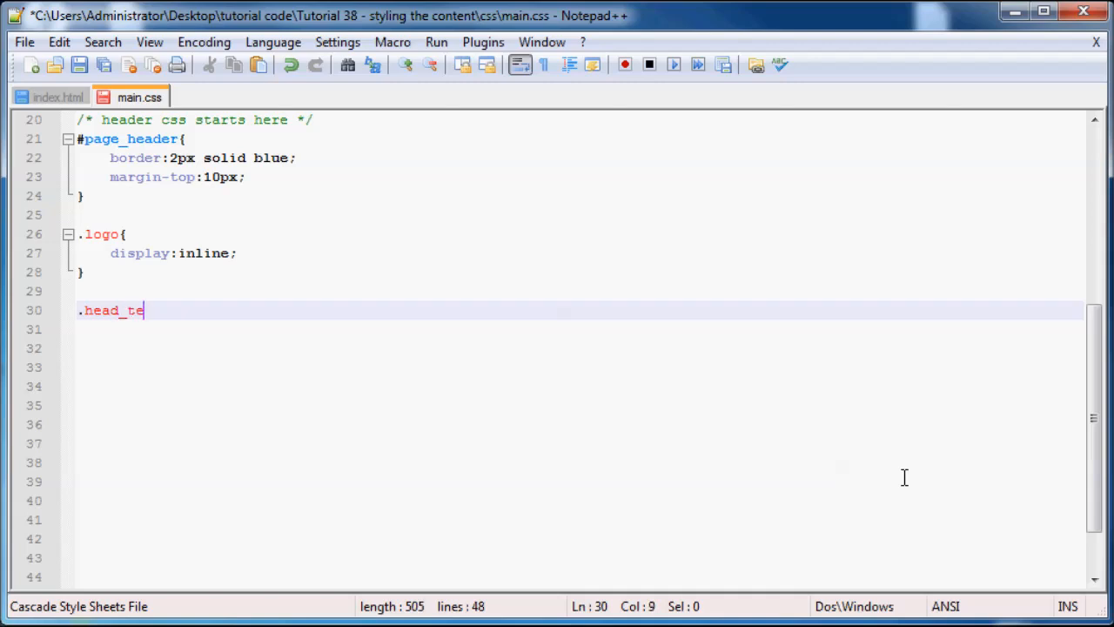
{"action": "type", "text": "xt{"}
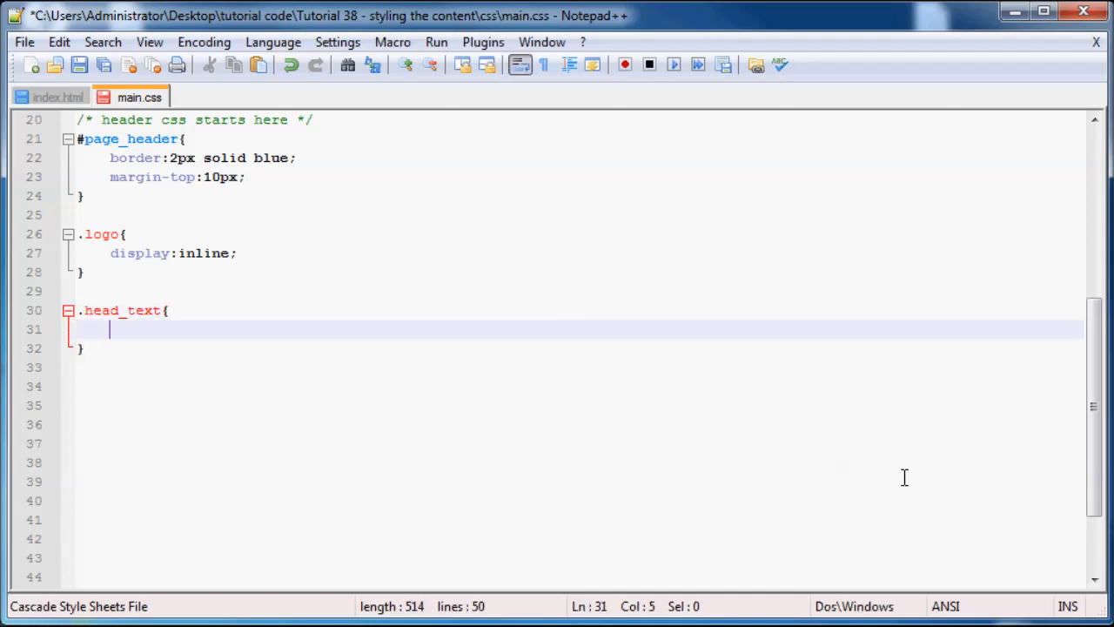
{"action": "type", "text": "display"}
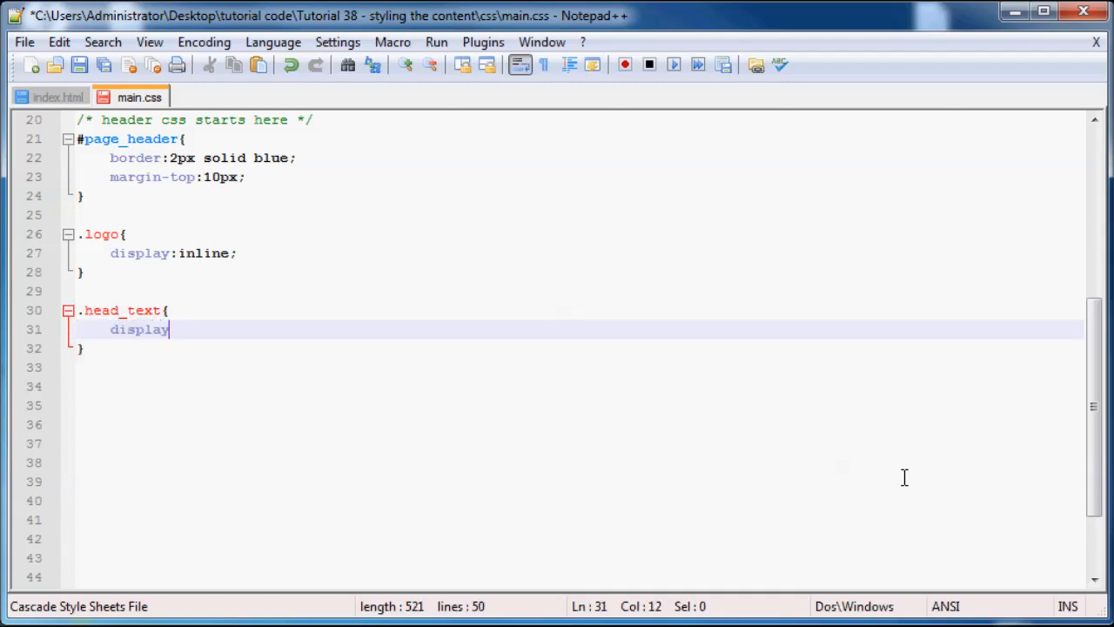
{"action": "type", "text": ":inline"}
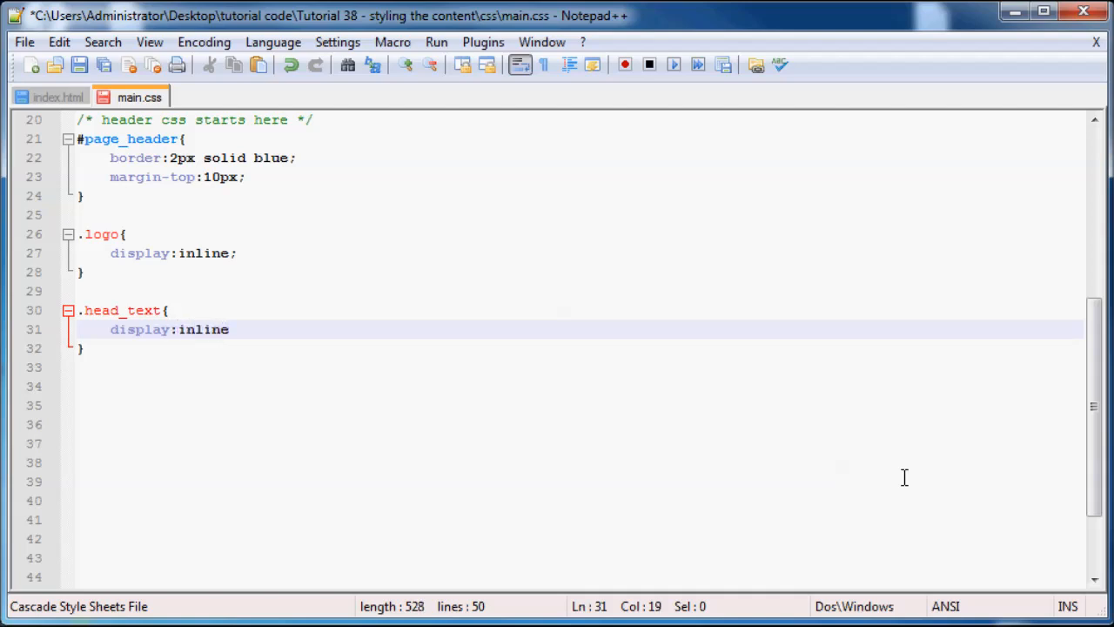
{"action": "type", "text": ";"}
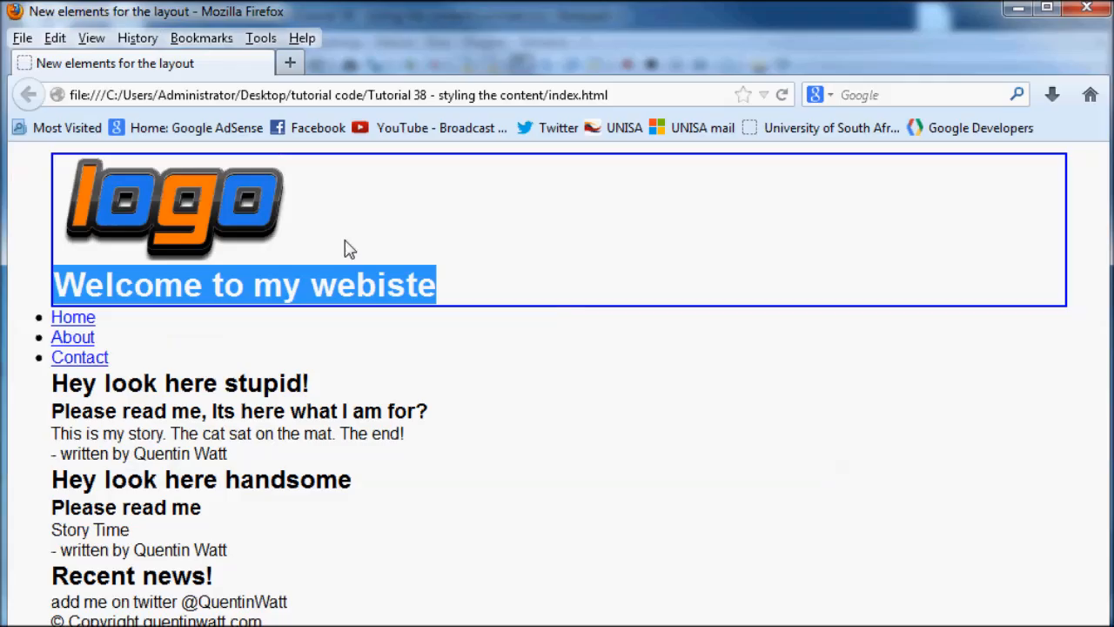
Step: Reload index.html in Firefox to see the logo and Welcome heading side by side
{"action": "left_click", "coordinate": [782, 95]}
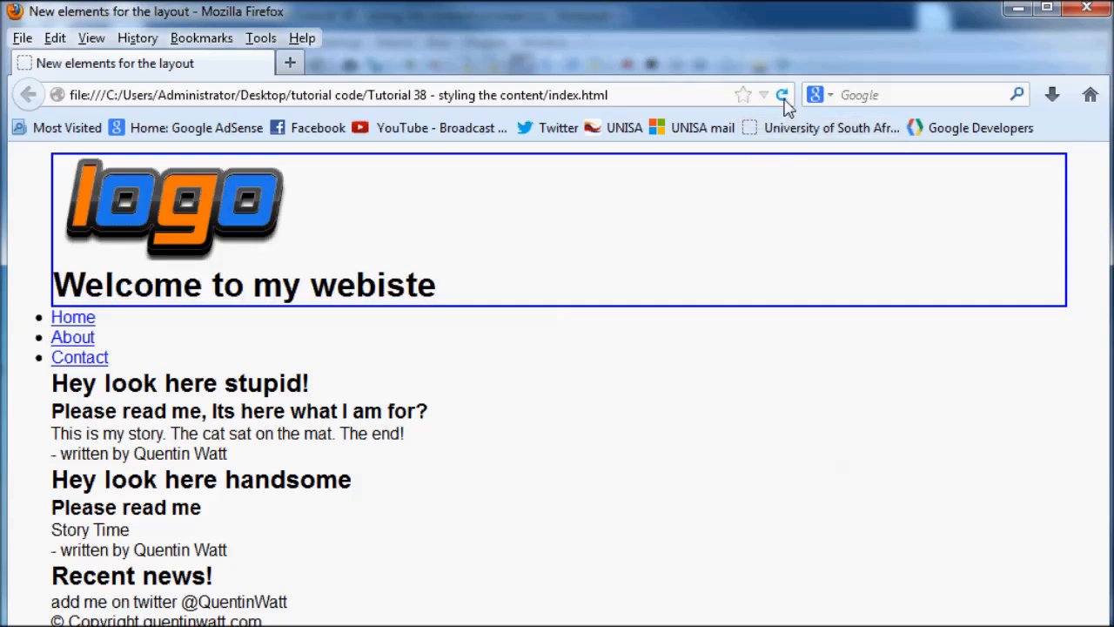
{"action": "left_click", "coordinate": [782, 94]}
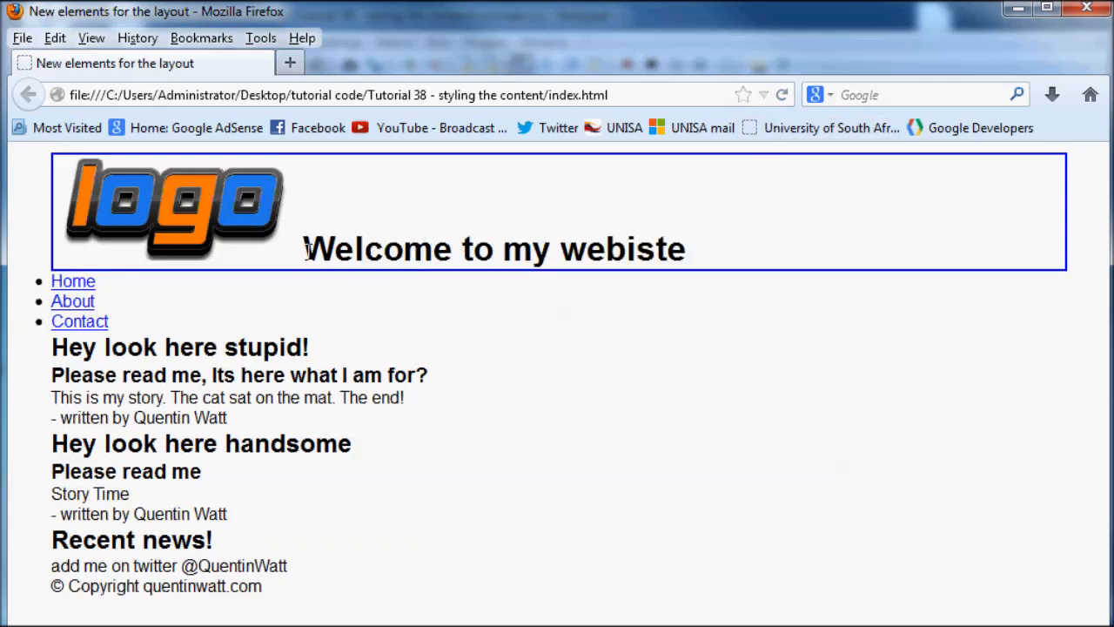
{"action": "mouse_move", "coordinate": [692, 338]}
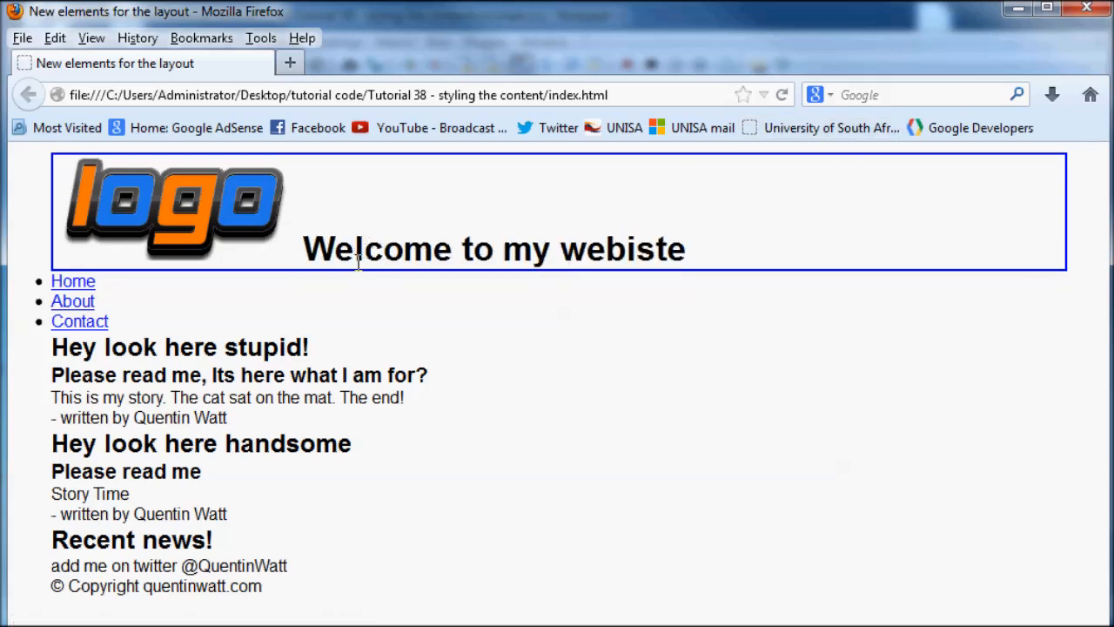
{"action": "mouse_move", "coordinate": [1019, 11]}
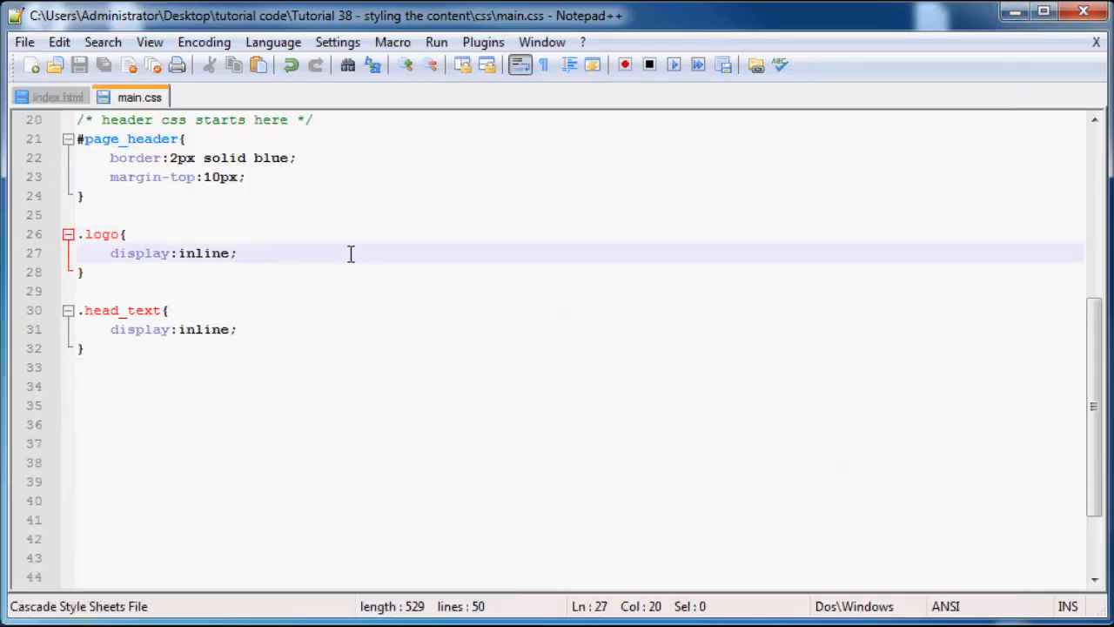
Step: Add vertical-align:middle; to the .logo rule below display:inline
{"action": "type", "text": "va"}
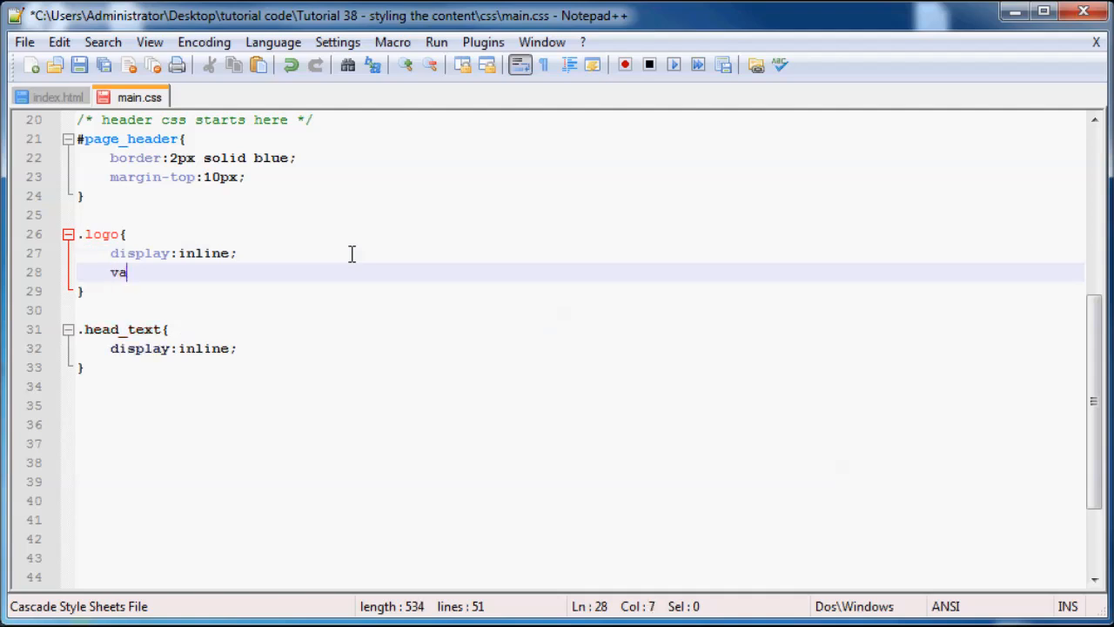
{"action": "type", "text": "ertical"}
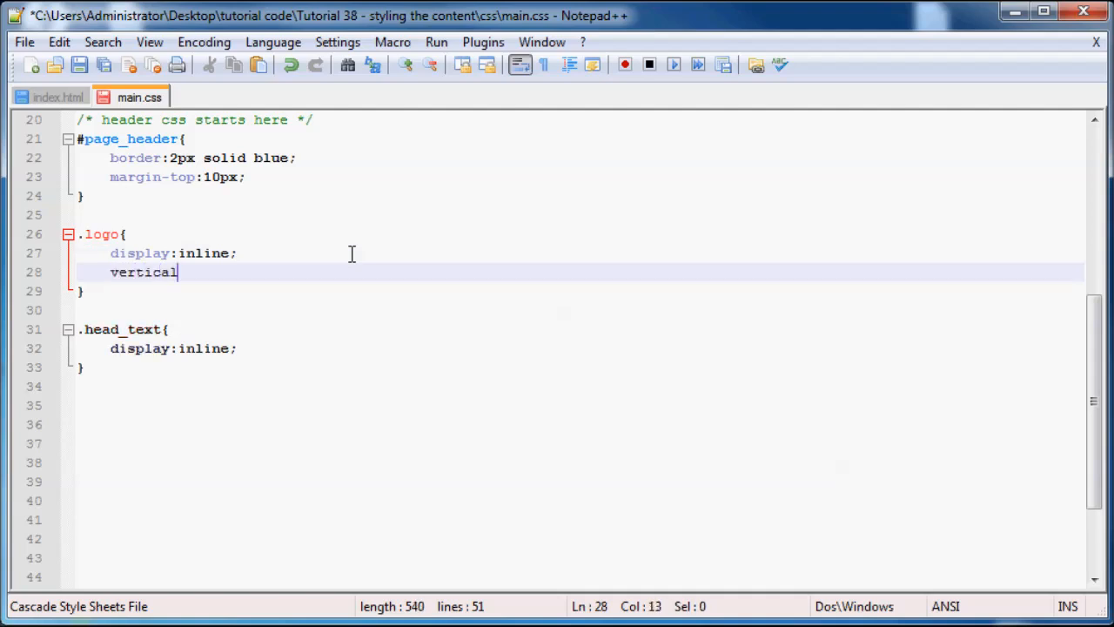
{"action": "type", "text": "-algin"}
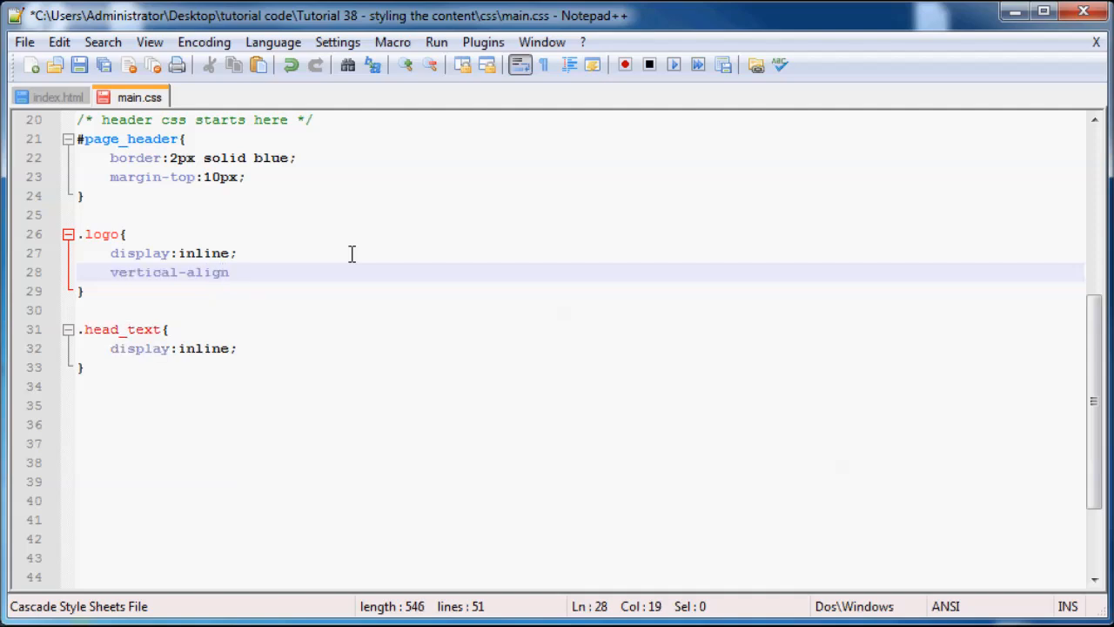
{"action": "type", "text": ":middle"}
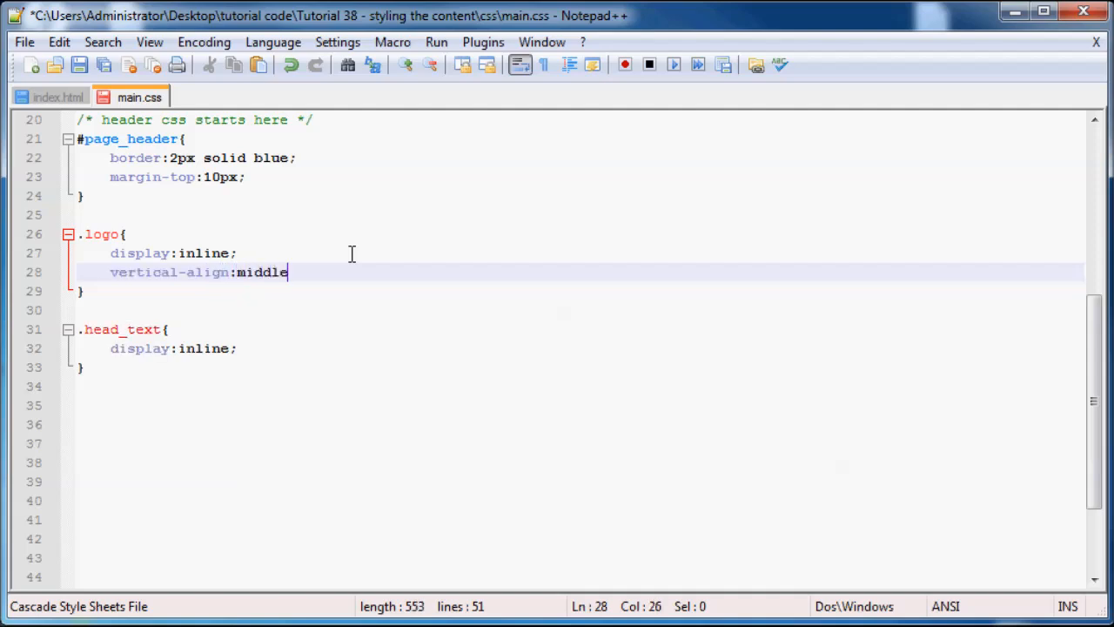
{"action": "type", "text": ";"}
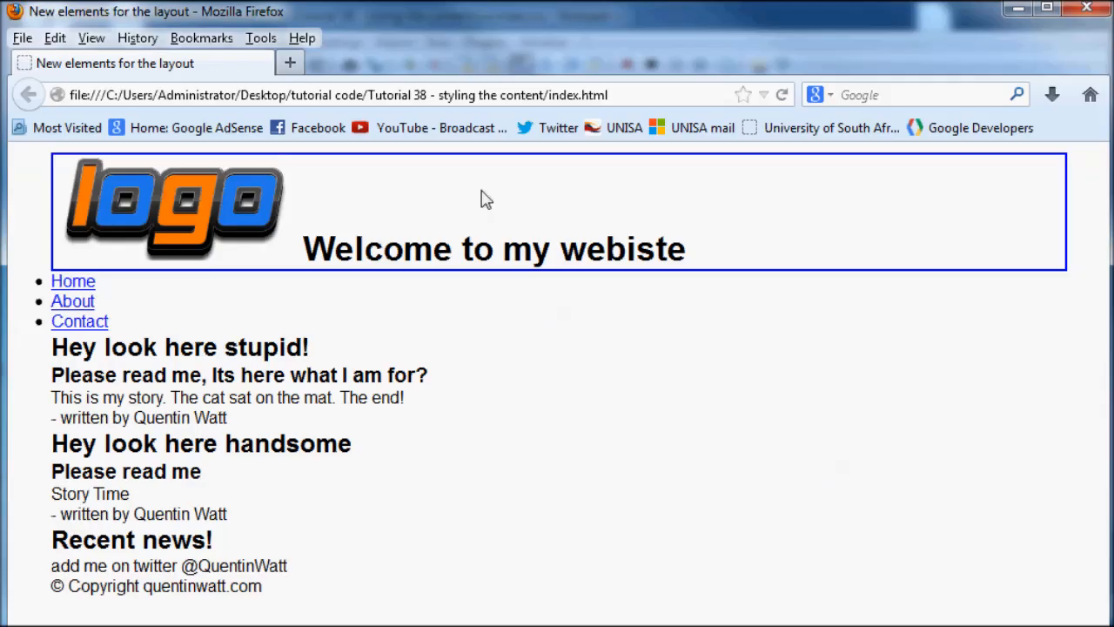
{"action": "mouse_move", "coordinate": [152, 207]}
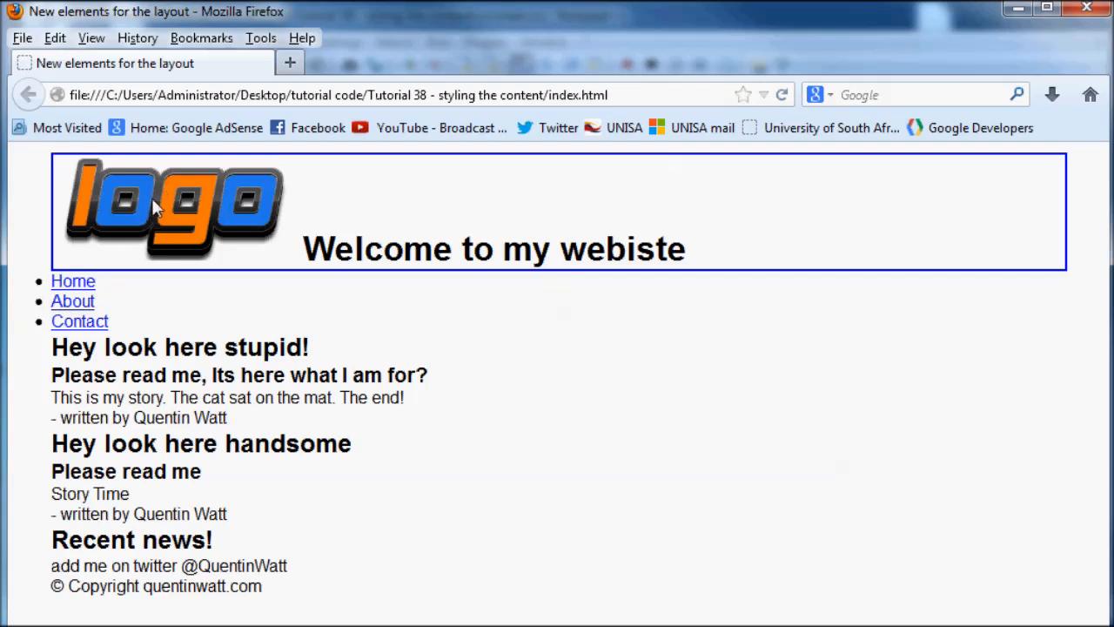
{"action": "mouse_move", "coordinate": [364, 170]}
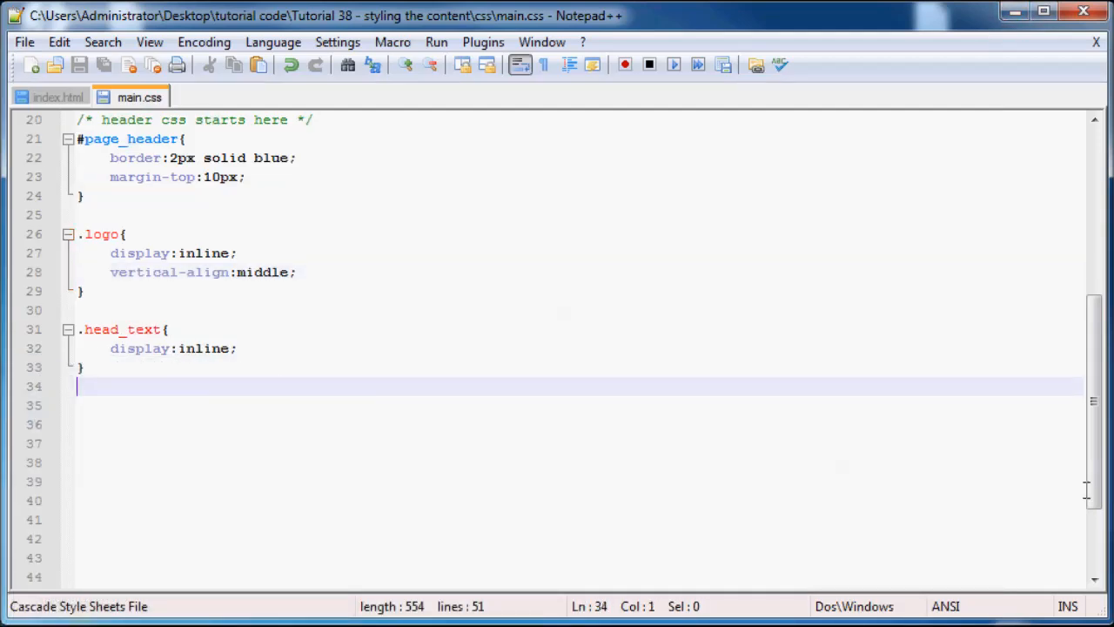
Step: Add 'end of header styling' and 'start navigation styling' comments in main.css
{"action": "type", "text": "/**/"}
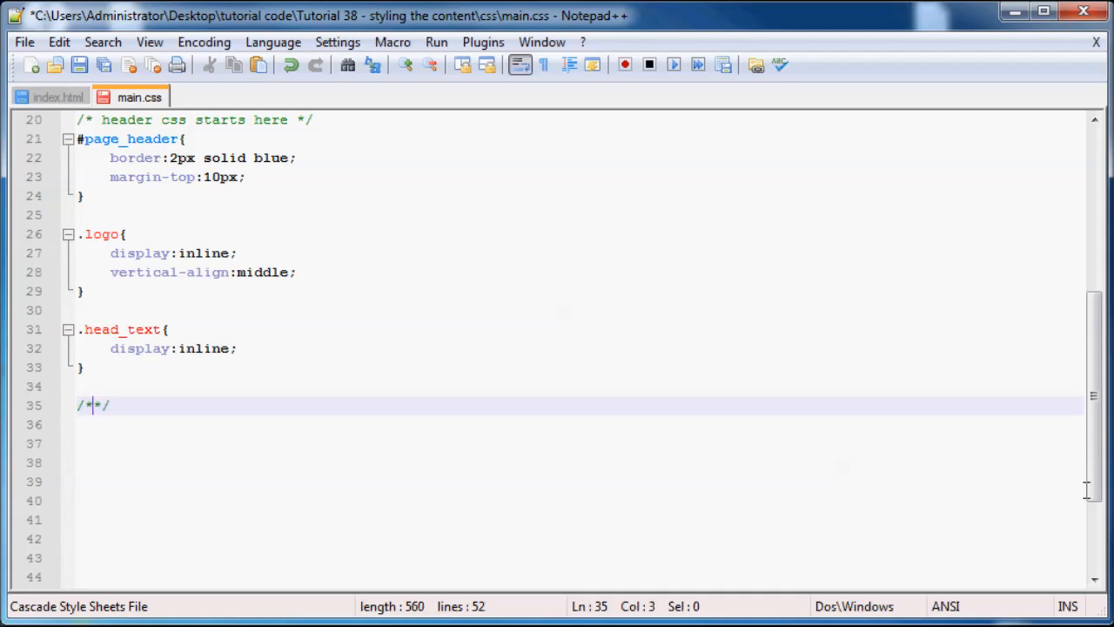
{"action": "type", "text": "end of"}
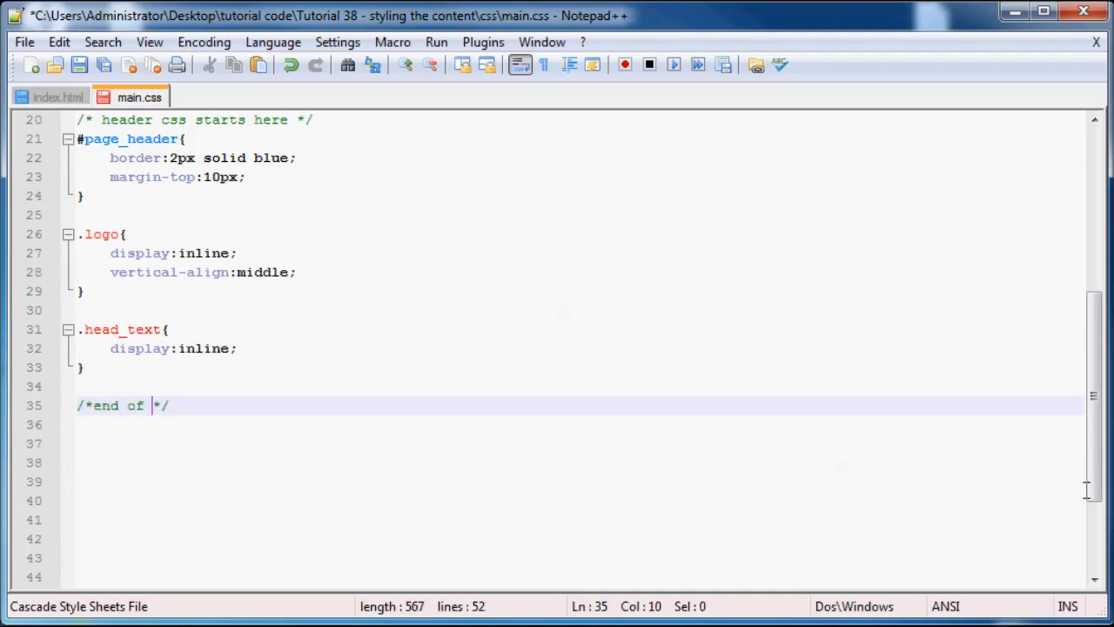
{"action": "type", "text": "header styling"}
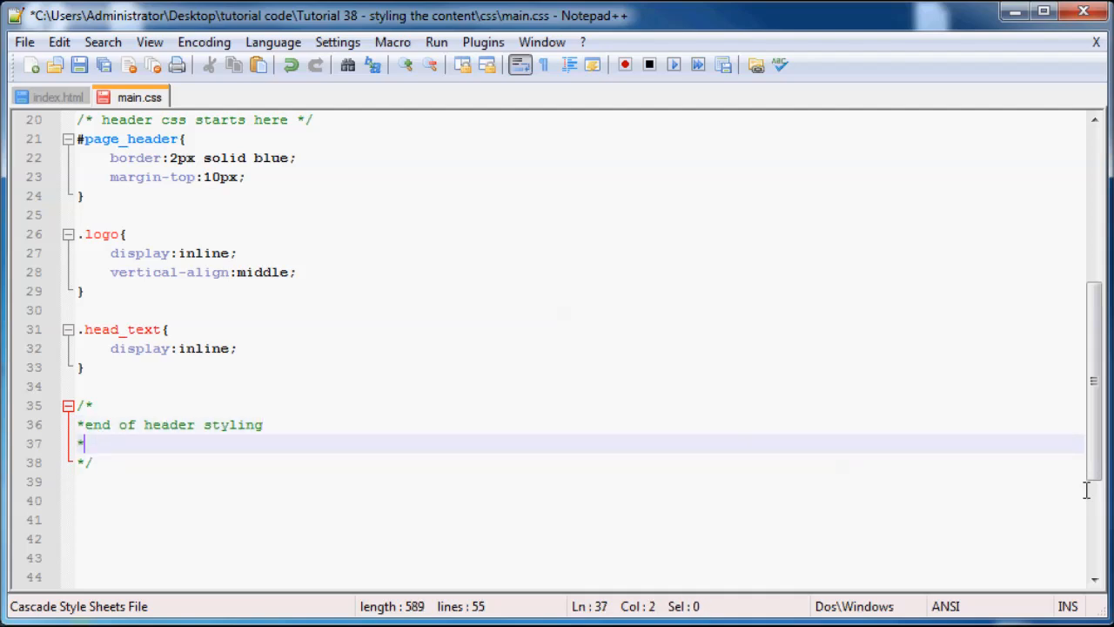
{"action": "type", "text": "start navi"}
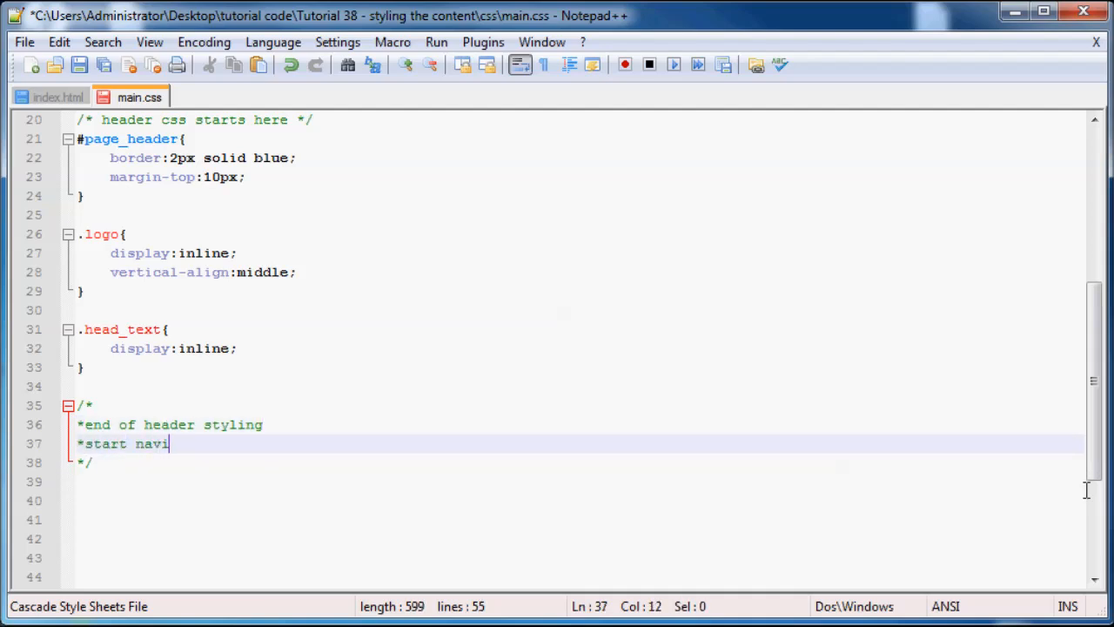
{"action": "type", "text": "gation styli"}
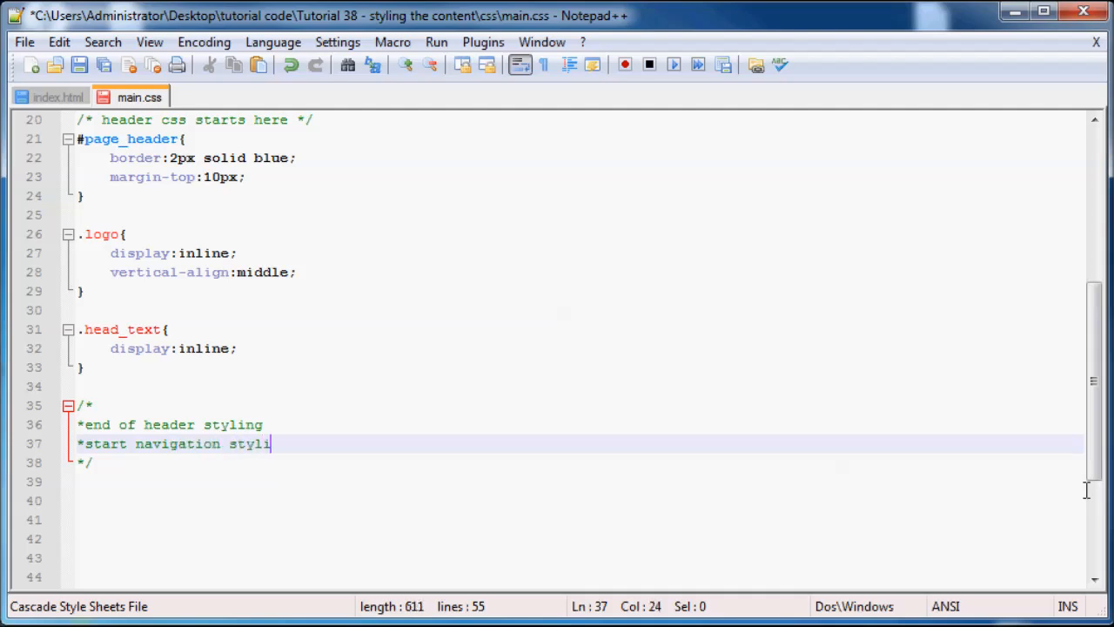
{"action": "type", "text": "ing"}
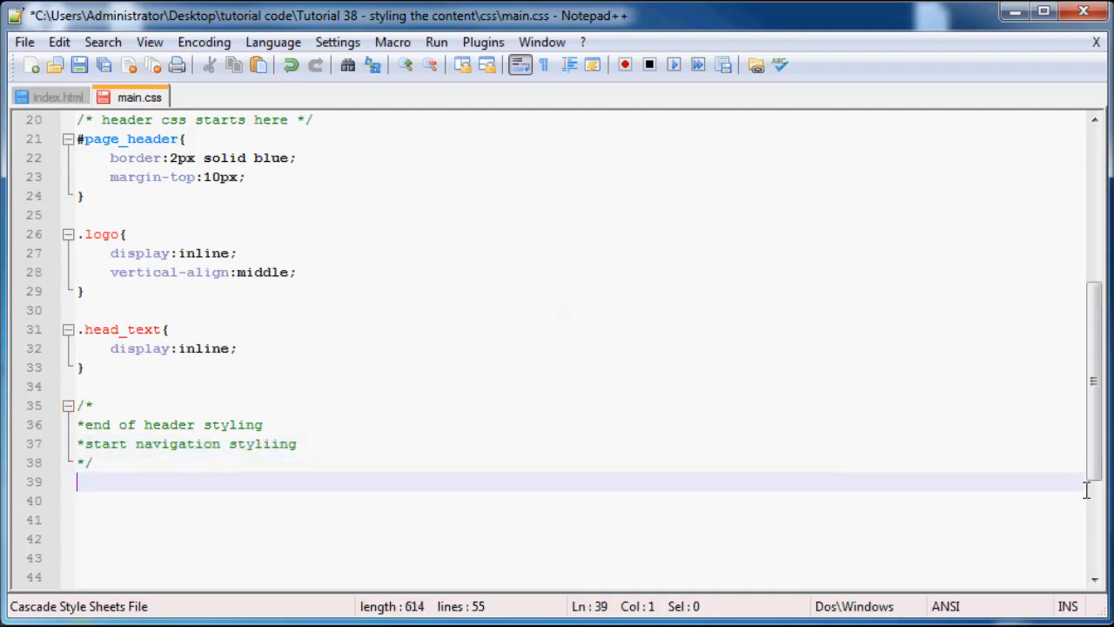
{"action": "key", "text": "enter"}
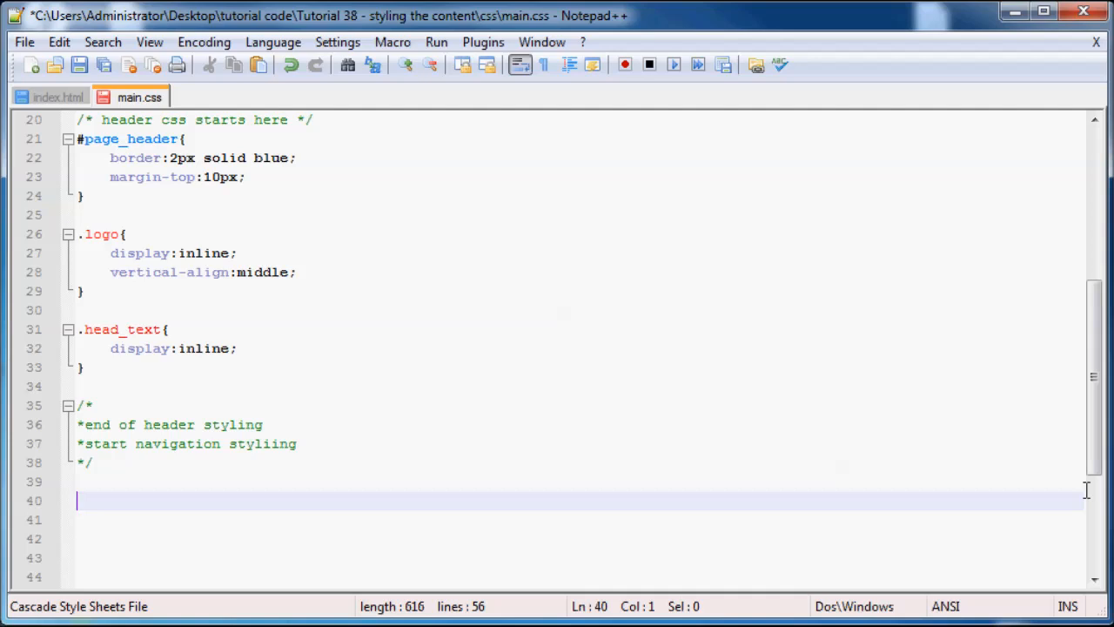
Step: Create a #top_nav rule with border:2px solid red
{"action": "scroll", "scroll_direction": "down", "scroll_amount": 3}
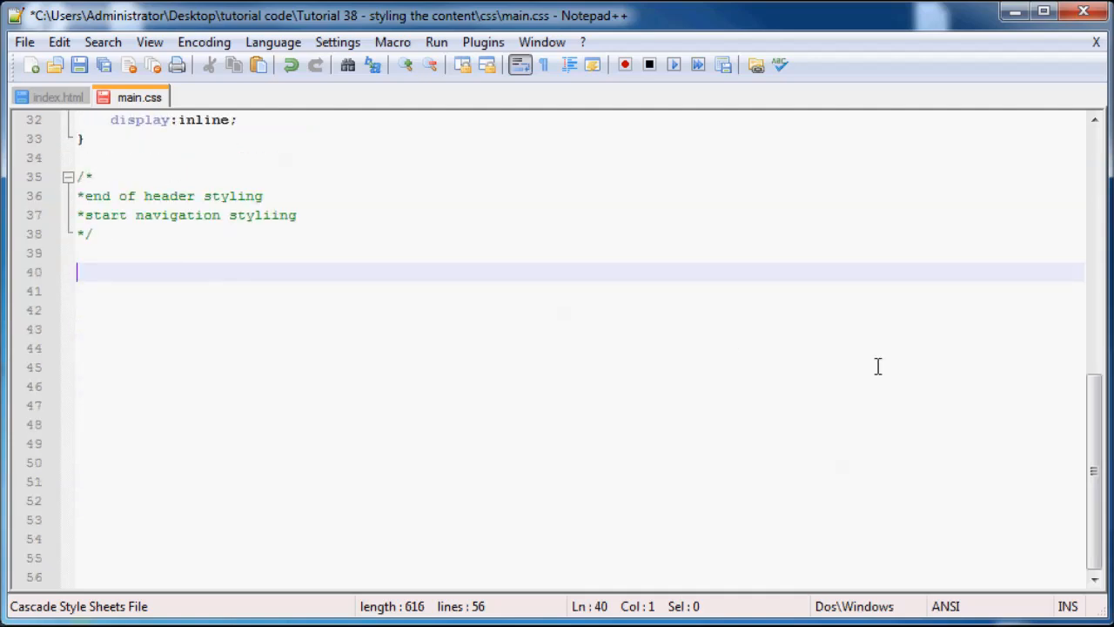
{"action": "type", "text": "#"}
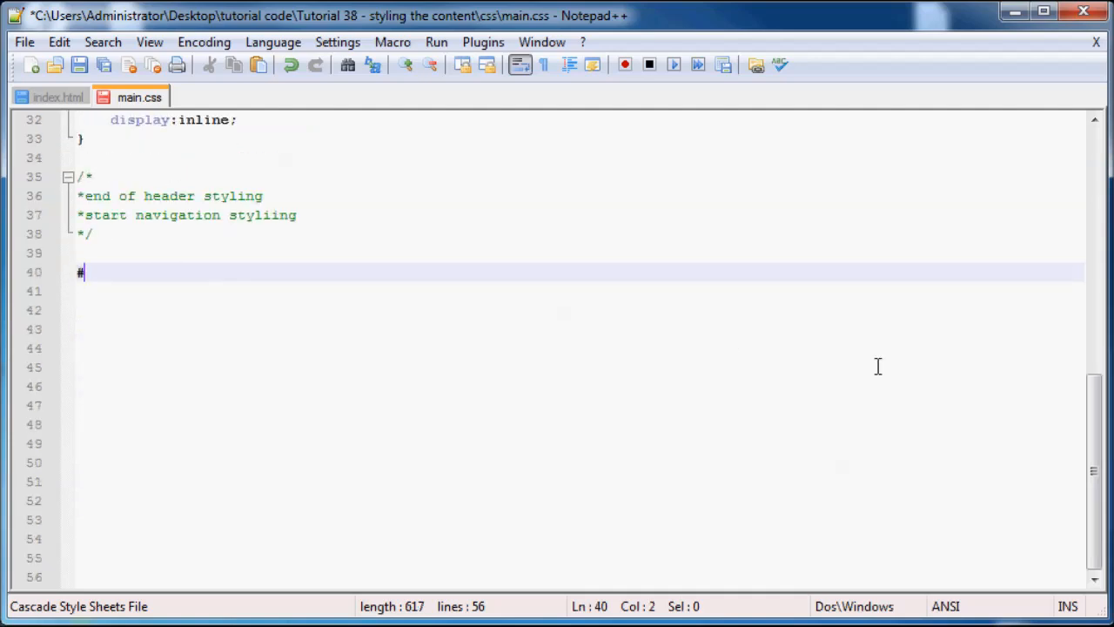
{"action": "type", "text": "top_n"}
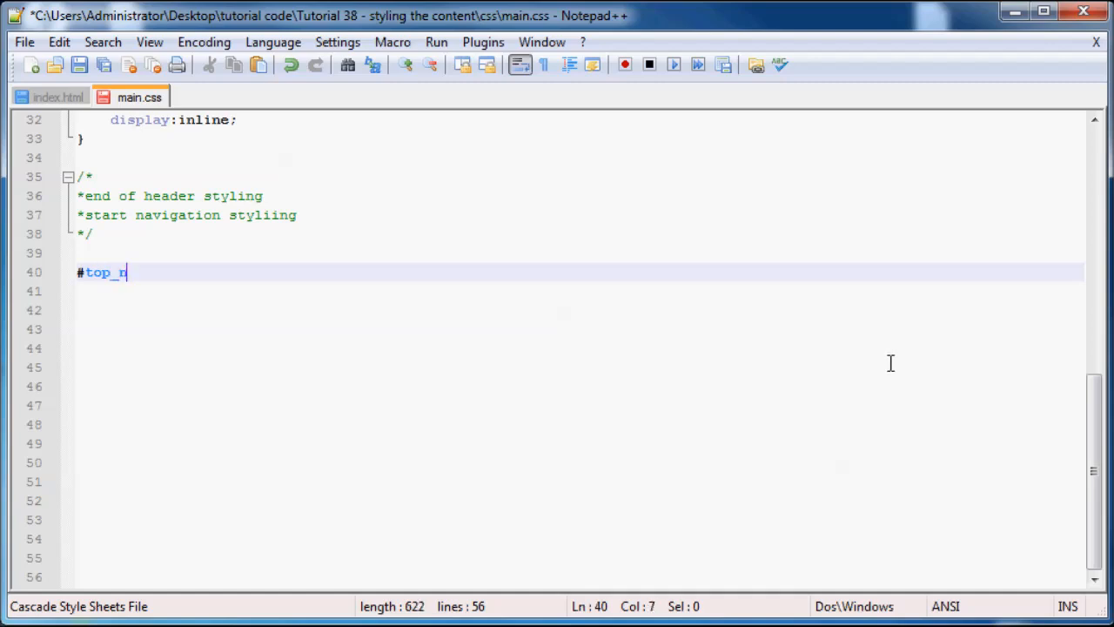
{"action": "type", "text": "av{"}
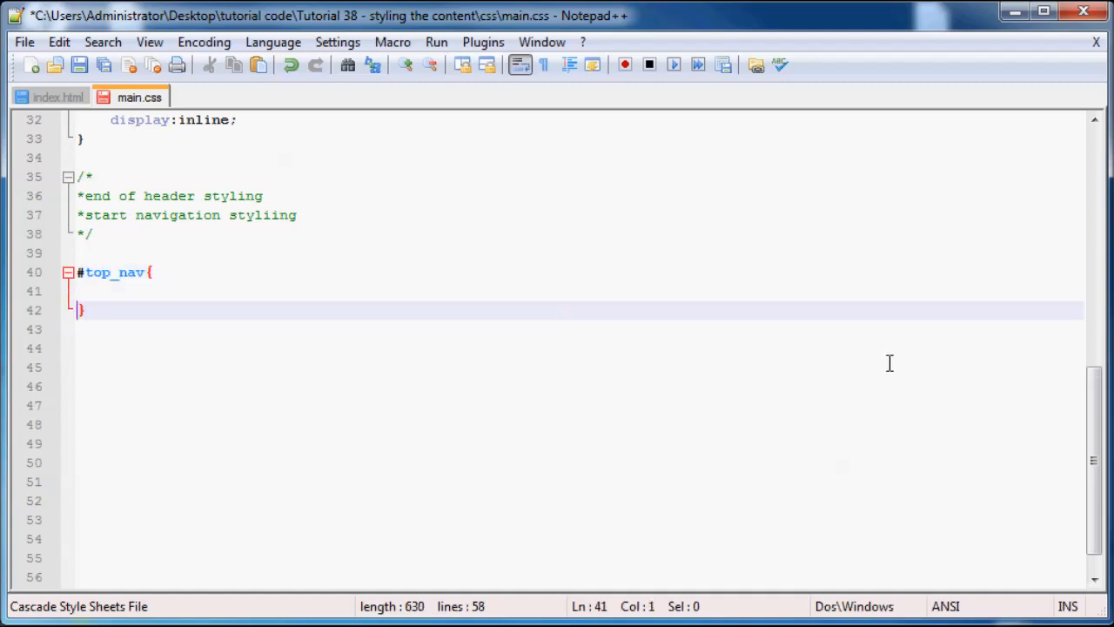
{"action": "key", "text": "Tab"}
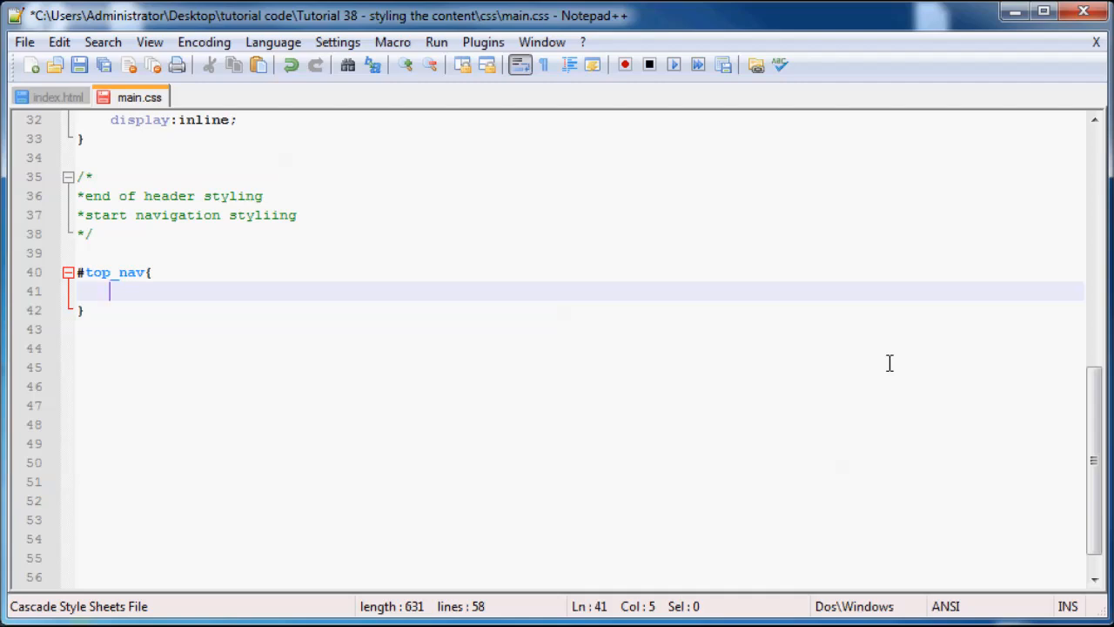
{"action": "type", "text": "border:"}
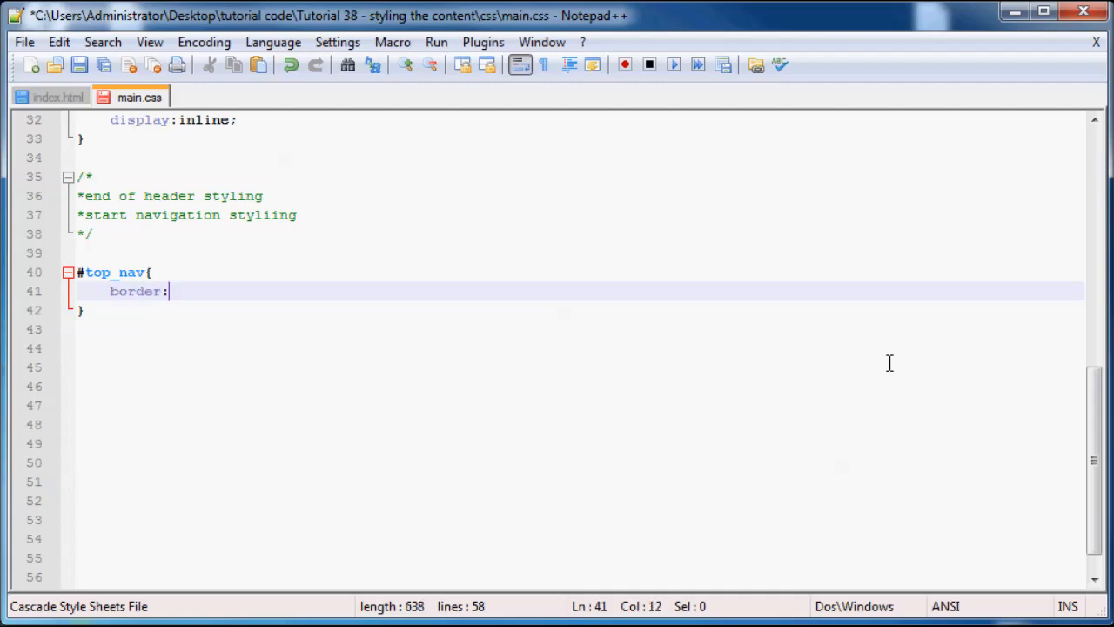
{"action": "type", "text": "2px so"}
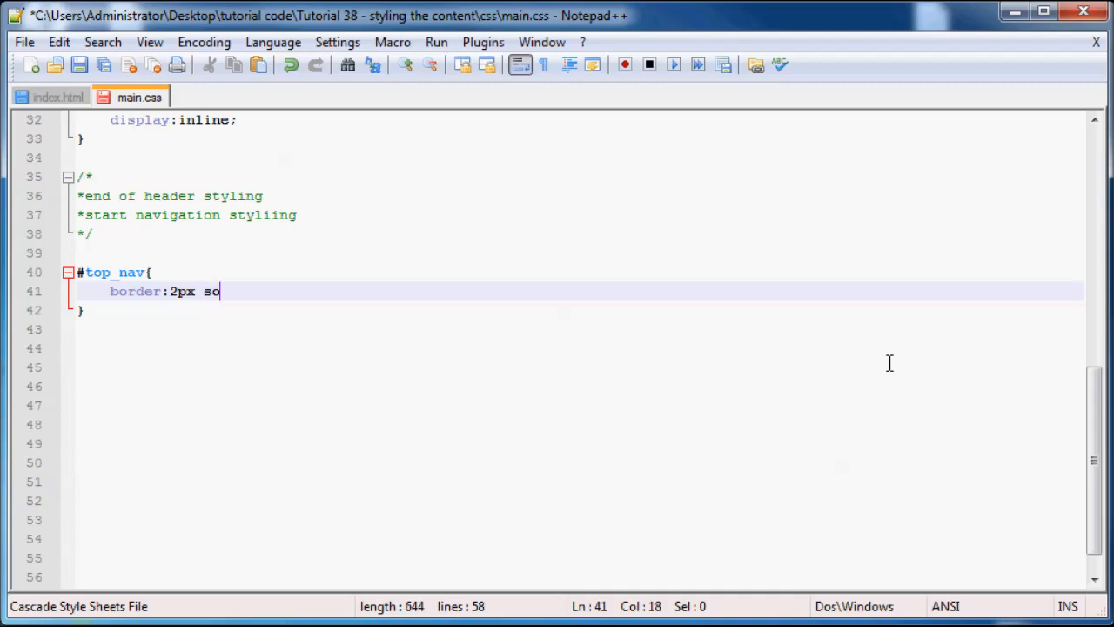
{"action": "type", "text": "lid red;"}
{"action": "type", "text": "m"}
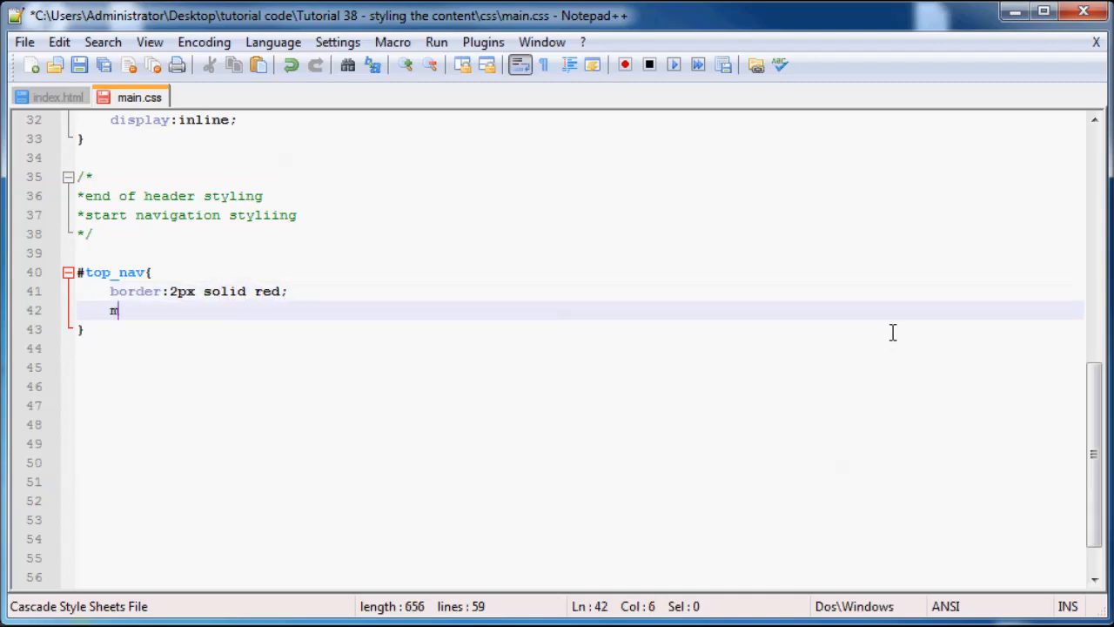
Step: Add margin:5px 0px; to the #top_nav rule
{"action": "type", "text": "argin:"}
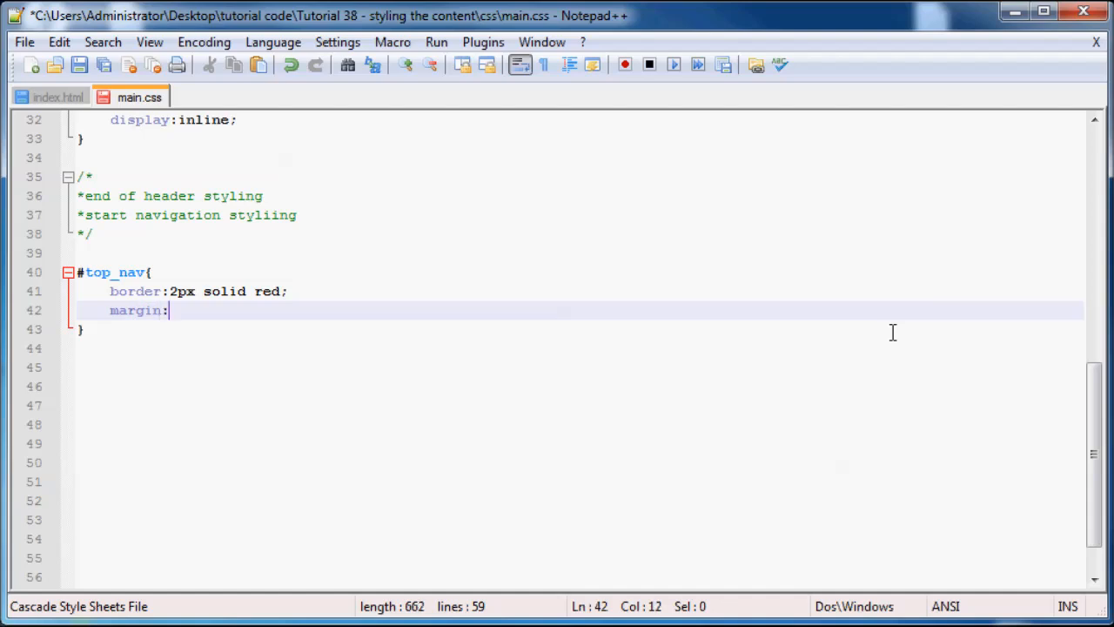
{"action": "type", "text": "5"}
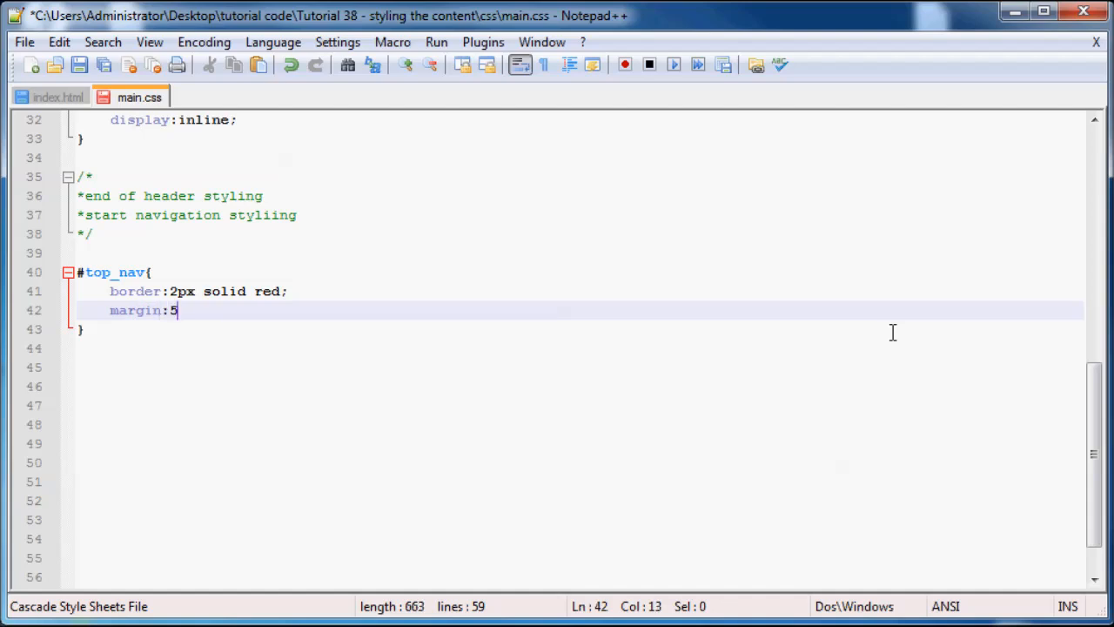
{"action": "type", "text": "px"}
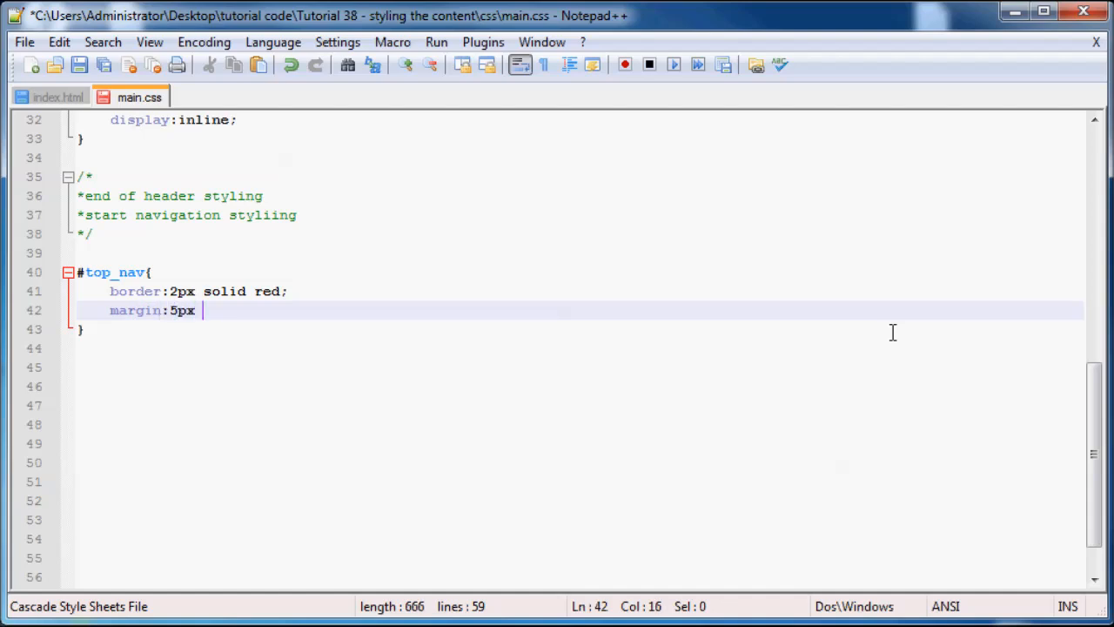
{"action": "type", "text": "0px;"}
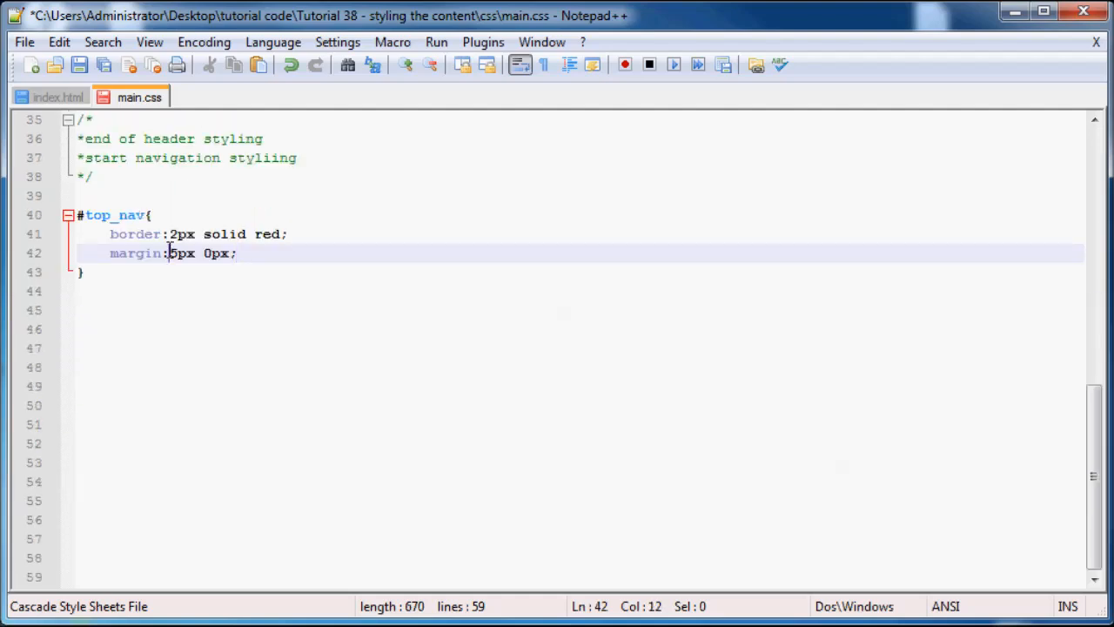
{"action": "double_click", "coordinate": [181, 253]}
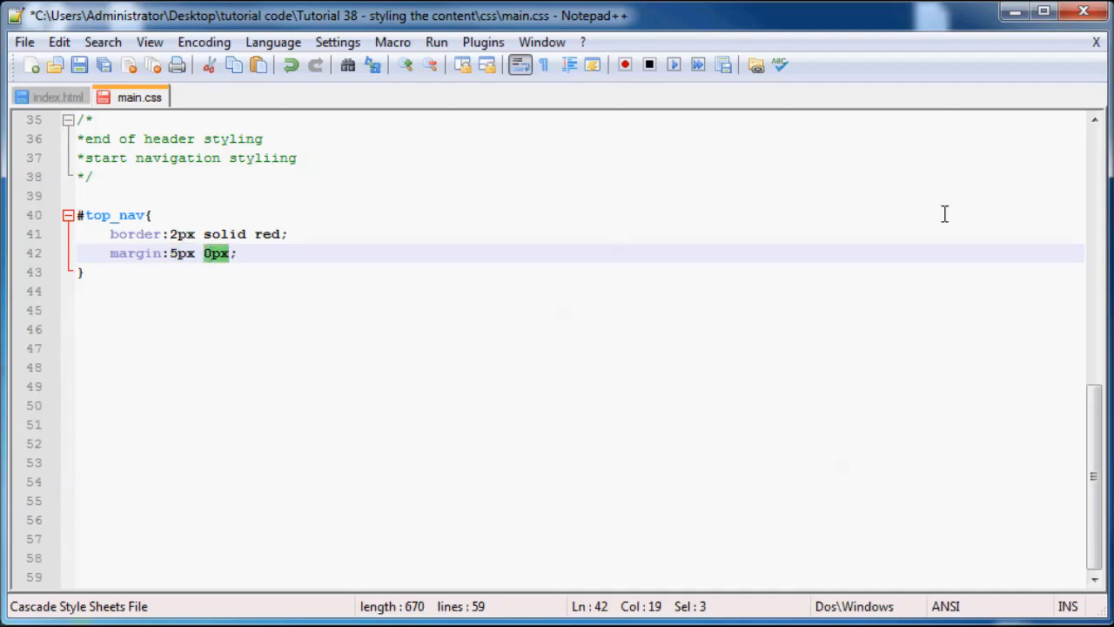
{"action": "mouse_move", "coordinate": [226, 265]}
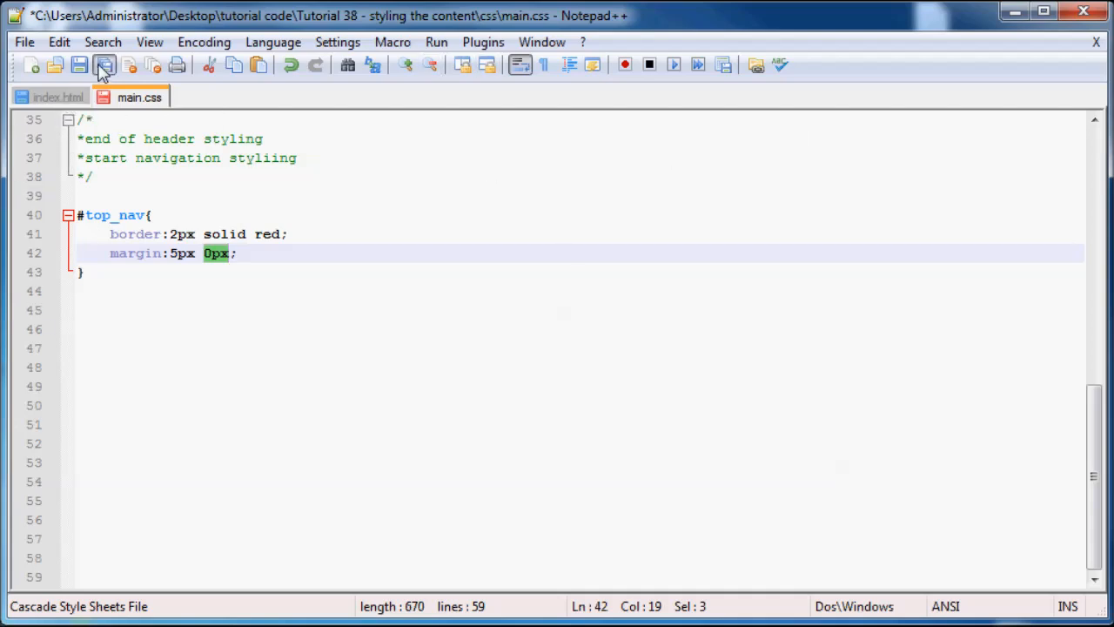
Step: Save main.css and reload Firefox to view the red-bordered Home, About, Contact links
{"action": "left_click", "coordinate": [58, 96]}
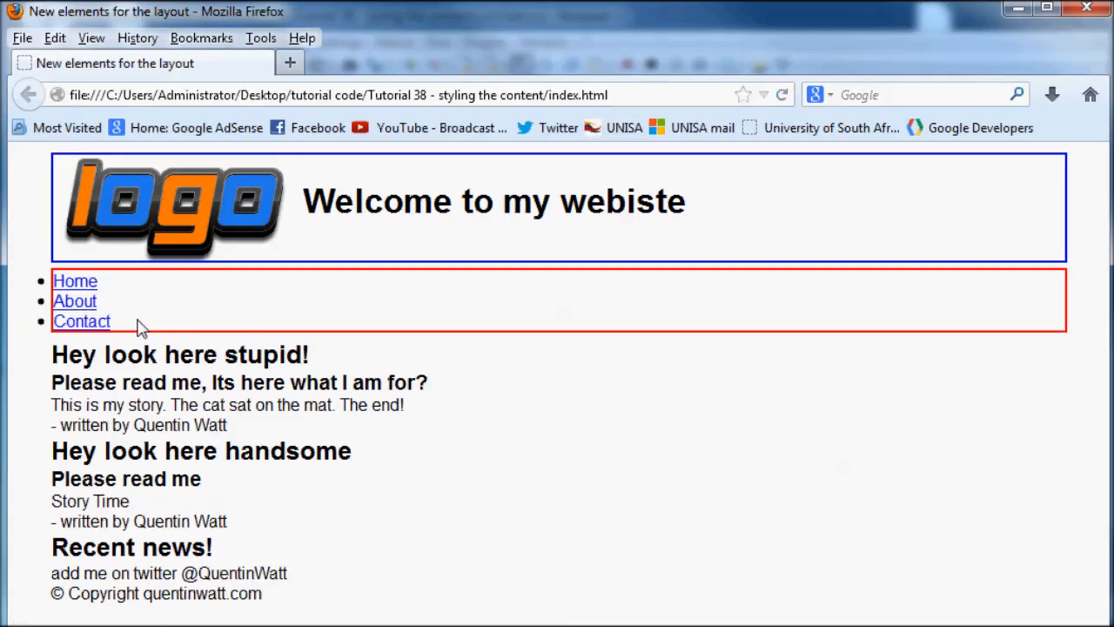
{"action": "mouse_move", "coordinate": [57, 251]}
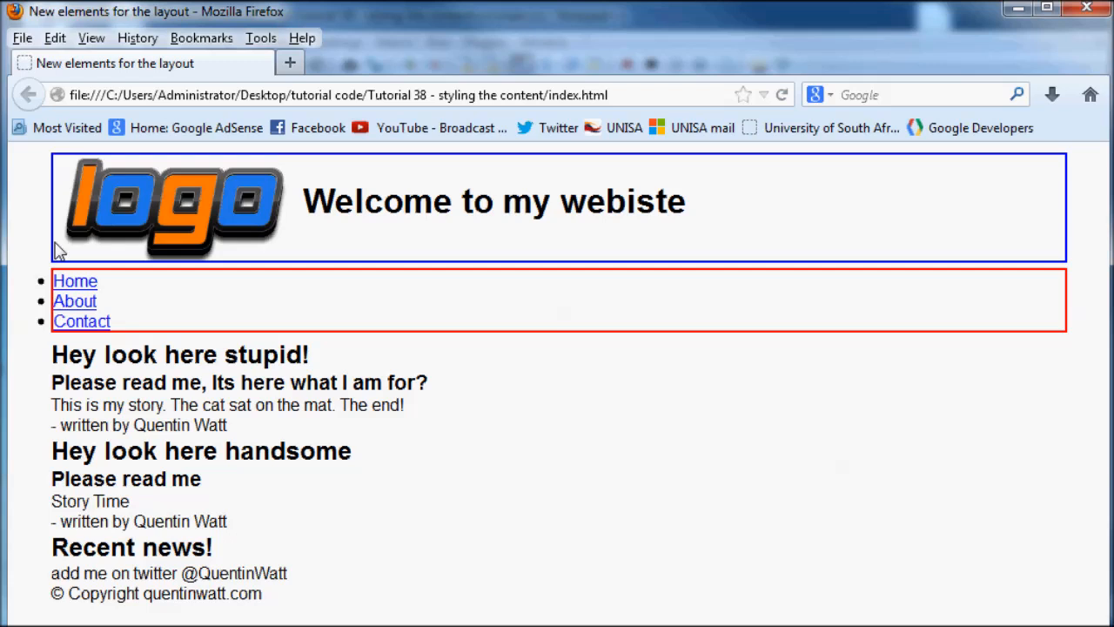
{"action": "mouse_move", "coordinate": [215, 281]}
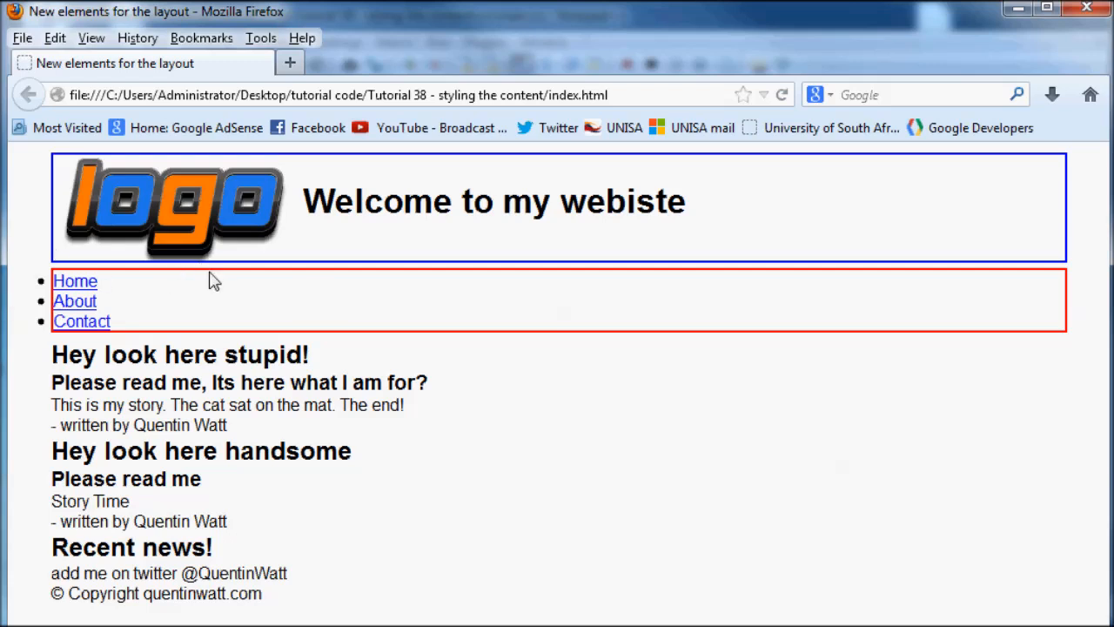
{"action": "mouse_move", "coordinate": [154, 363]}
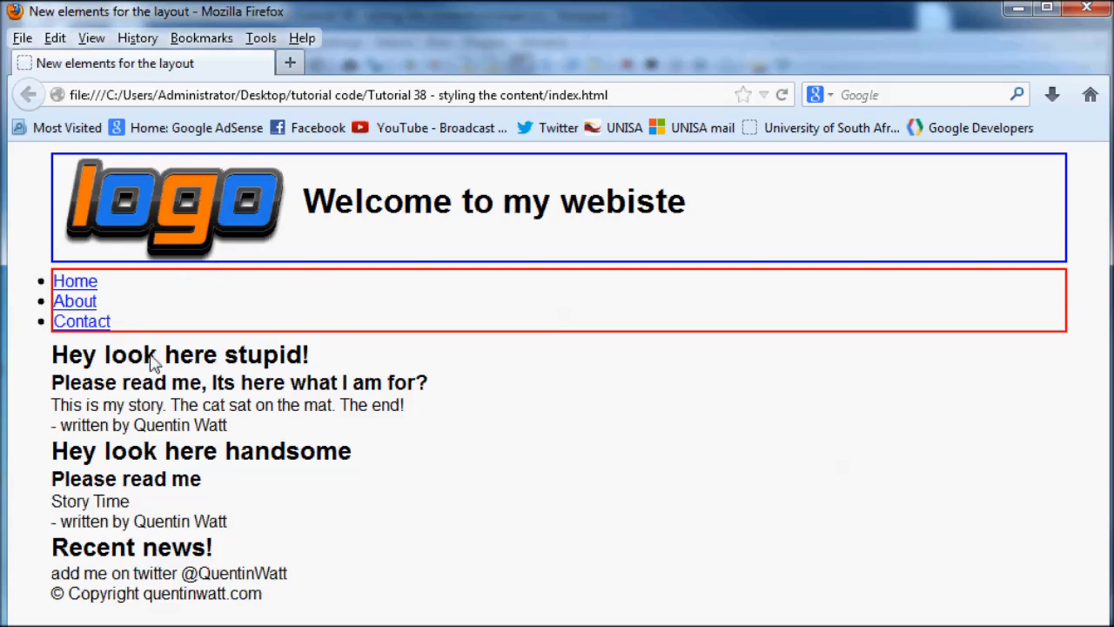
{"action": "mouse_move", "coordinate": [55, 277]}
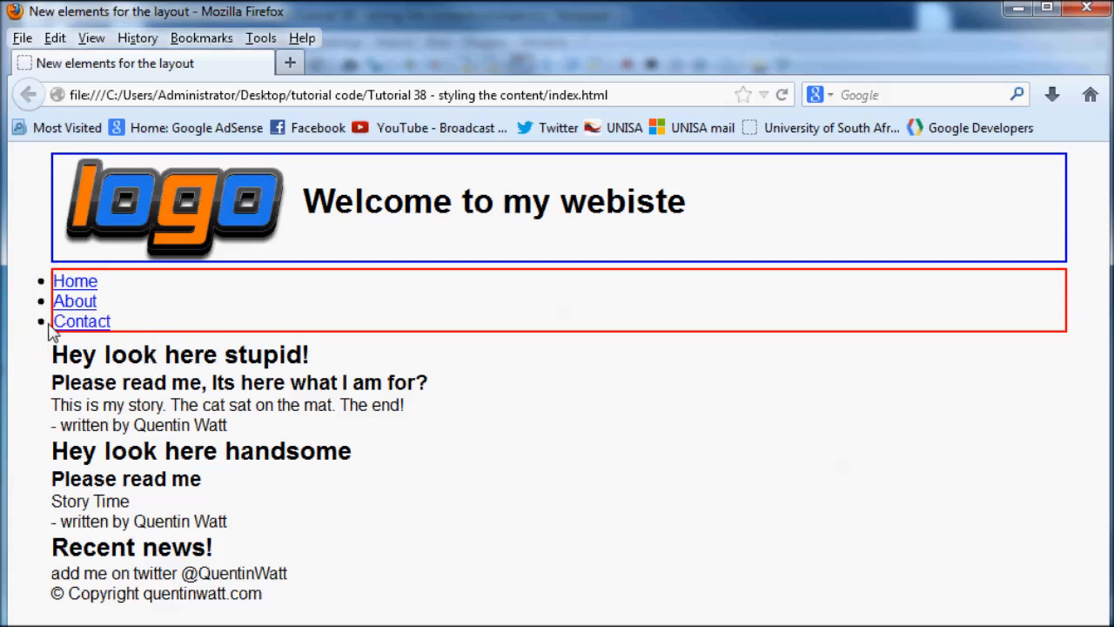
{"action": "double_click", "coordinate": [74, 301]}
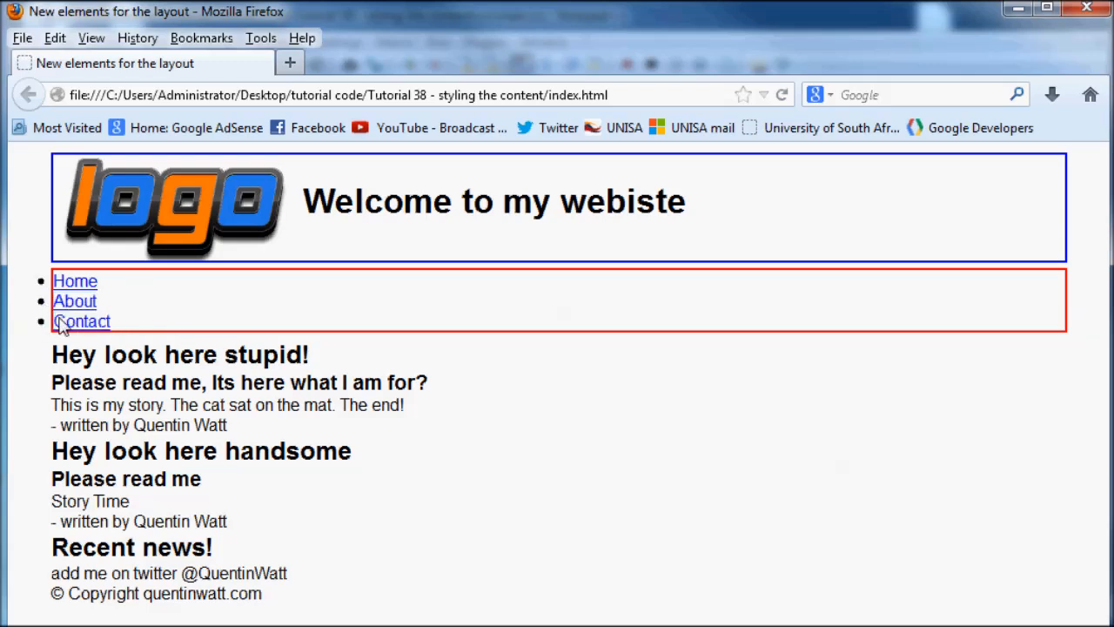
{"action": "mouse_move", "coordinate": [279, 287]}
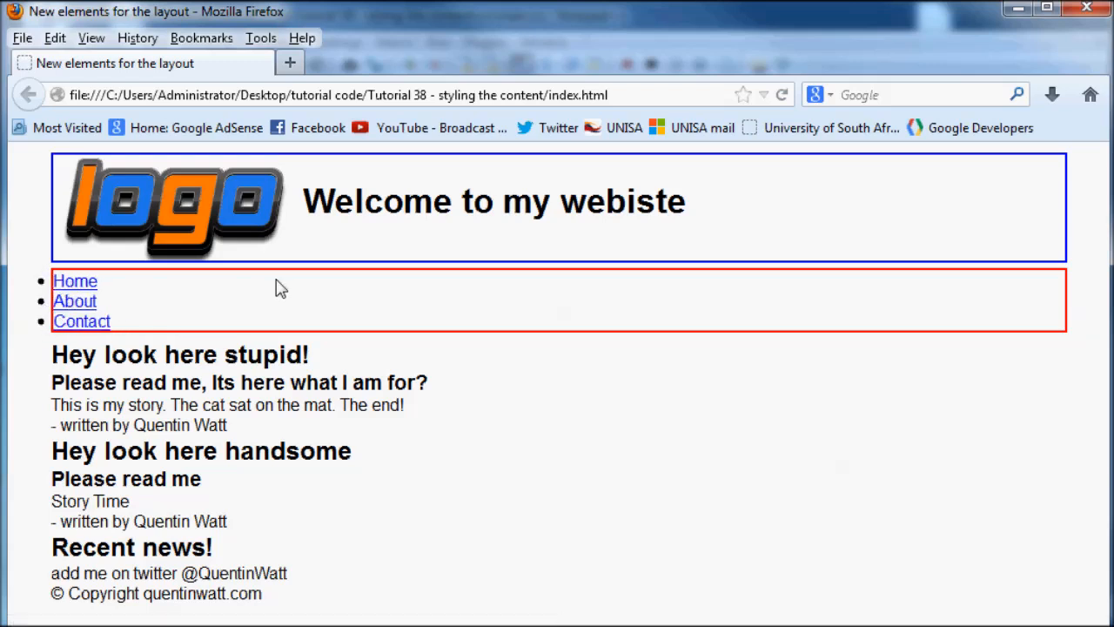
{"action": "mouse_move", "coordinate": [147, 296]}
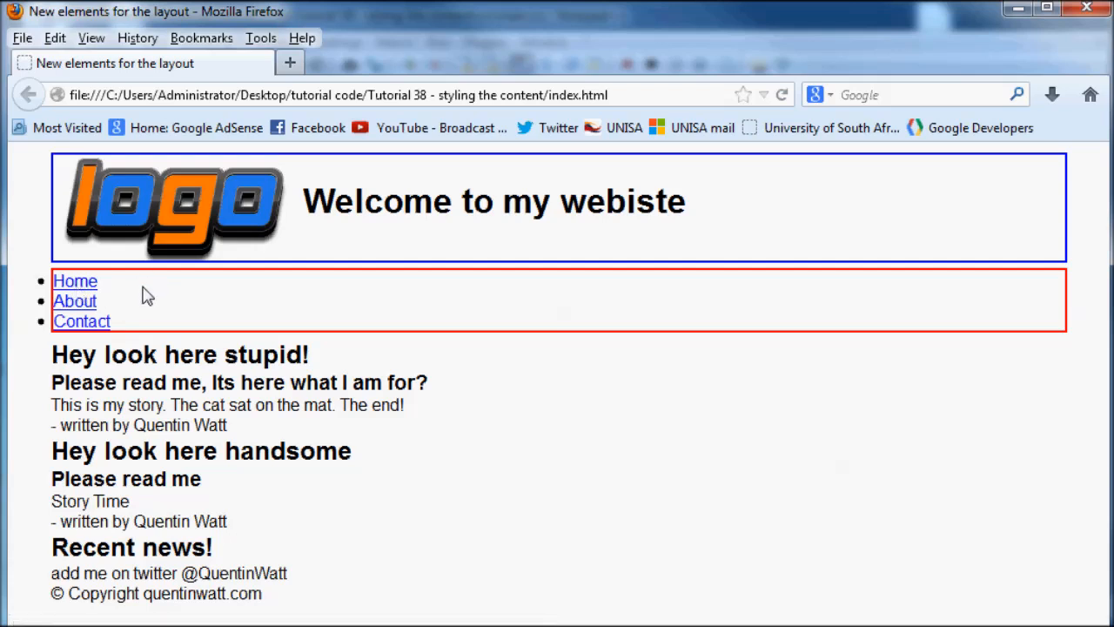
{"action": "mouse_move", "coordinate": [111, 286]}
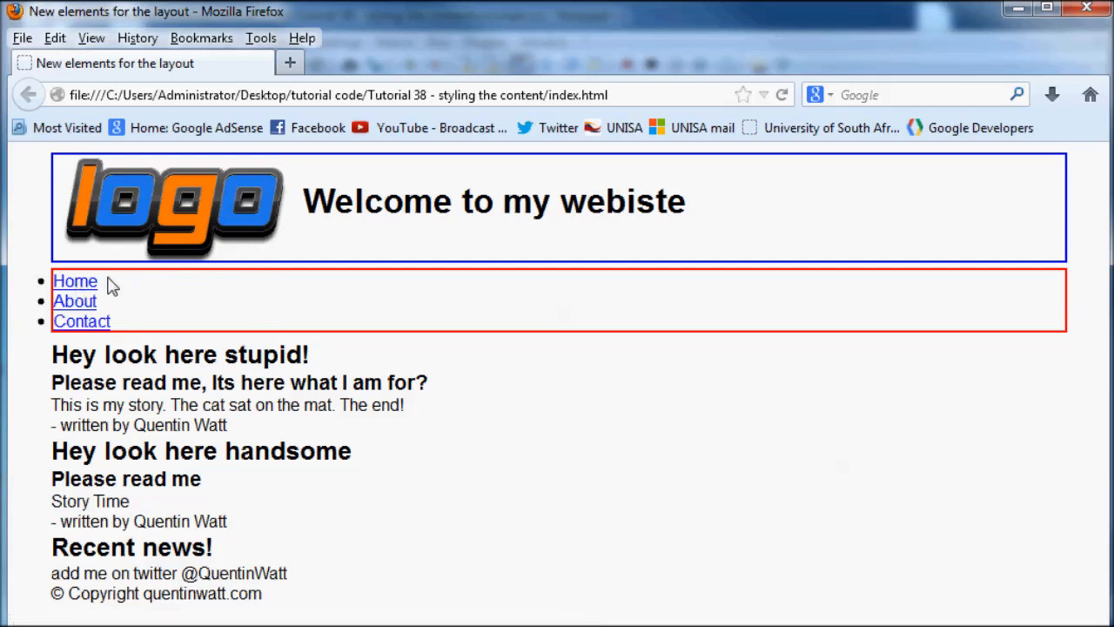
{"action": "mouse_move", "coordinate": [853, 145]}
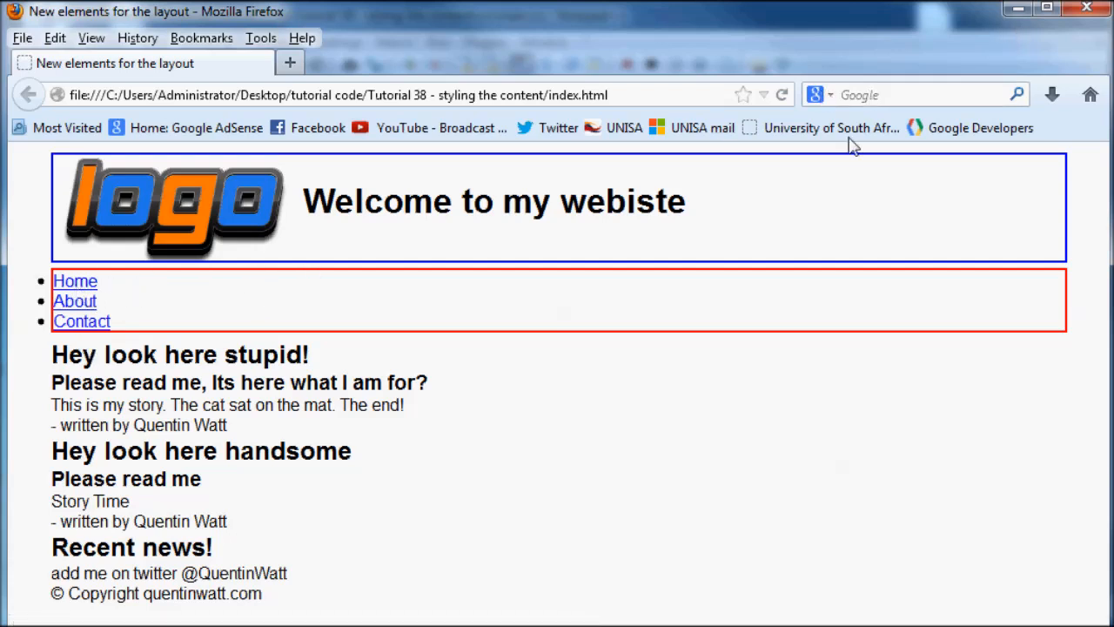
{"action": "mouse_move", "coordinate": [1018, 10]}
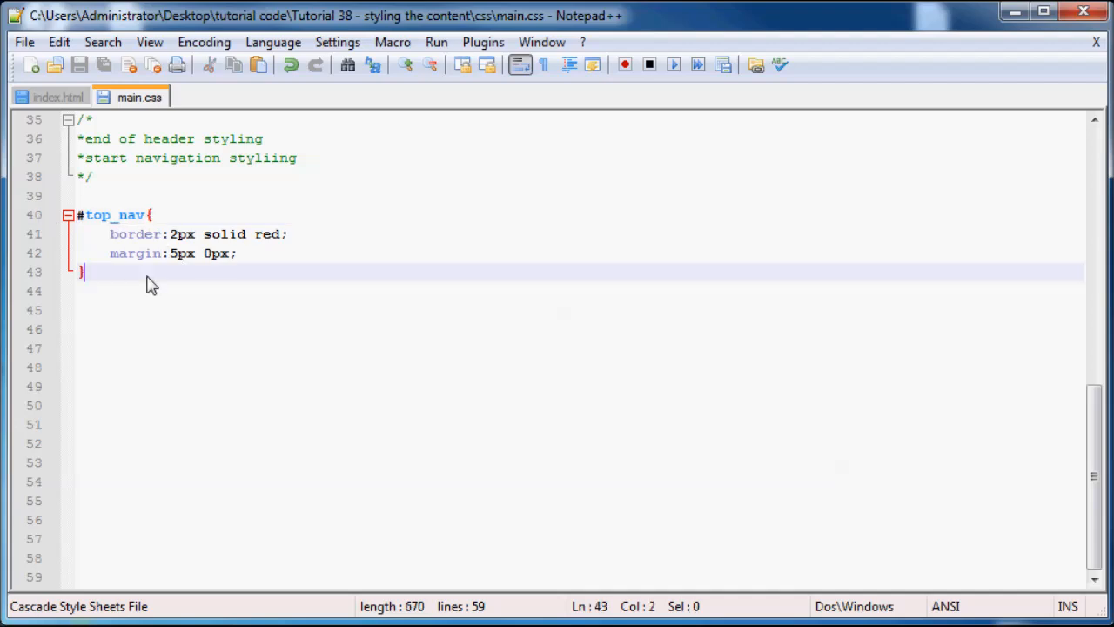
Step: Start a #top_nav ul rule below #top_nav, checking the nav list markup in index.html
{"action": "type", "text": "#top_nav{"}
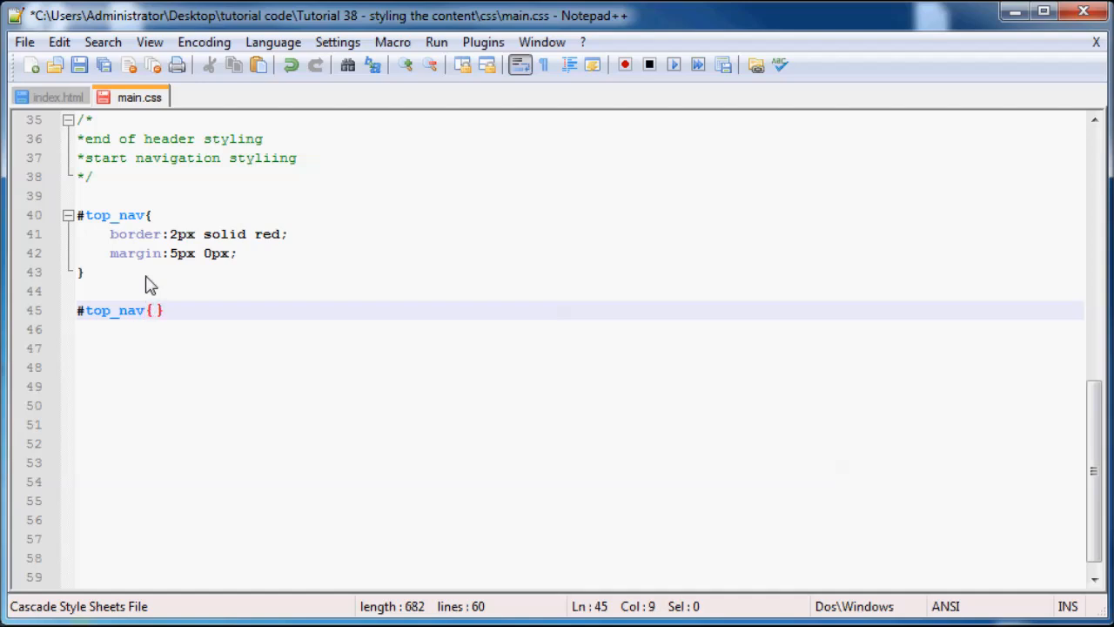
{"action": "type", "text": "ul"}
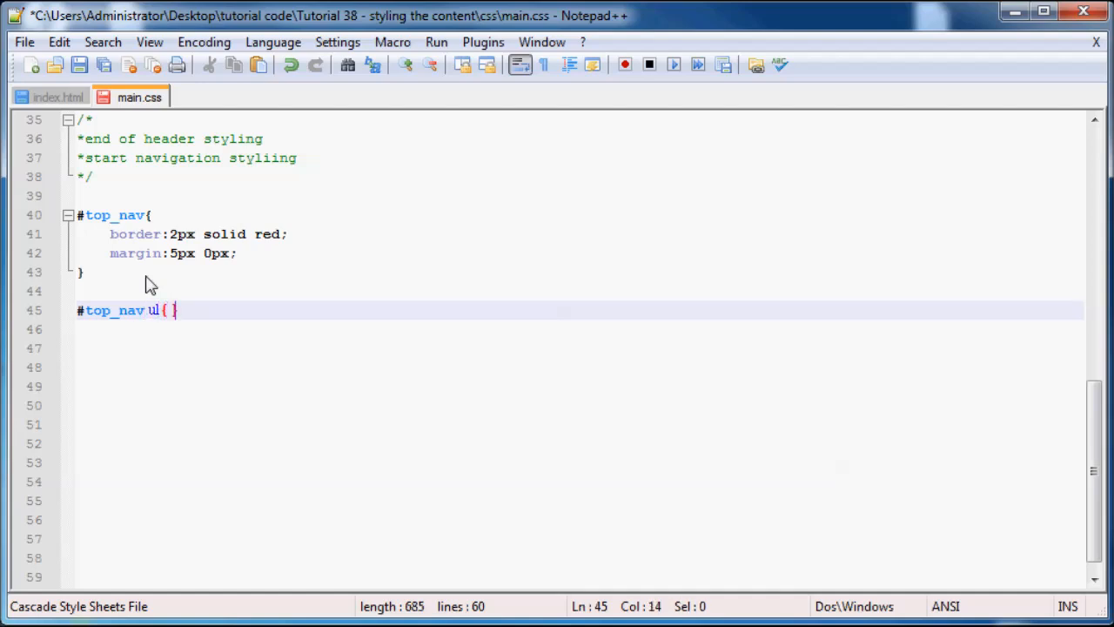
{"action": "key", "text": "enter"}
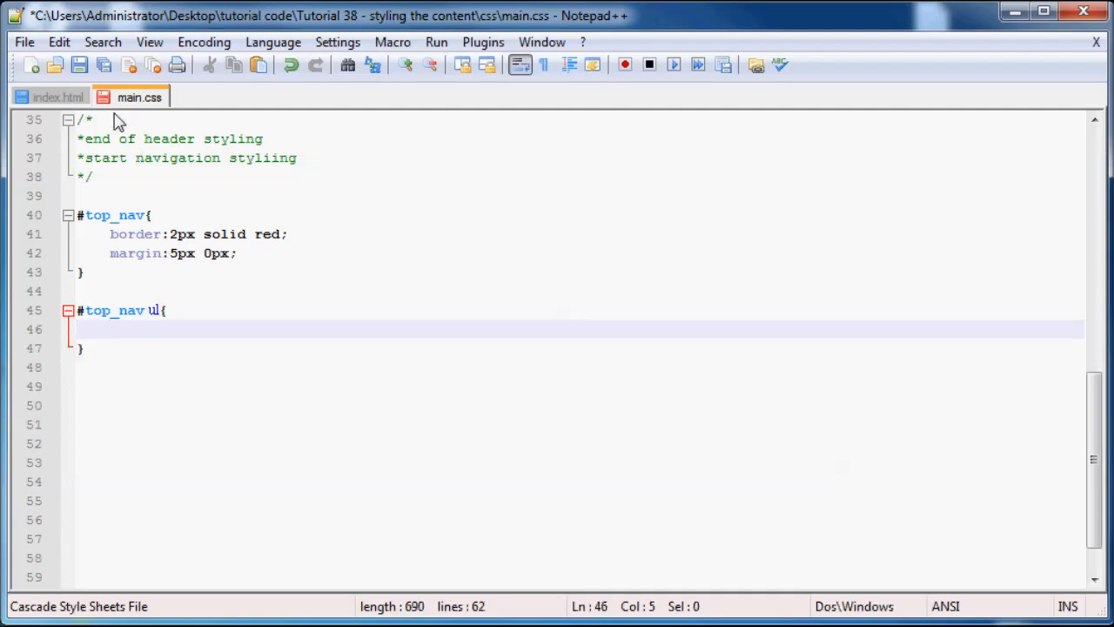
{"action": "left_click", "coordinate": [59, 97]}
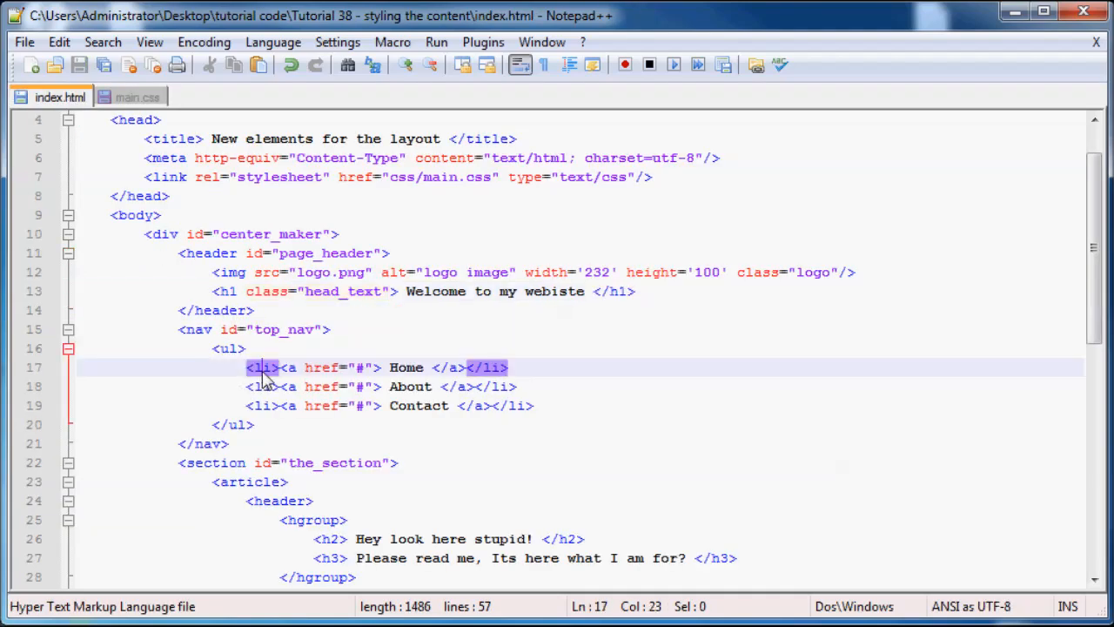
{"action": "left_click", "coordinate": [139, 97]}
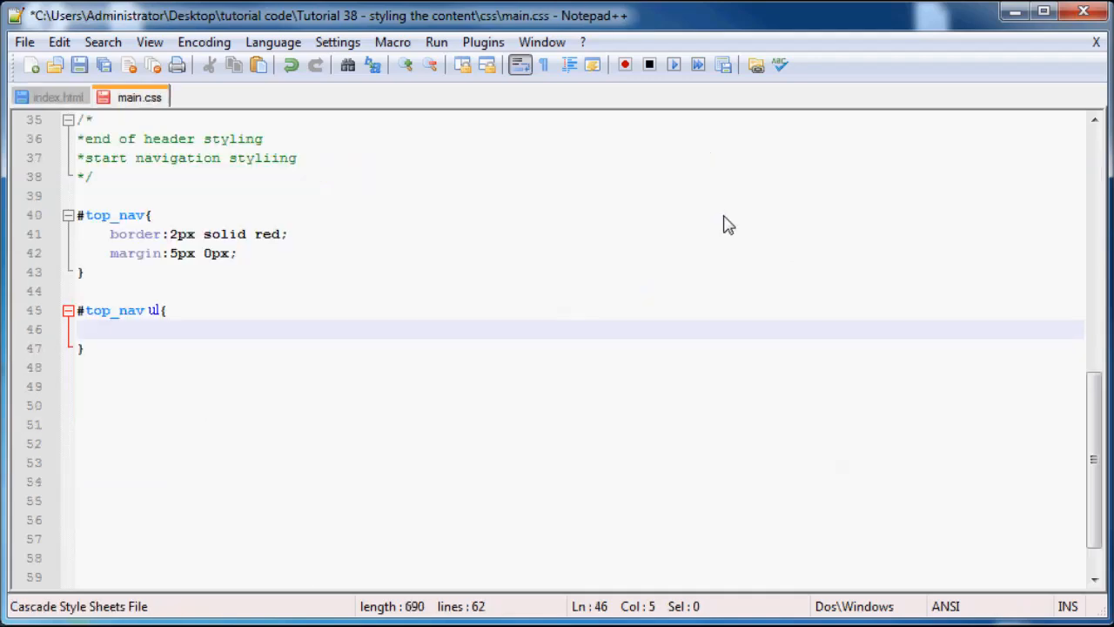
Step: Set list-style-type:none; inside the #top_nav ul rule
{"action": "type", "text": "list-"}
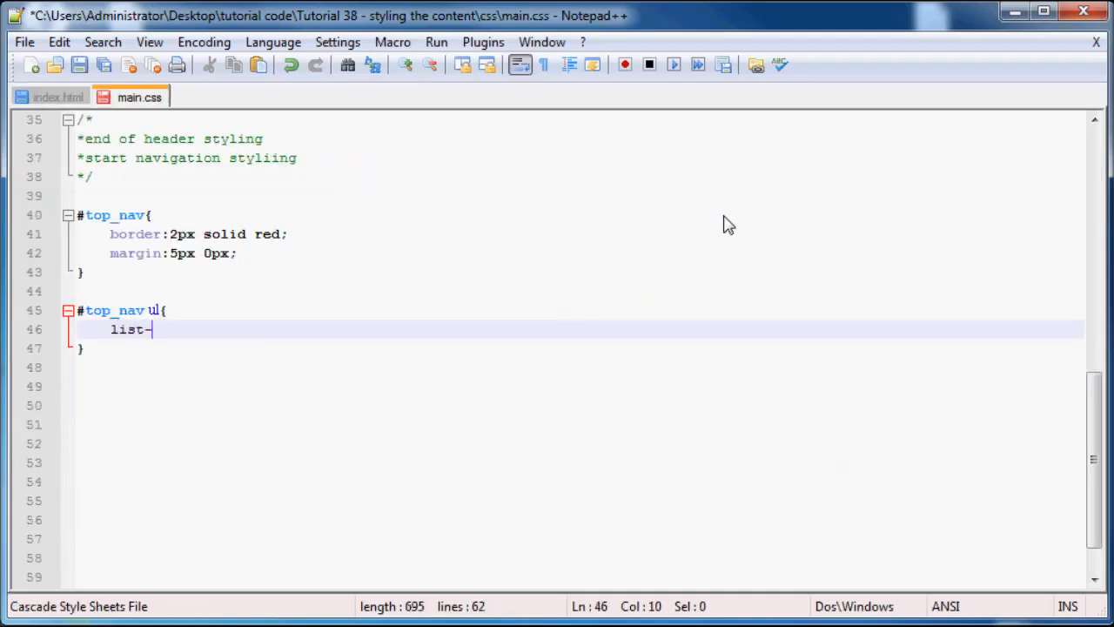
{"action": "type", "text": "style-s"}
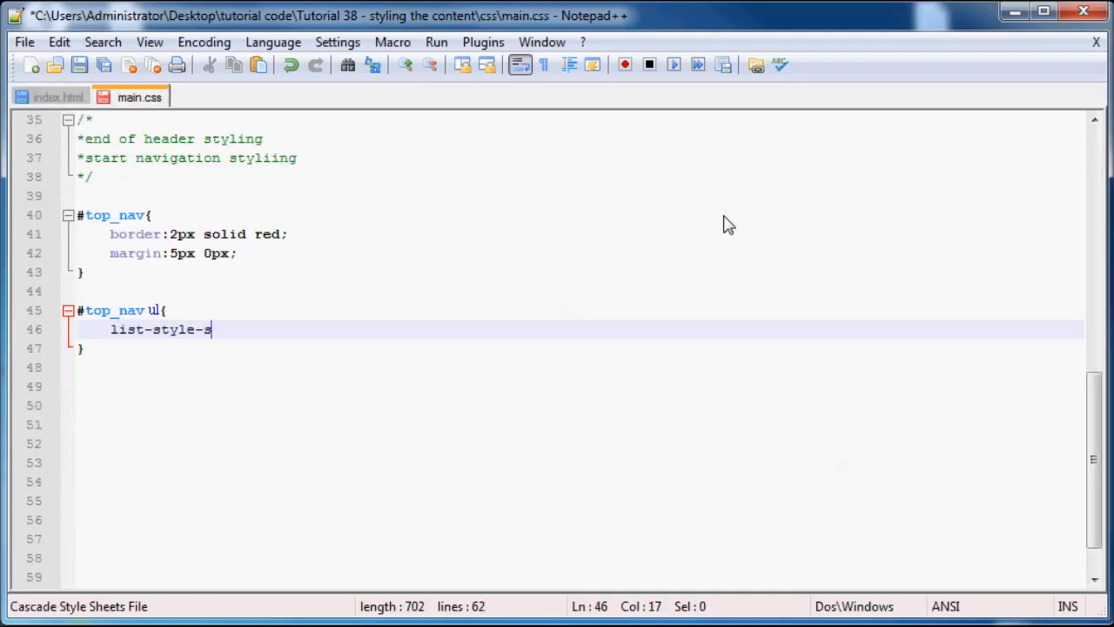
{"action": "type", "text": "type"}
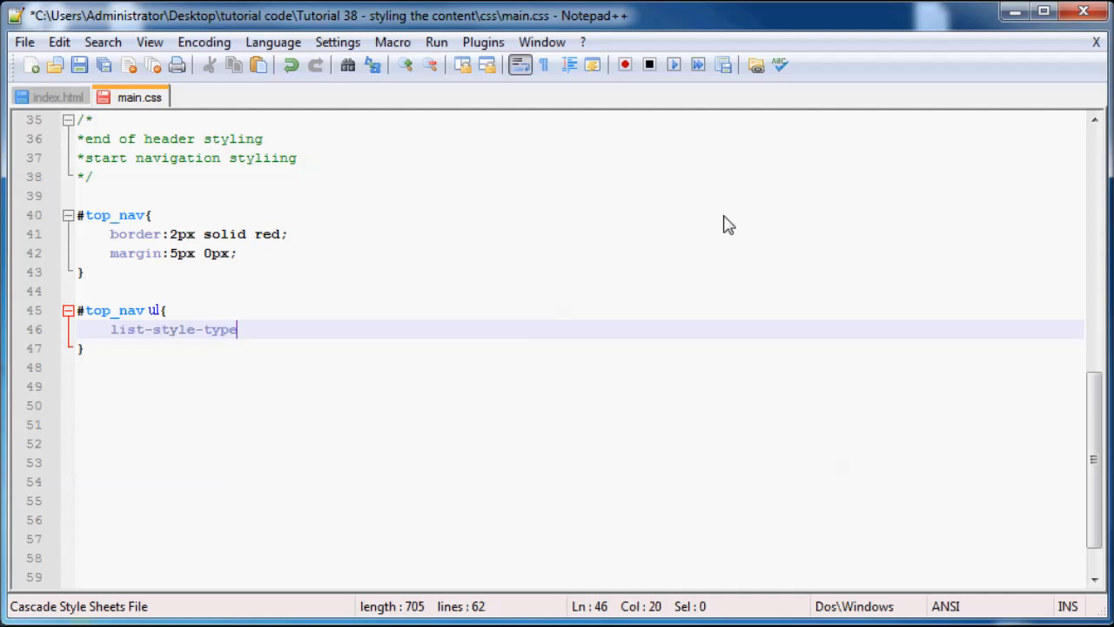
{"action": "type", "text": ":"}
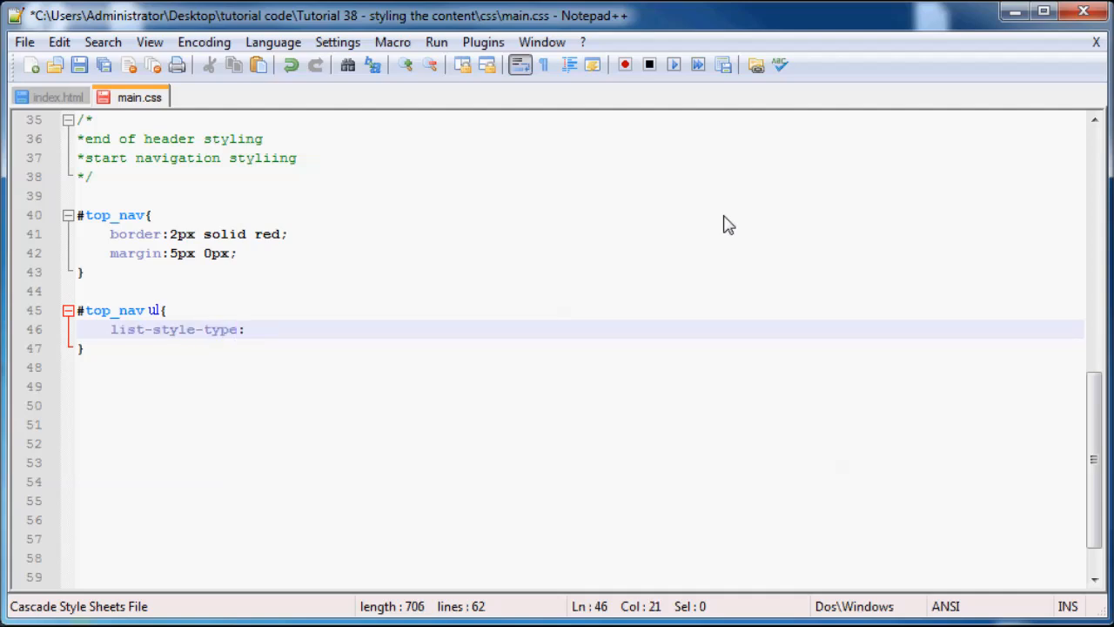
{"action": "type", "text": "none"}
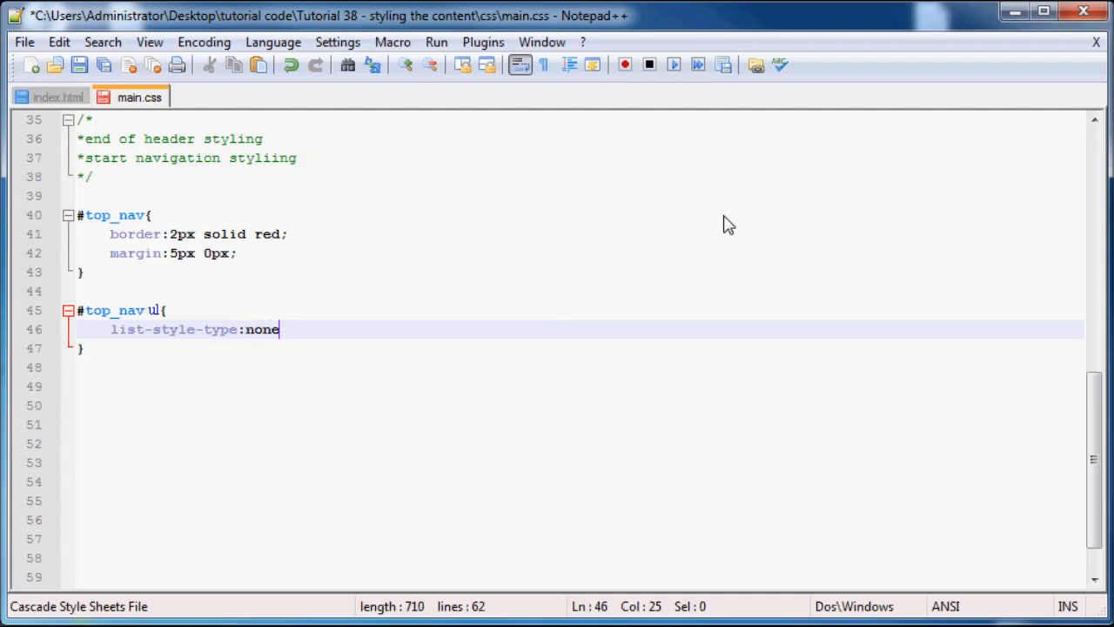
{"action": "type", "text": ";"}
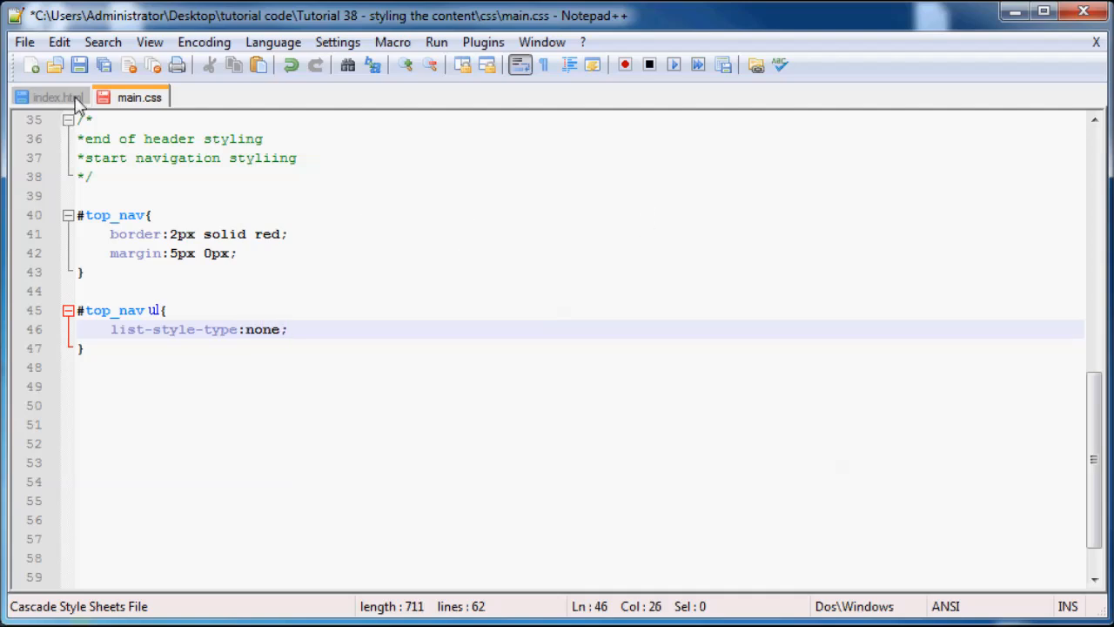
{"action": "key", "text": "enter"}
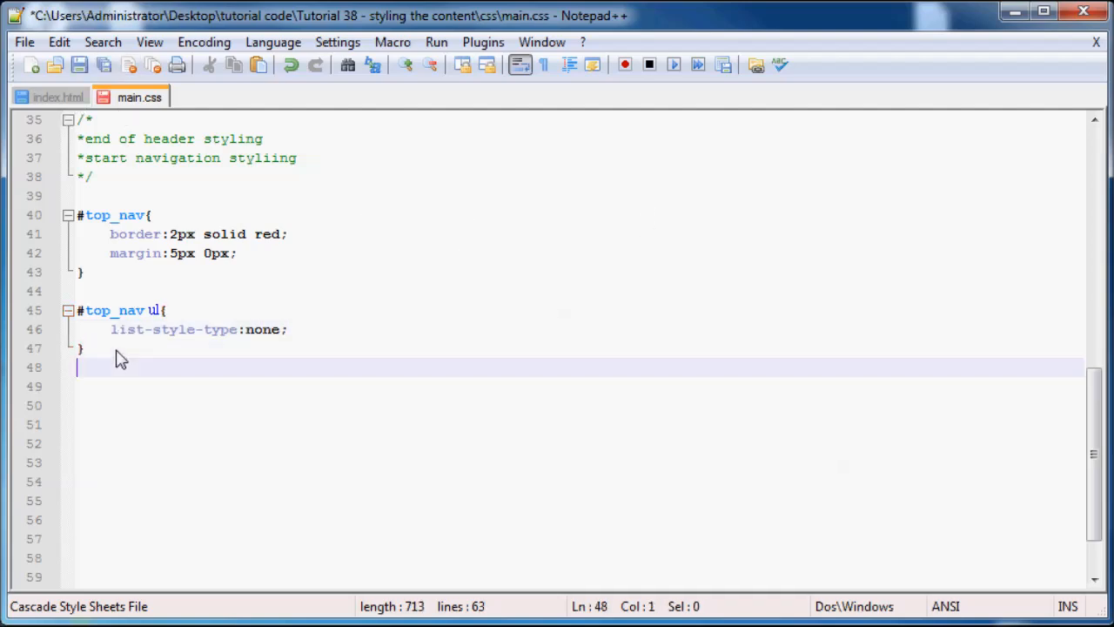
Step: Retarget the copied #top_nav ul rule to '#top_nav ul li' and delete its copied declaration
{"action": "type", "text": "#top_nav ul{"}
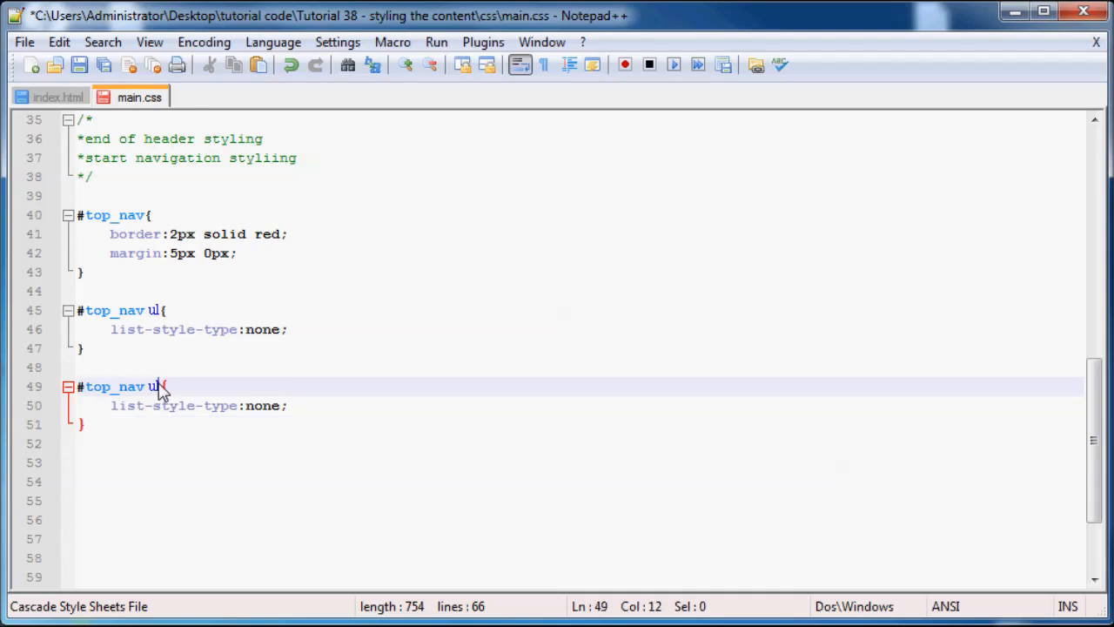
{"action": "type", "text": "li"}
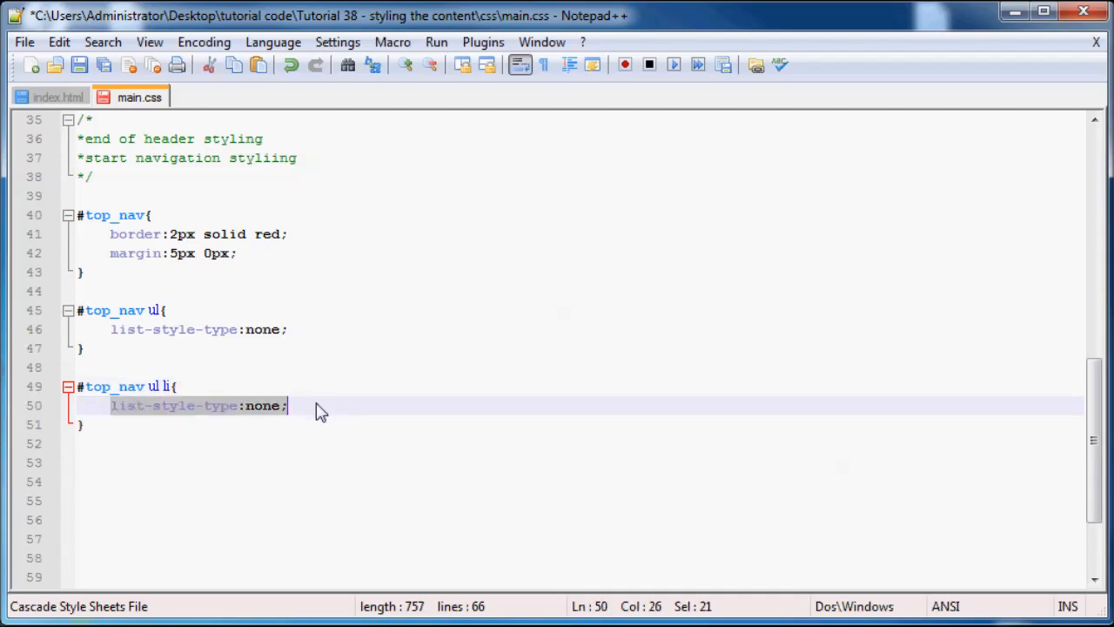
{"action": "key", "text": "Delete"}
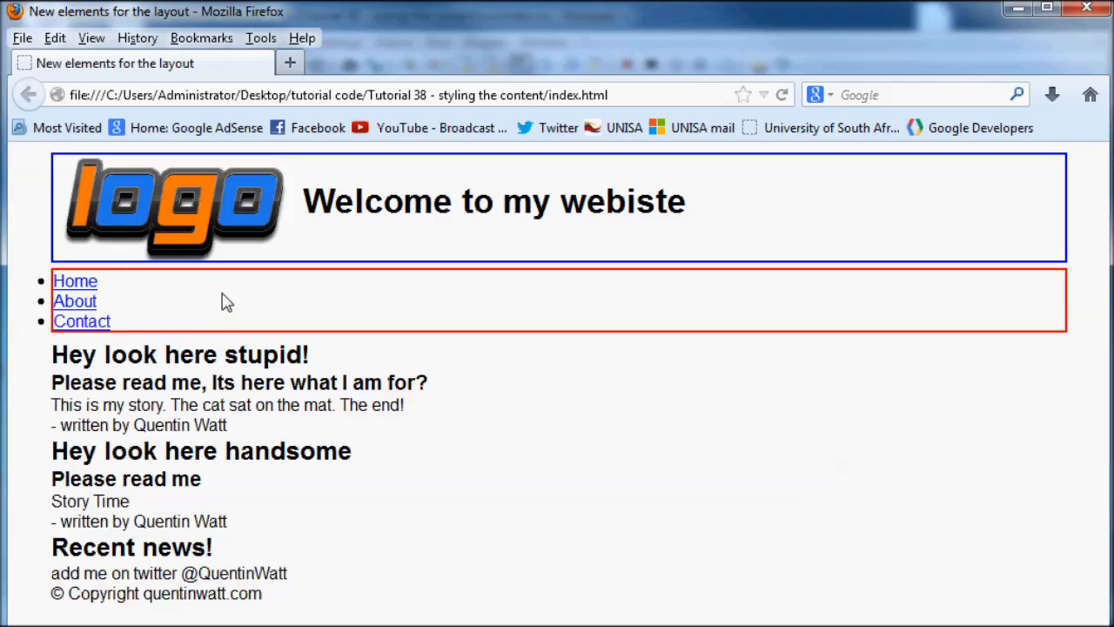
Step: Set the #top_nav ul li rule to display:inline;
{"action": "double_click", "coordinate": [74, 300]}
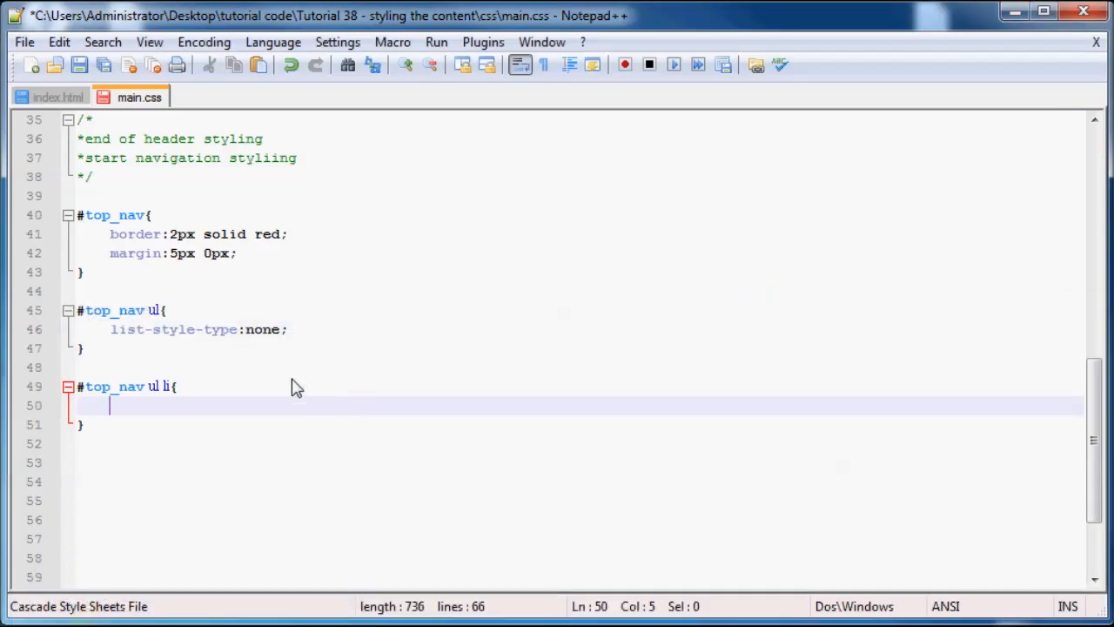
{"action": "type", "text": "display"}
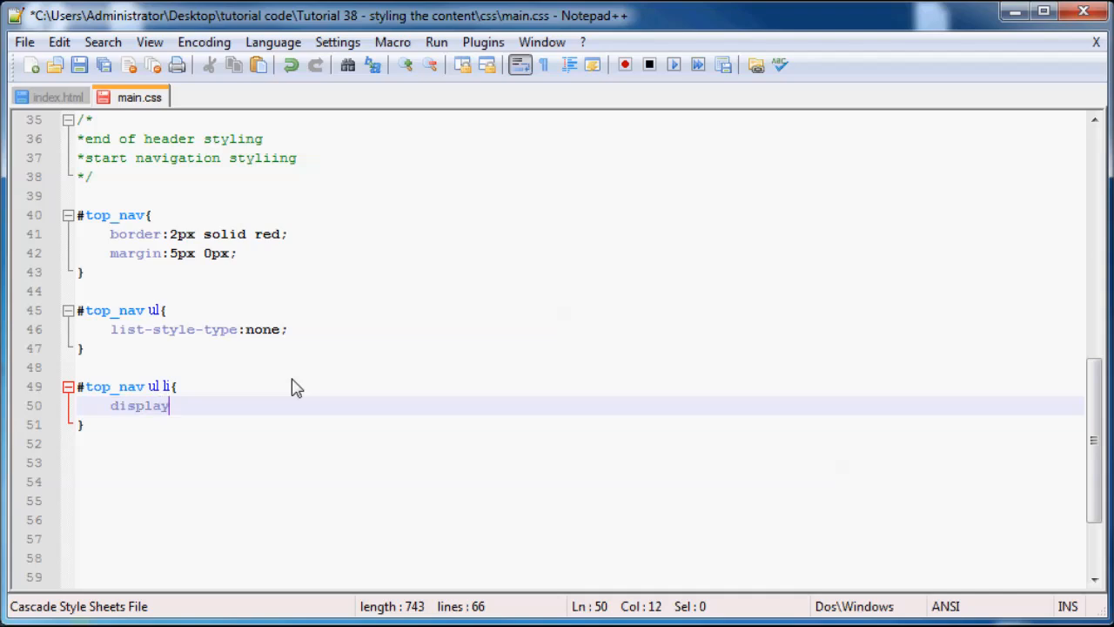
{"action": "type", "text": ":inl"}
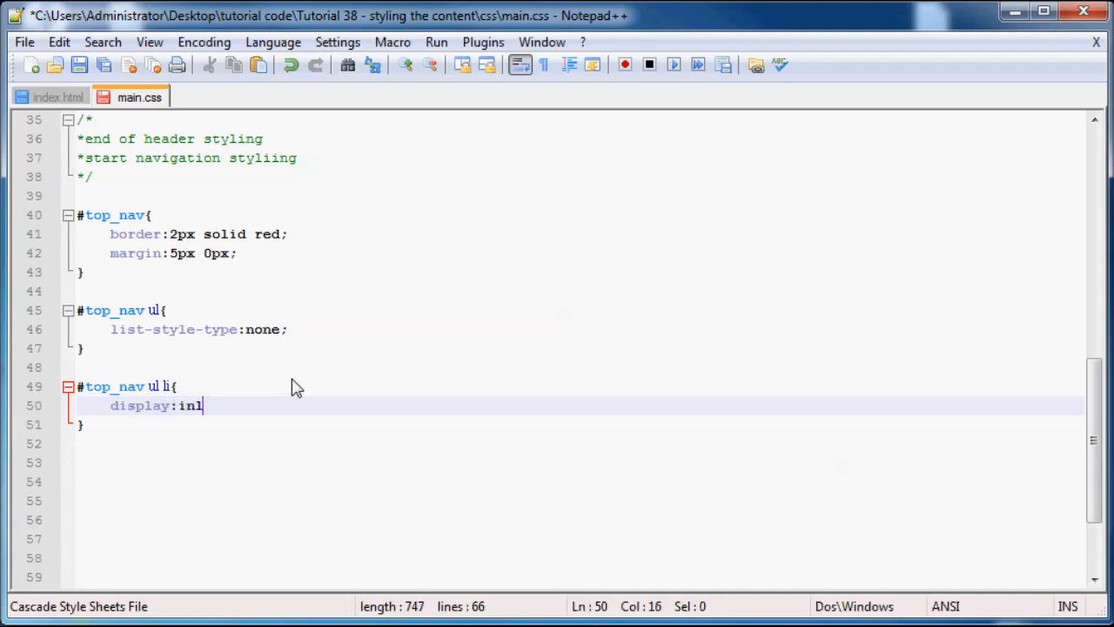
{"action": "type", "text": "ine;"}
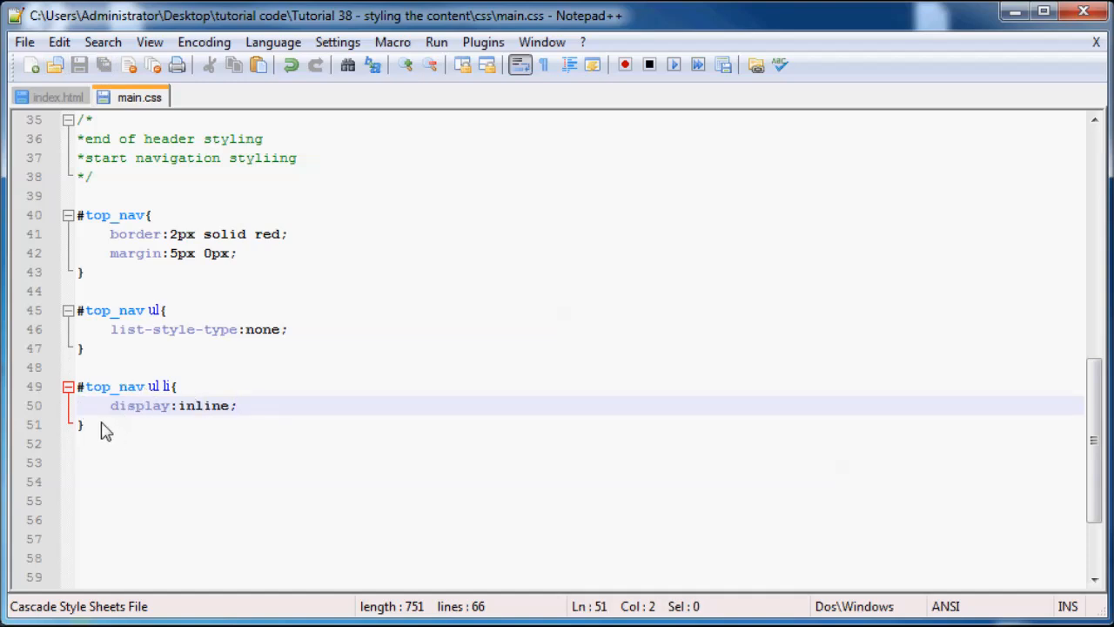
Step: Duplicate the li rule as '#top_nav ul li a' with a margin:10px; declaration
{"action": "left_click_drag", "start_coordinate": [78, 387], "coordinate": [237, 406]}
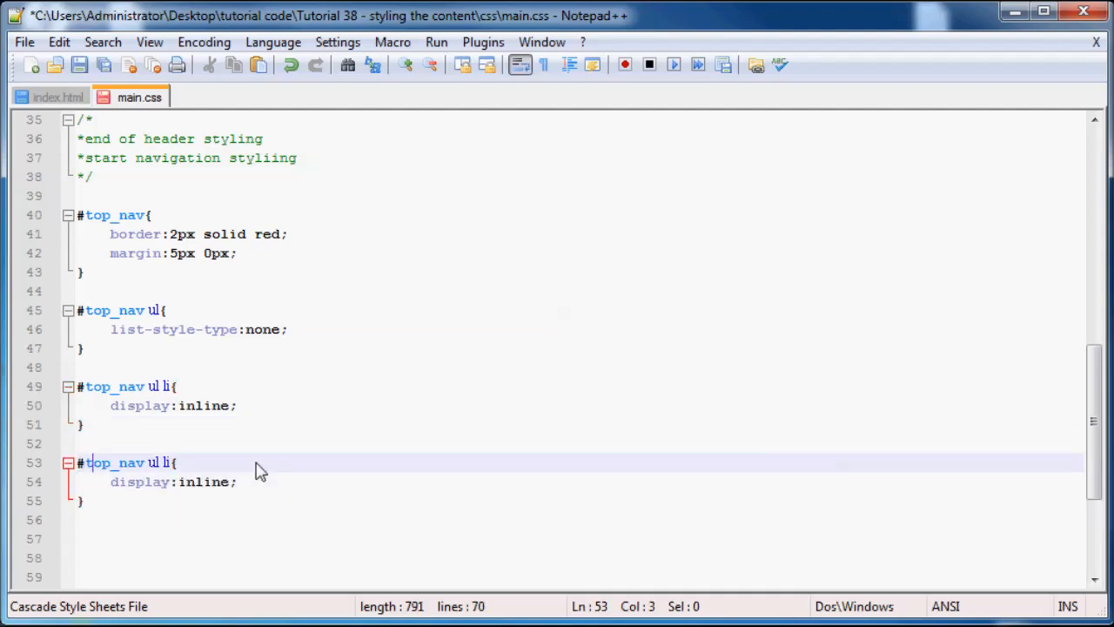
{"action": "type", "text": "a"}
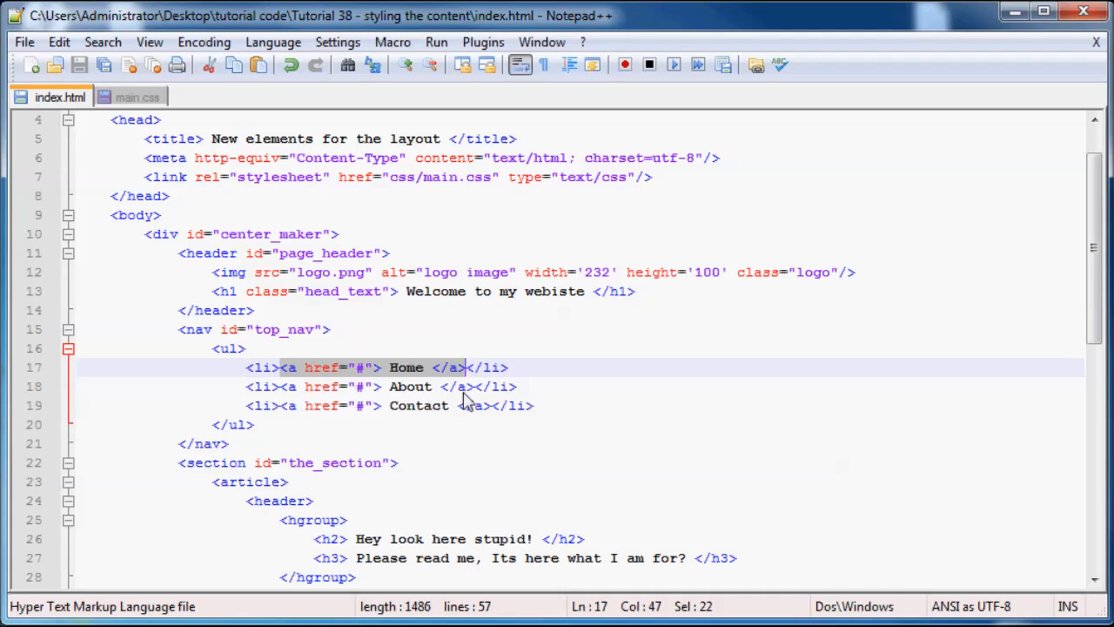
{"action": "left_click", "coordinate": [138, 97]}
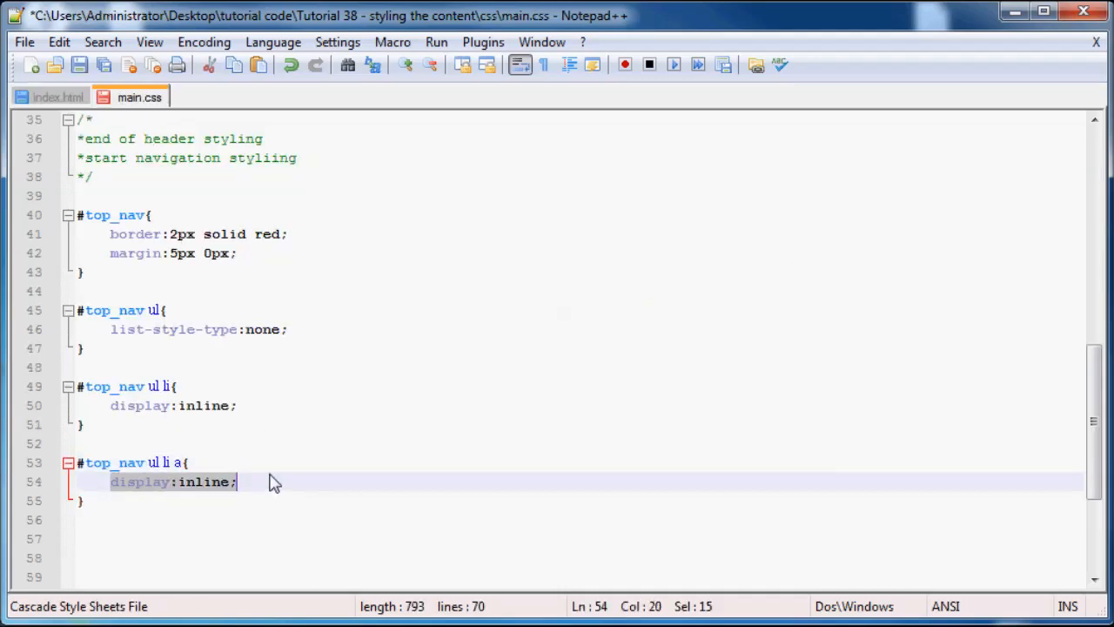
{"action": "type", "text": "marg"}
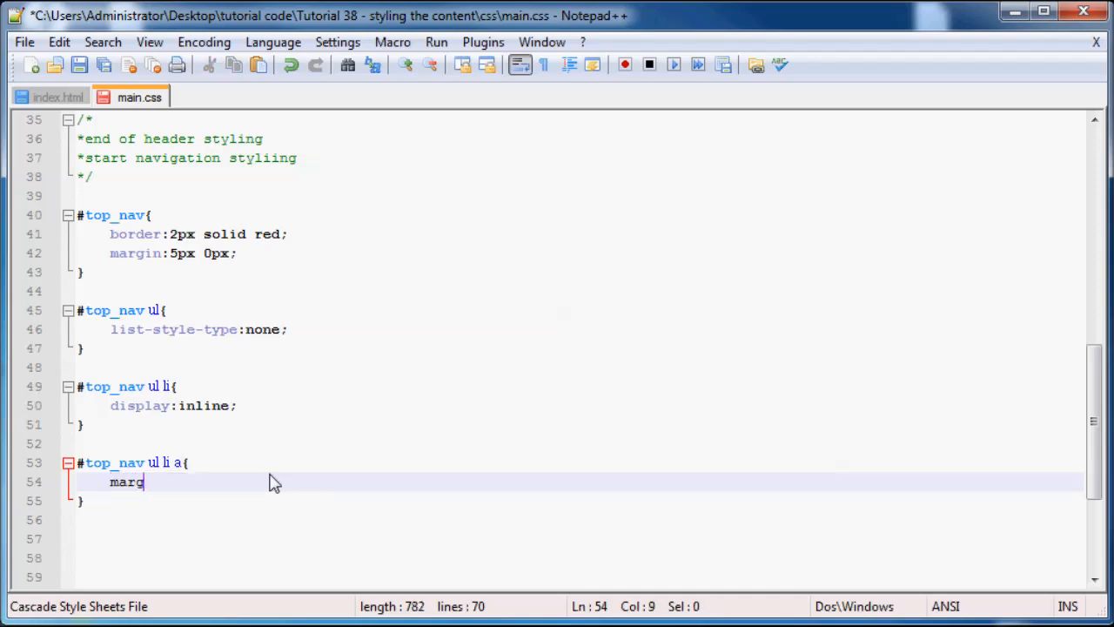
{"action": "type", "text": "in:"}
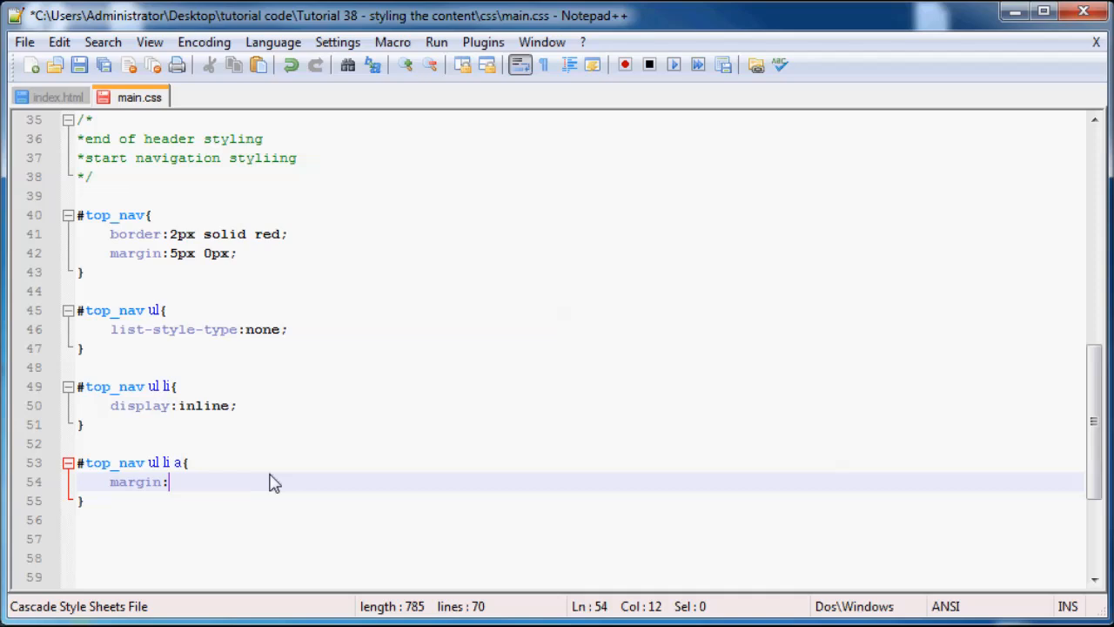
{"action": "type", "text": "10px;"}
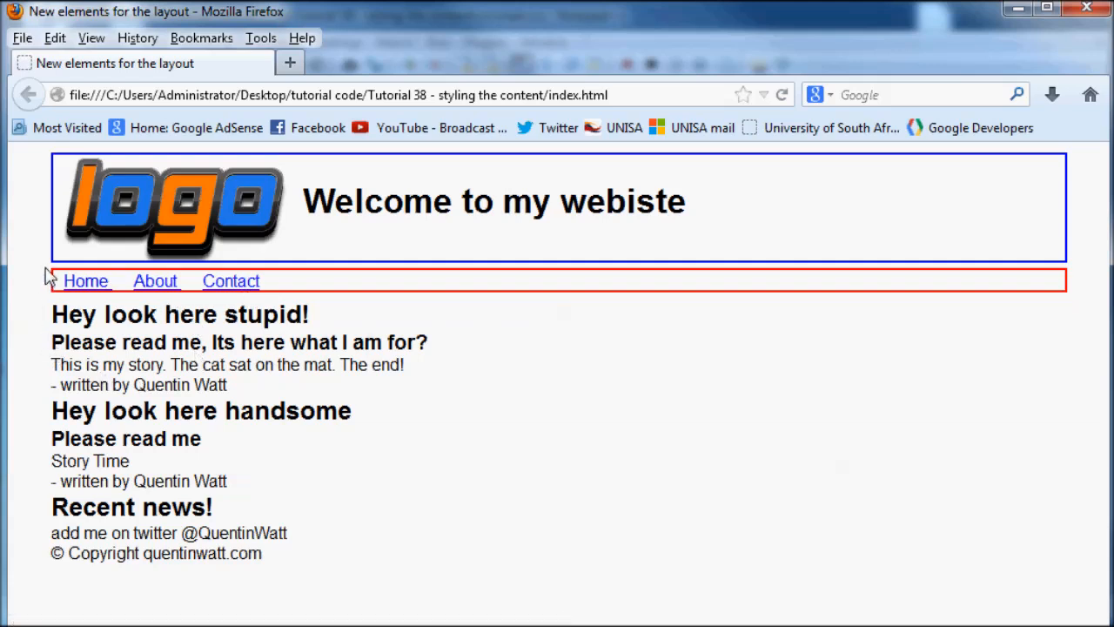
{"action": "mouse_move", "coordinate": [244, 266]}
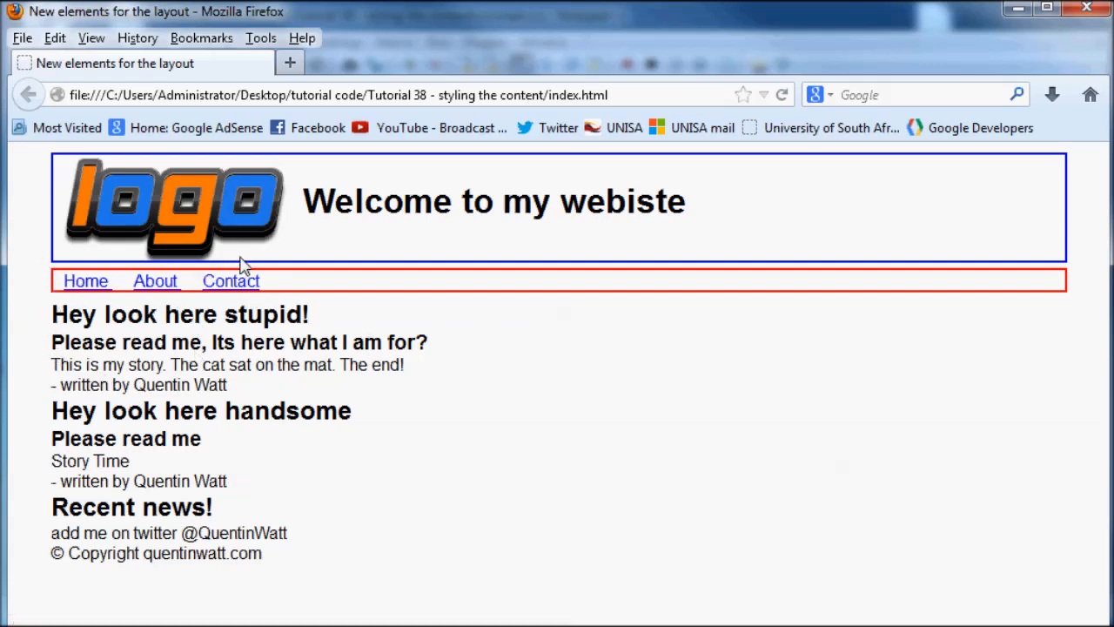
{"action": "mouse_move", "coordinate": [189, 265]}
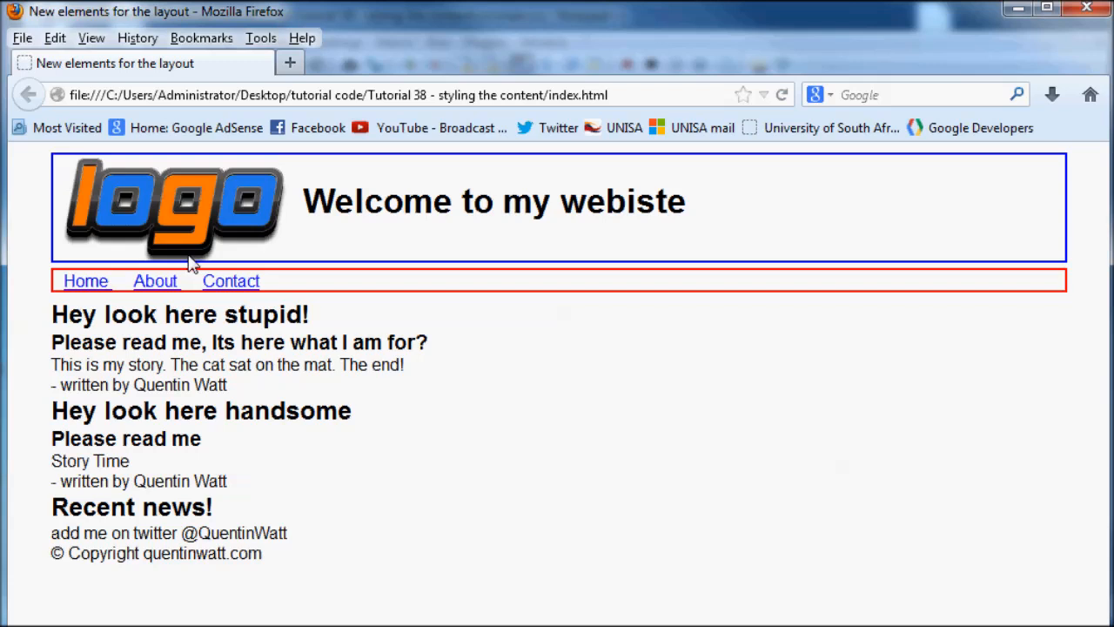
{"action": "mouse_move", "coordinate": [216, 322]}
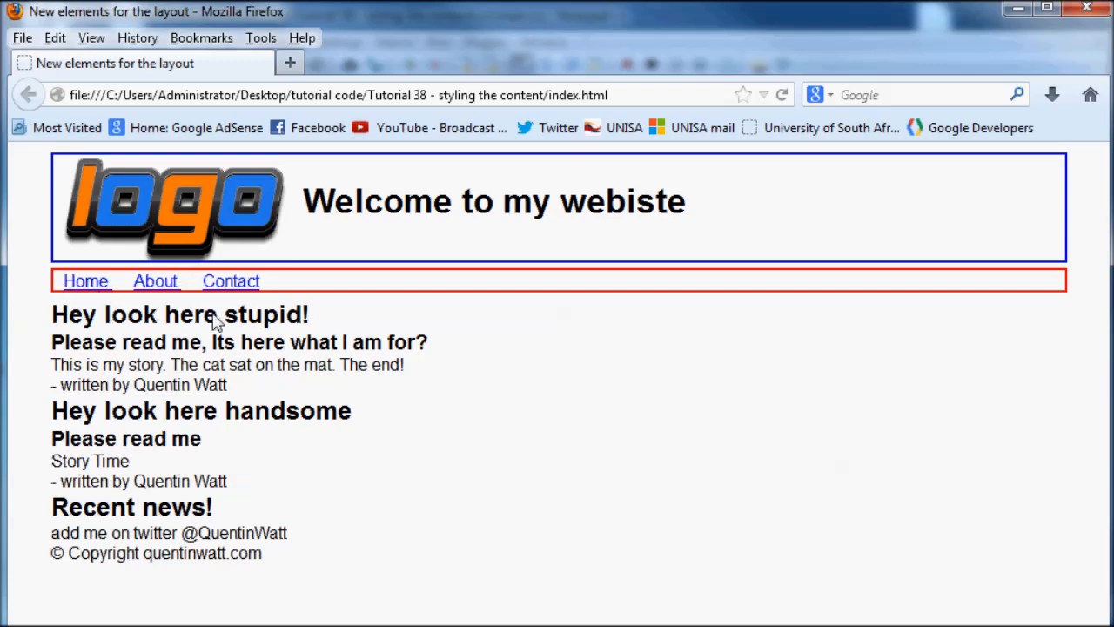
{"action": "mouse_move", "coordinate": [124, 291]}
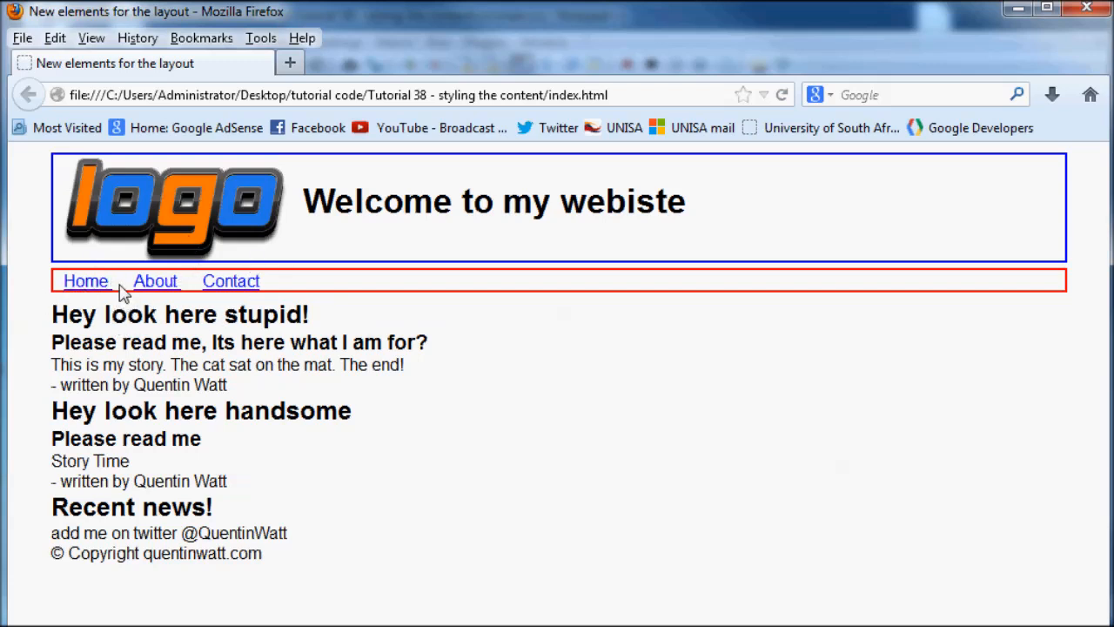
{"action": "mouse_move", "coordinate": [131, 294]}
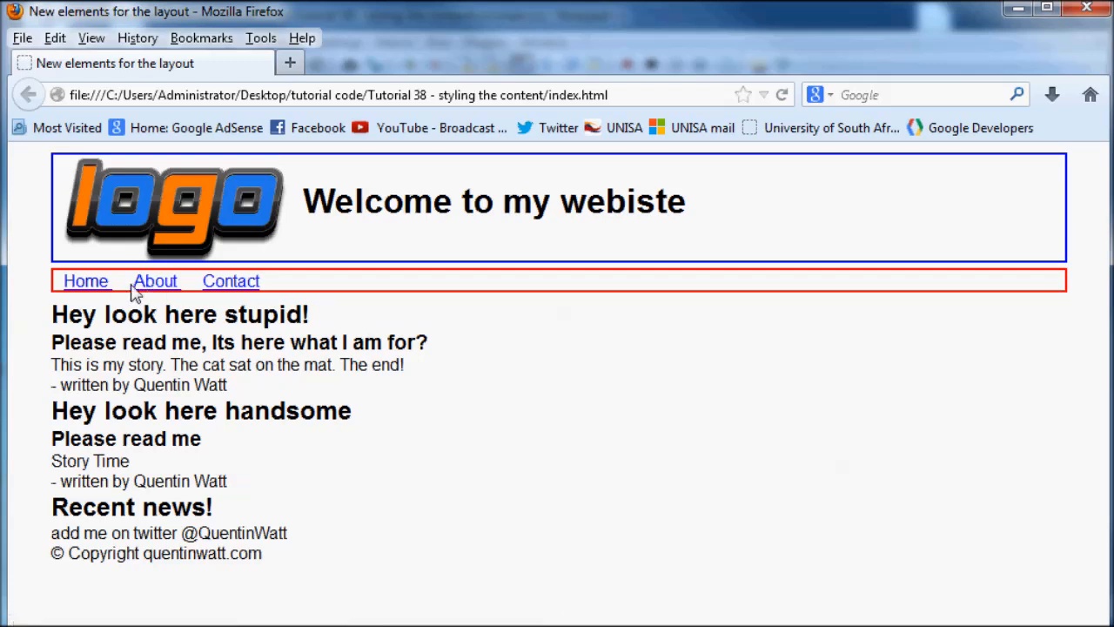
{"action": "mouse_move", "coordinate": [222, 277]}
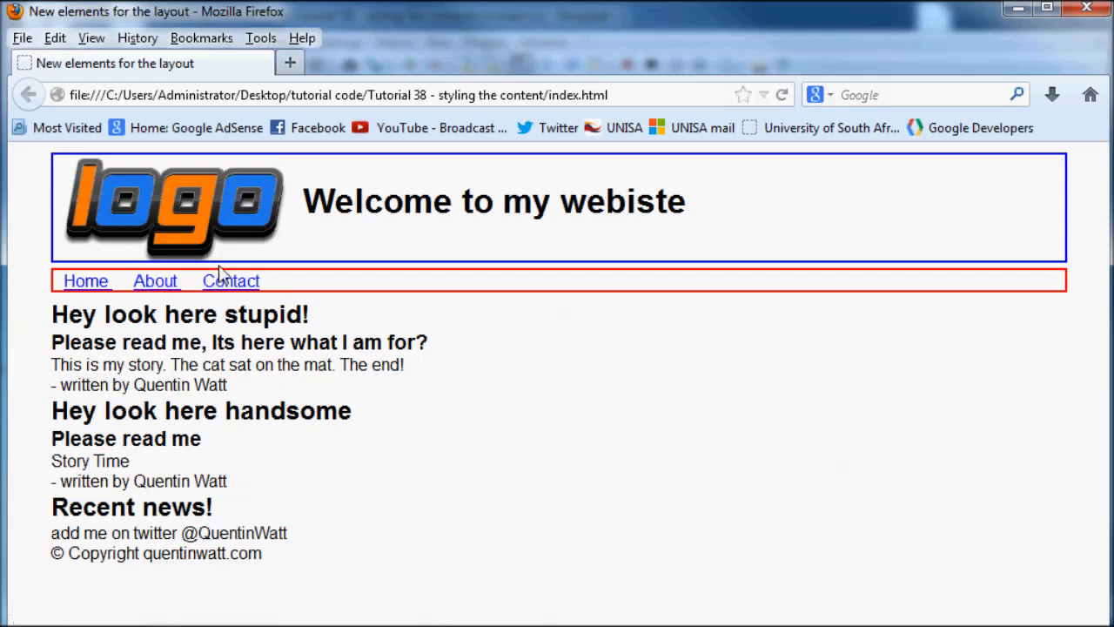
{"action": "mouse_move", "coordinate": [227, 313]}
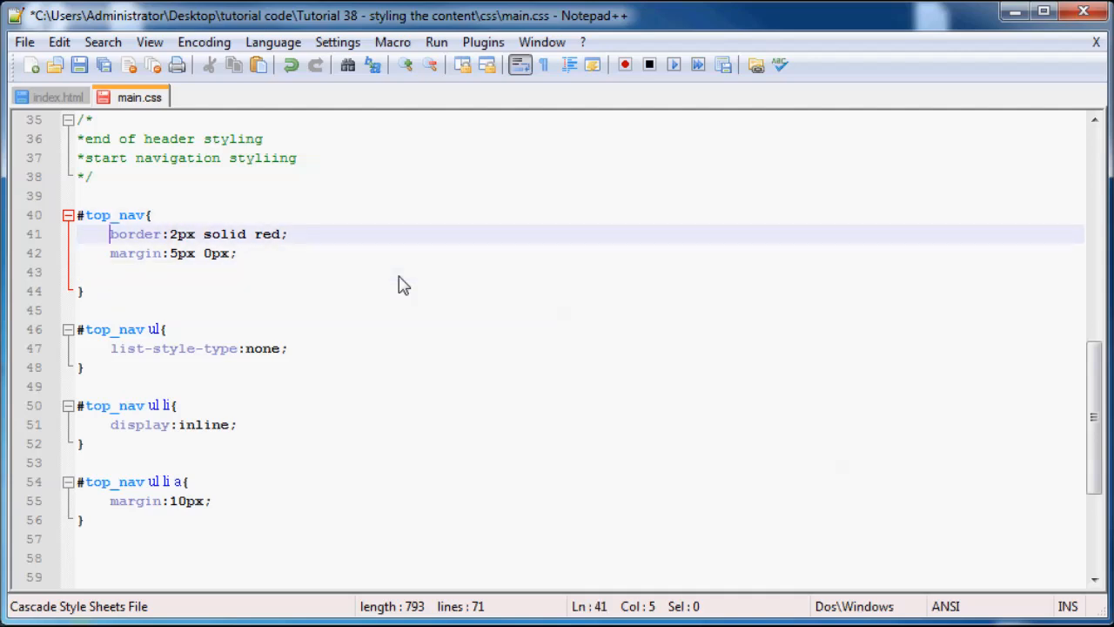
Step: Type padding:10px; into the #top_nav rule of main.css
{"action": "type", "text": "padding"}
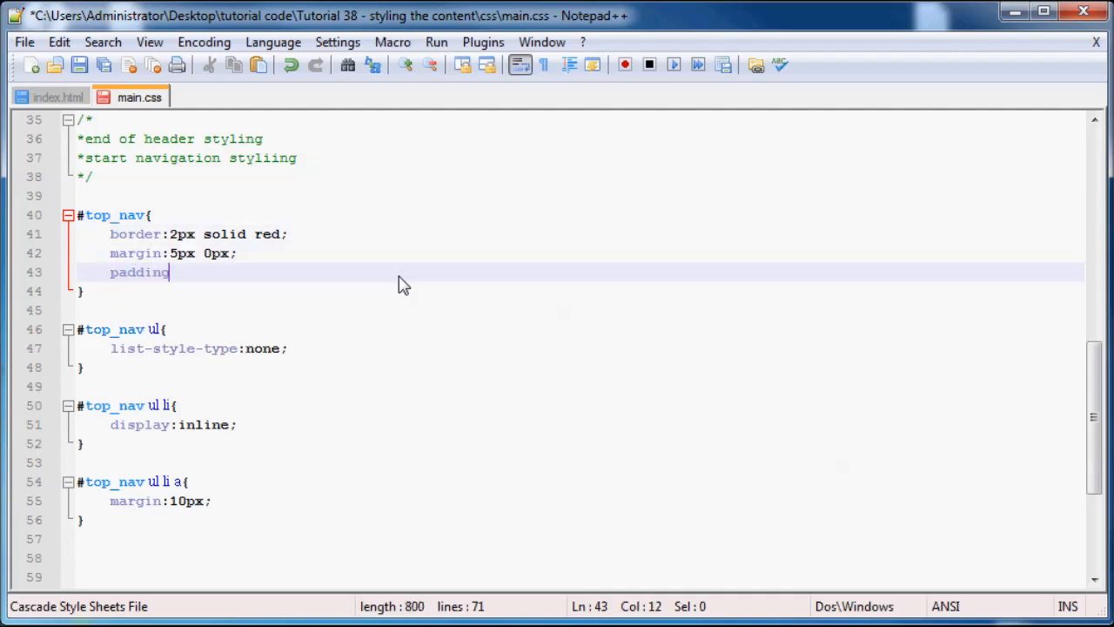
{"action": "type", "text": ":10"}
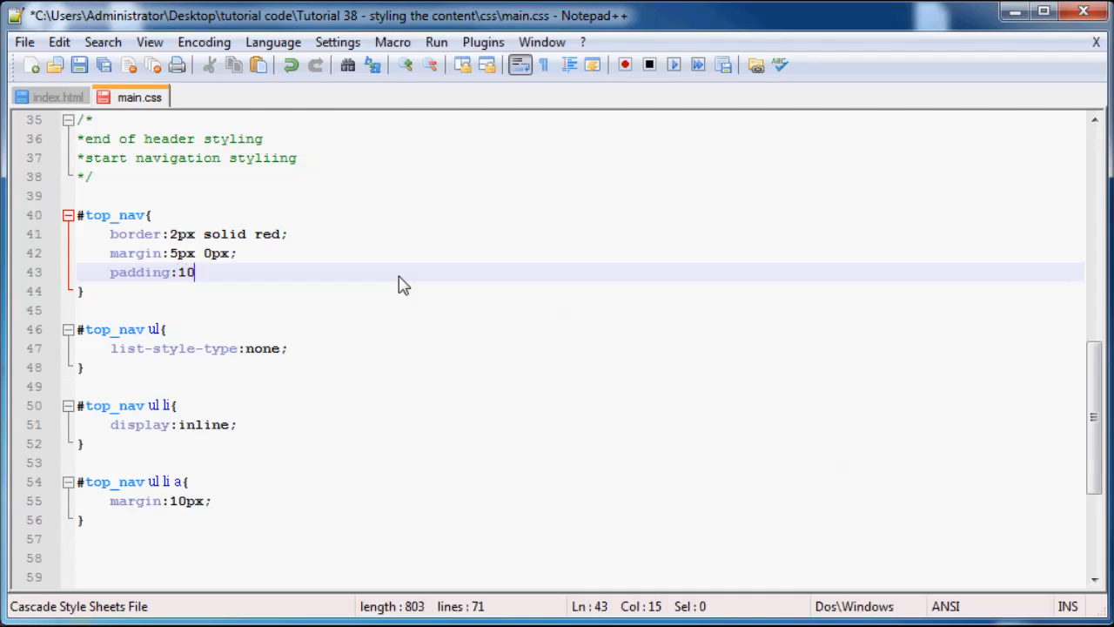
{"action": "type", "text": "px;"}
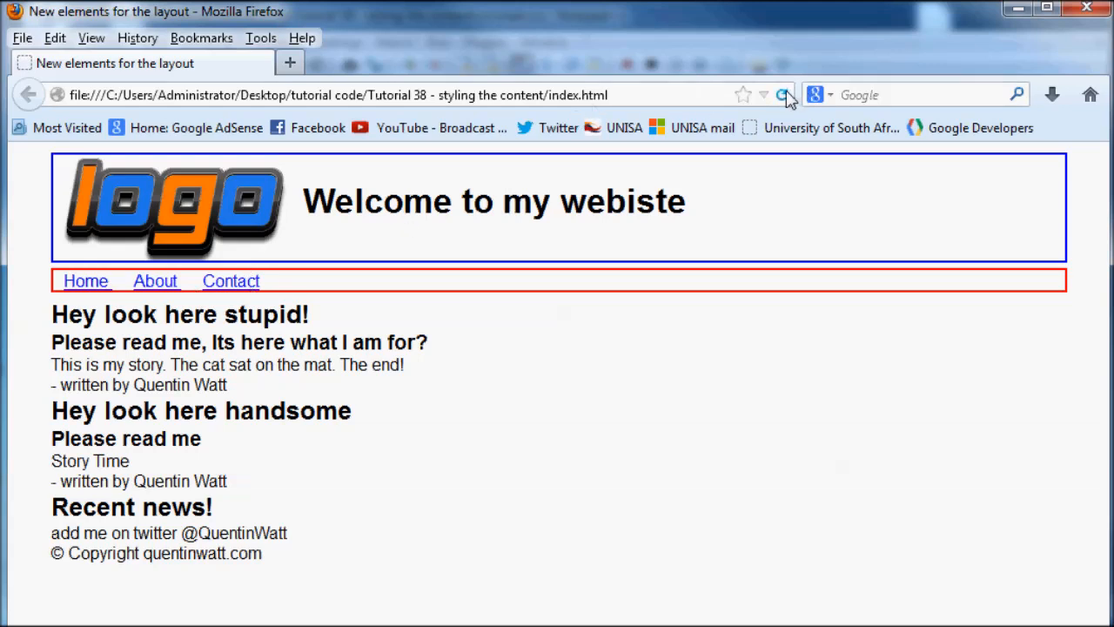
Step: Reload the Firefox page to show the taller, padded red nav bar
{"action": "left_click", "coordinate": [782, 95]}
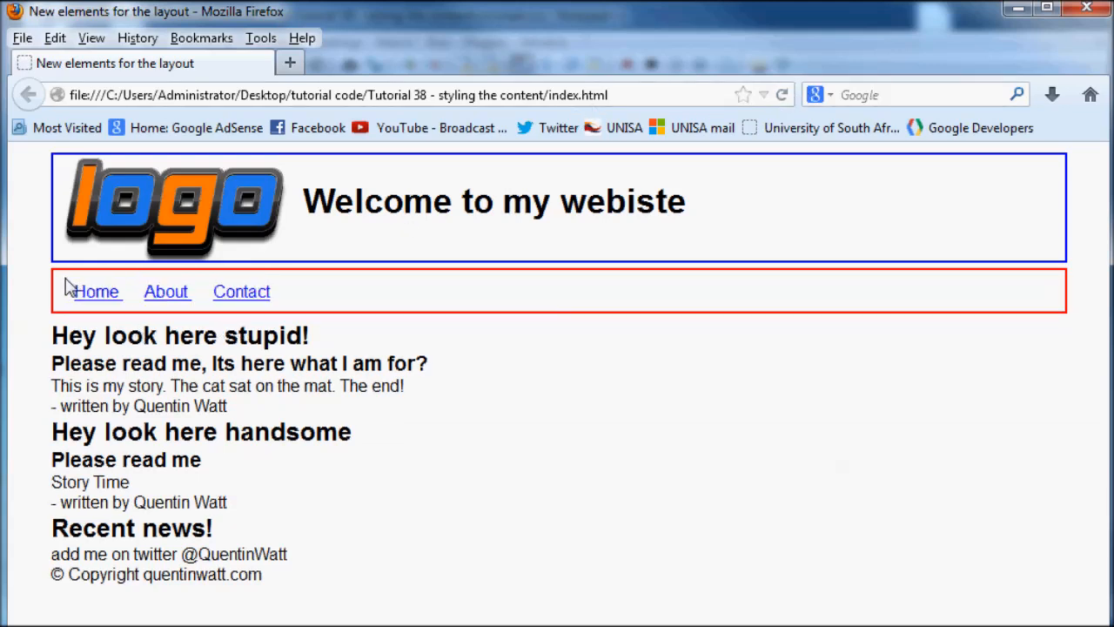
{"action": "mouse_move", "coordinate": [112, 313]}
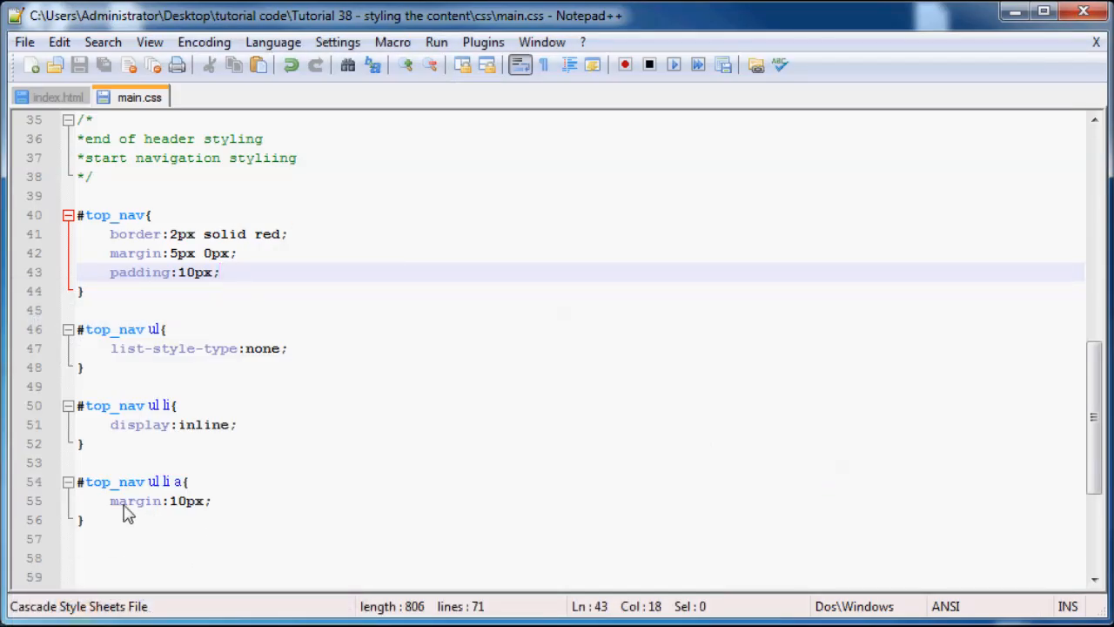
Step: Replace margin:10px; with padding:10px; in the #top_nav ul li a rule
{"action": "left_click", "coordinate": [111, 501]}
{"action": "type", "text": "p"}
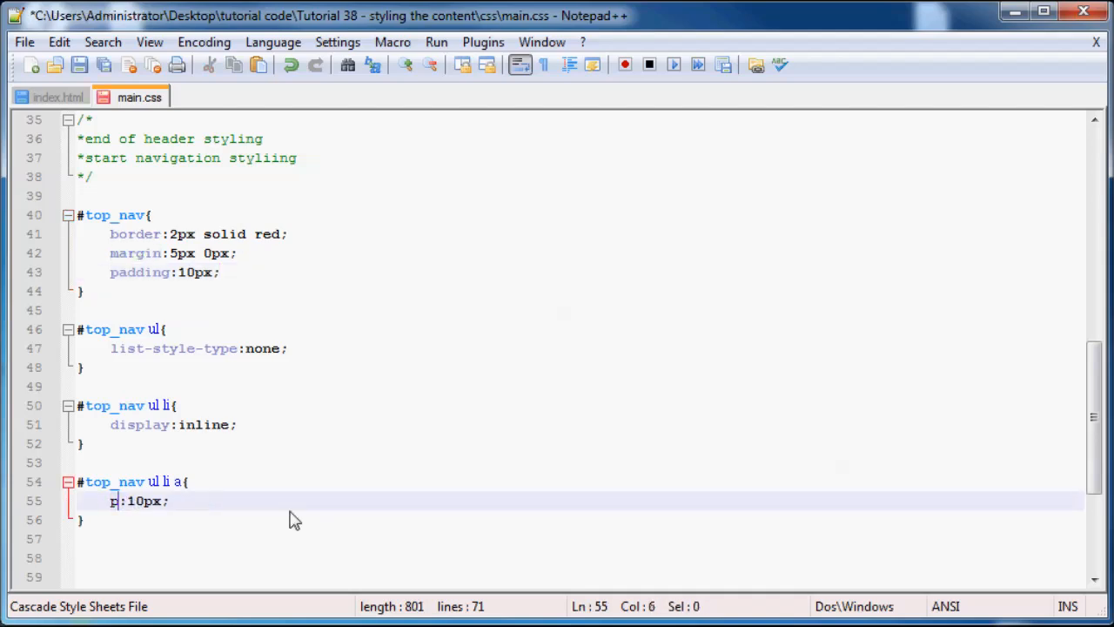
{"action": "type", "text": "addi"}
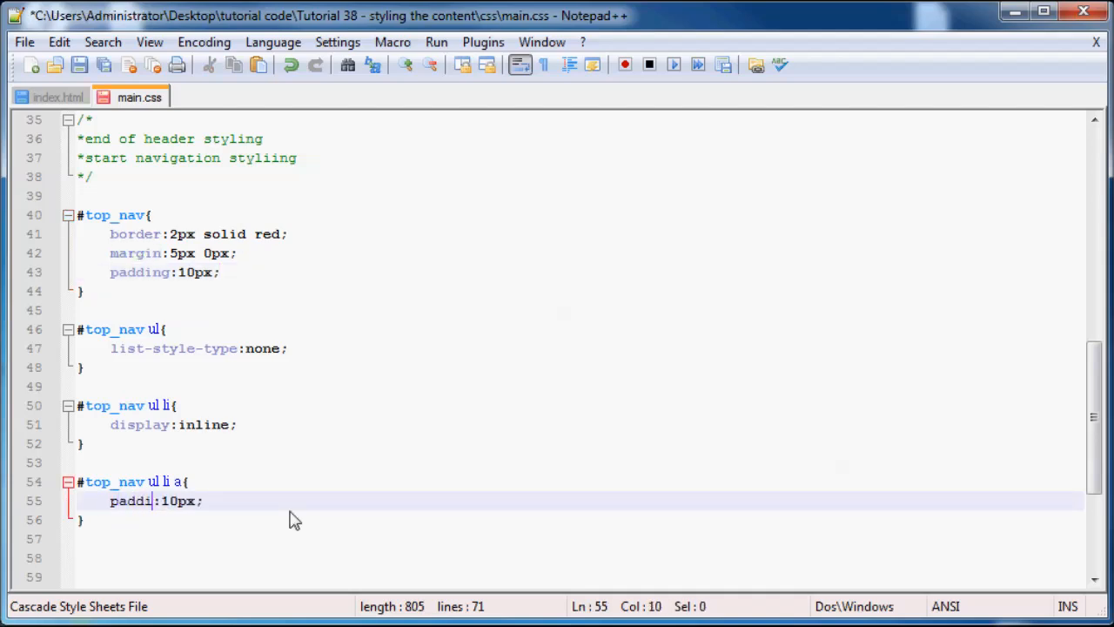
{"action": "type", "text": "ng"}
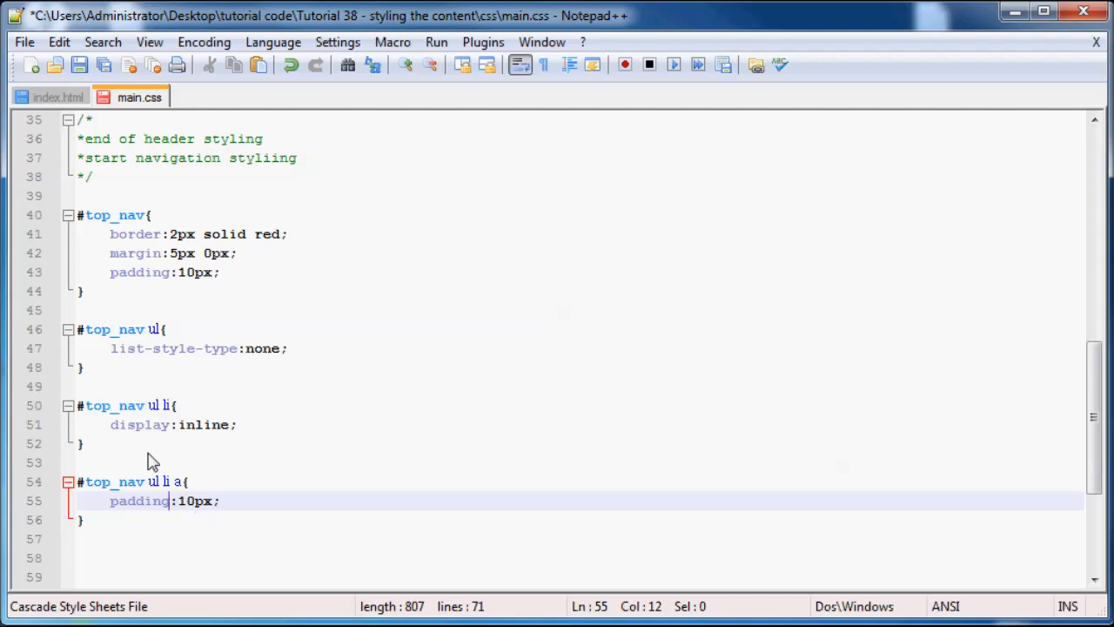
{"action": "left_click", "coordinate": [78, 64]}
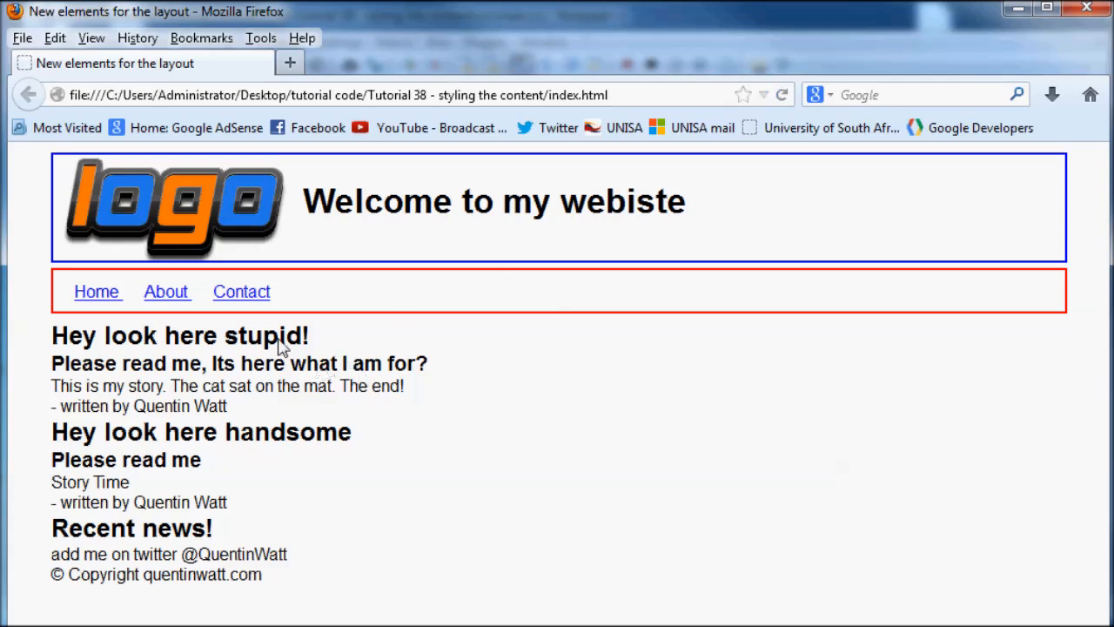
{"action": "mouse_move", "coordinate": [264, 324]}
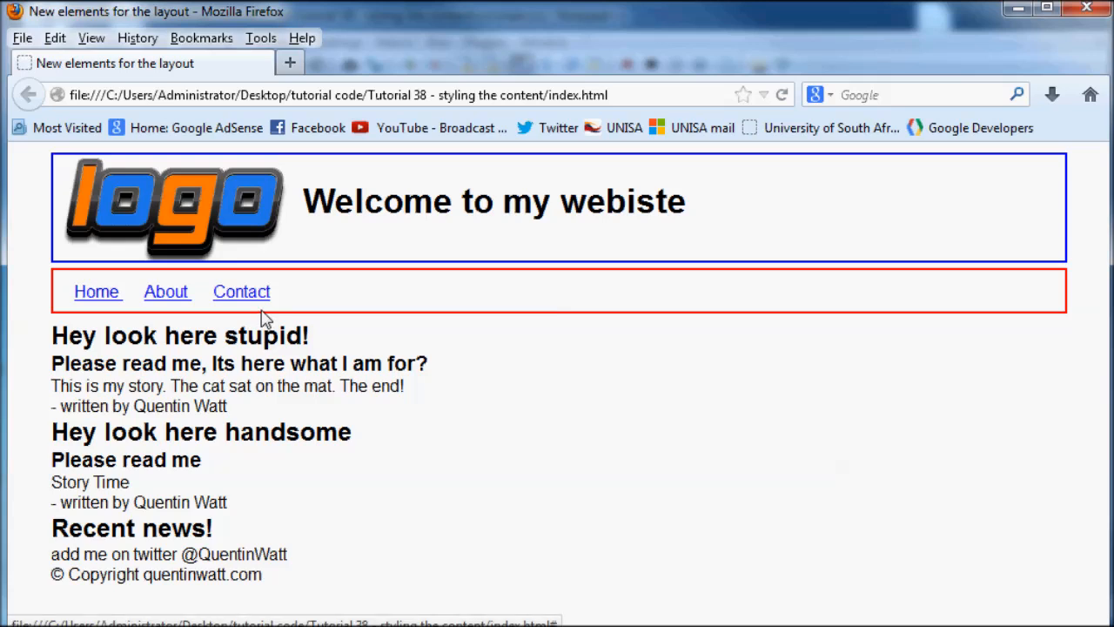
{"action": "mouse_move", "coordinate": [268, 340]}
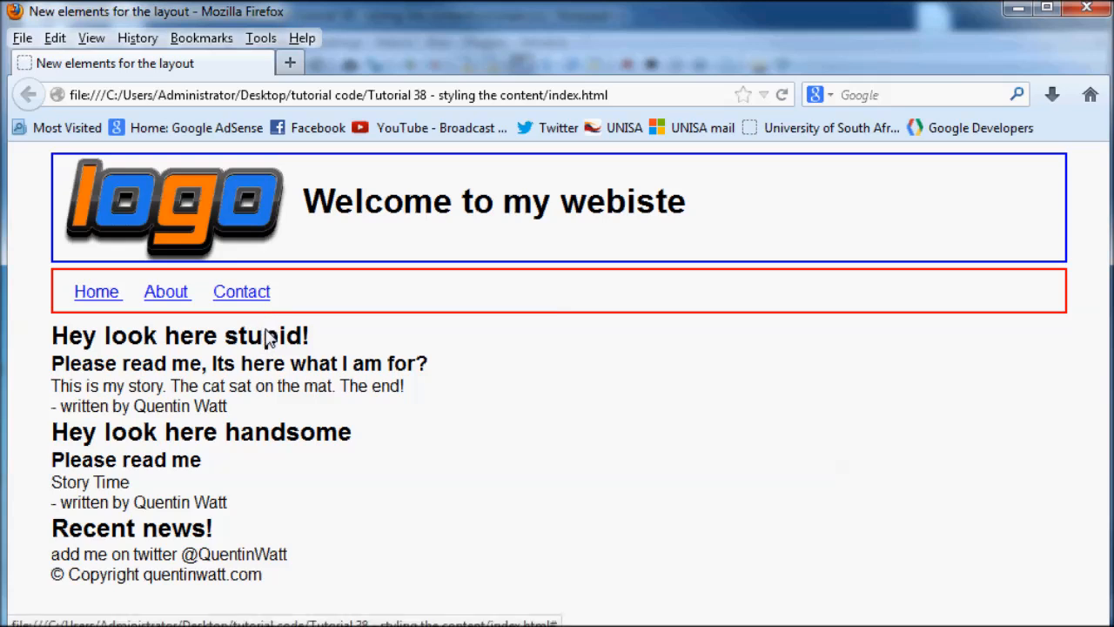
{"action": "mouse_move", "coordinate": [273, 381]}
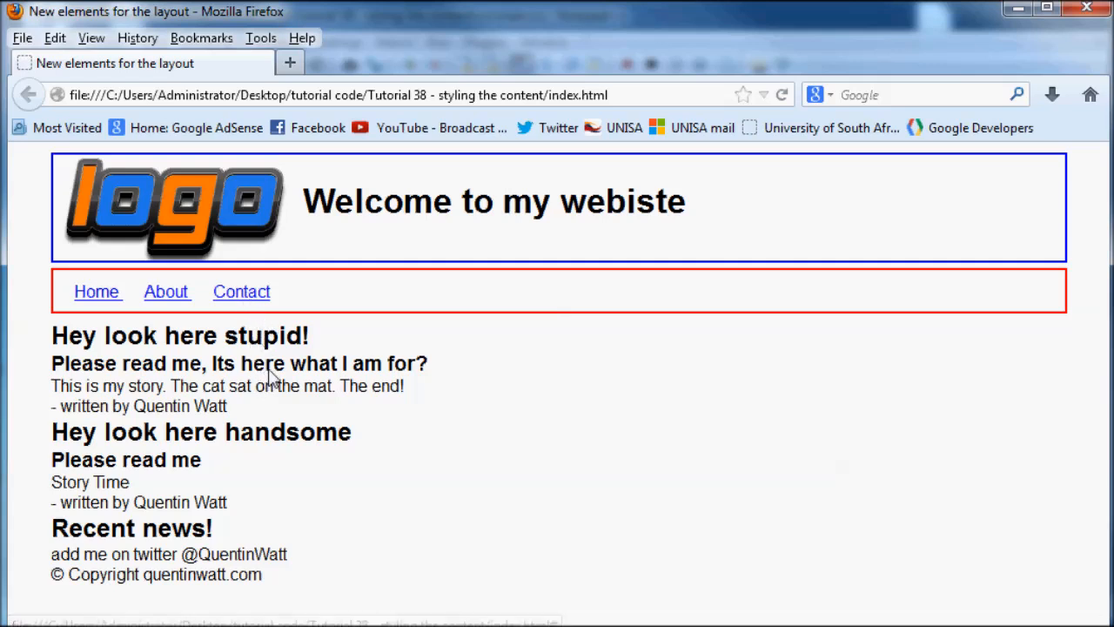
{"action": "mouse_move", "coordinate": [329, 364]}
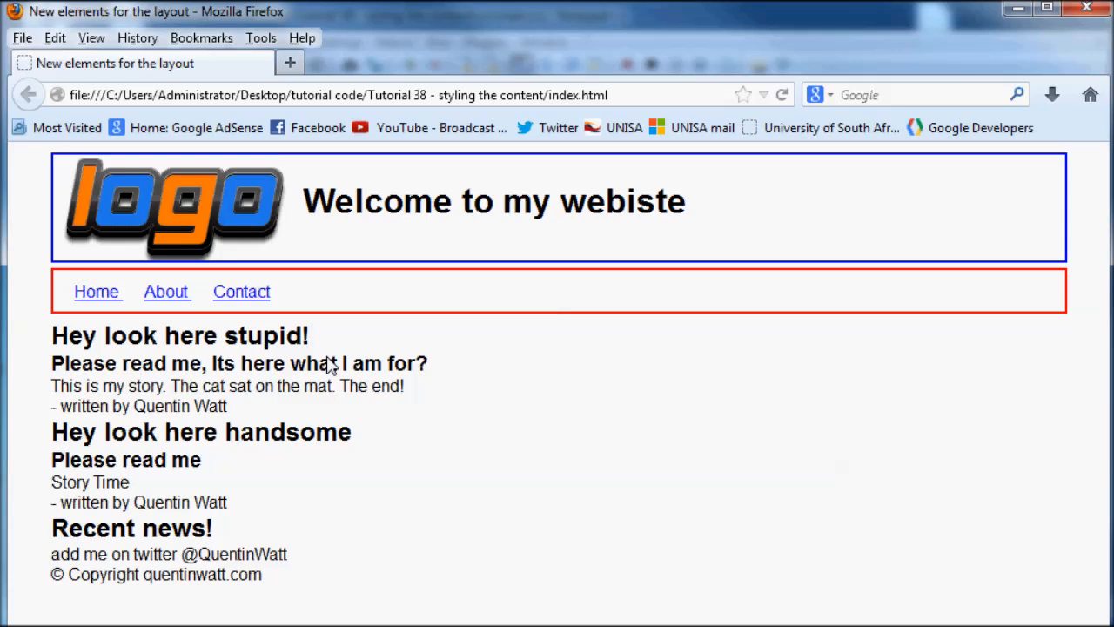
{"action": "mouse_move", "coordinate": [119, 353]}
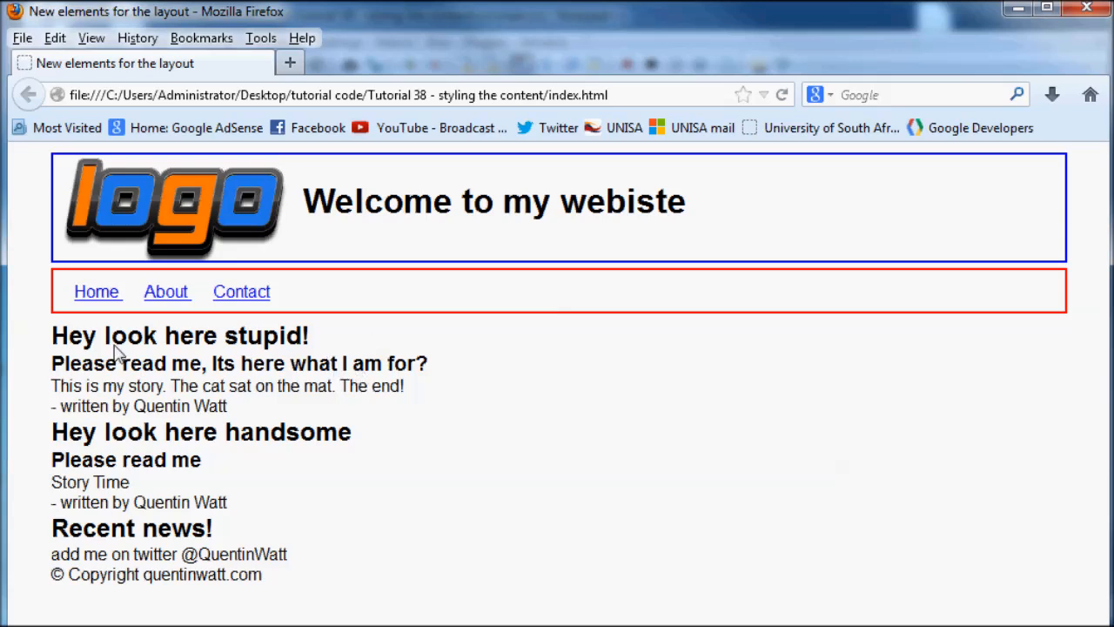
{"action": "mouse_move", "coordinate": [103, 320]}
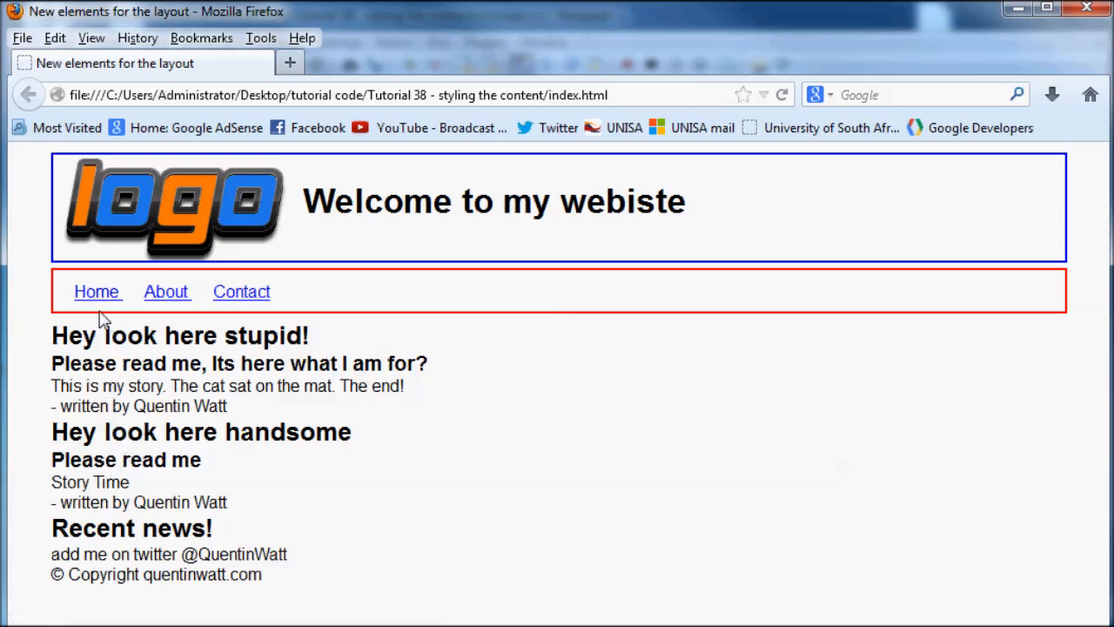
{"action": "mouse_move", "coordinate": [96, 318]}
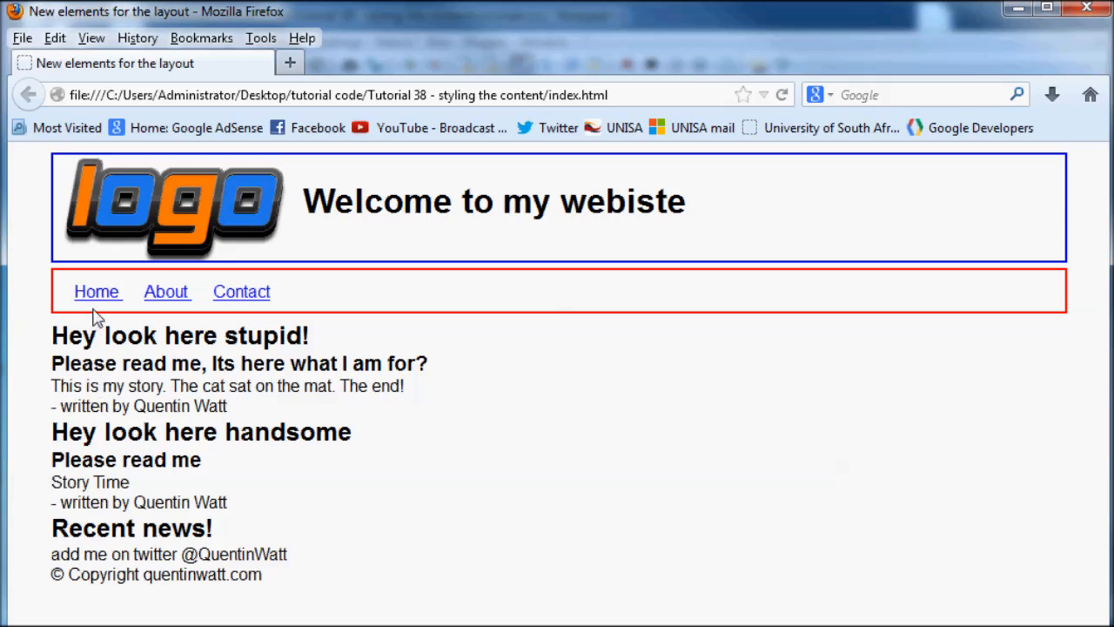
{"action": "mouse_move", "coordinate": [327, 560]}
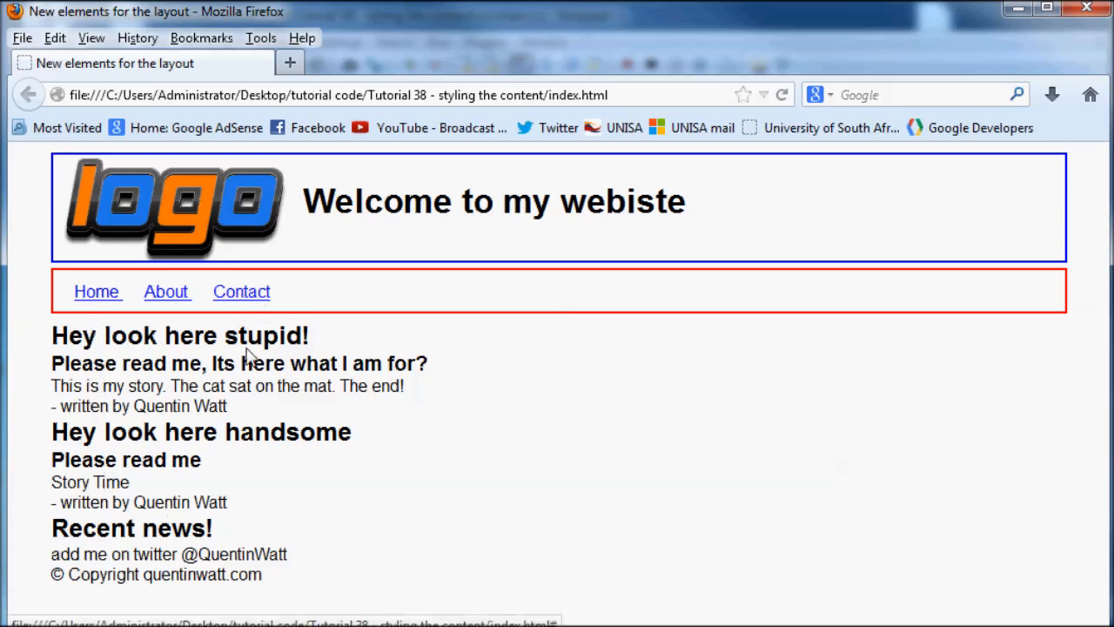
{"action": "mouse_move", "coordinate": [252, 322]}
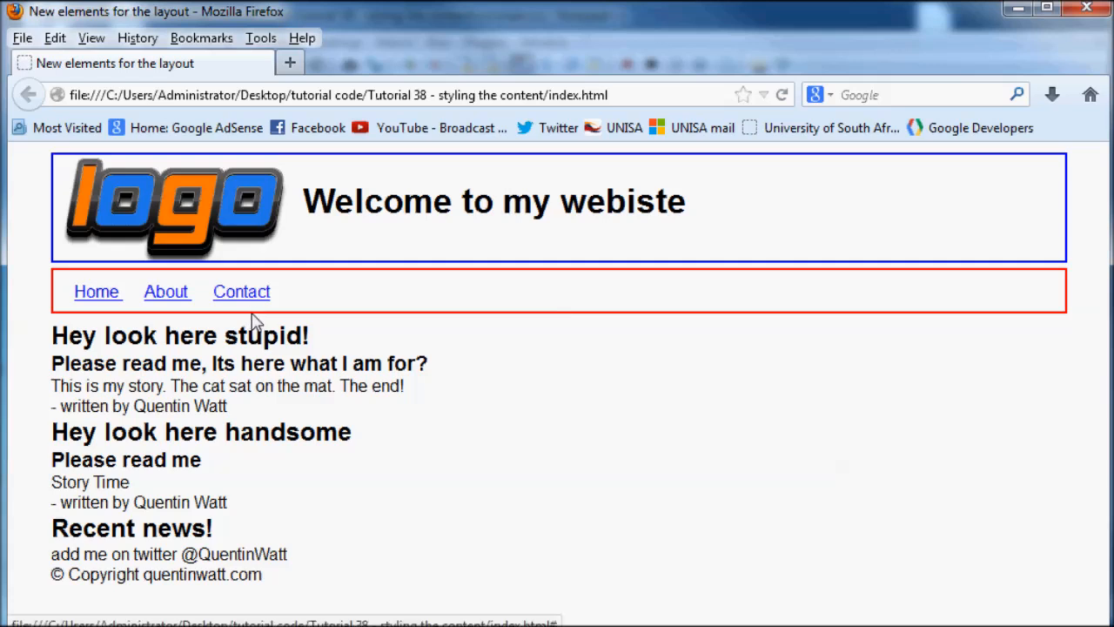
{"action": "mouse_move", "coordinate": [331, 457]}
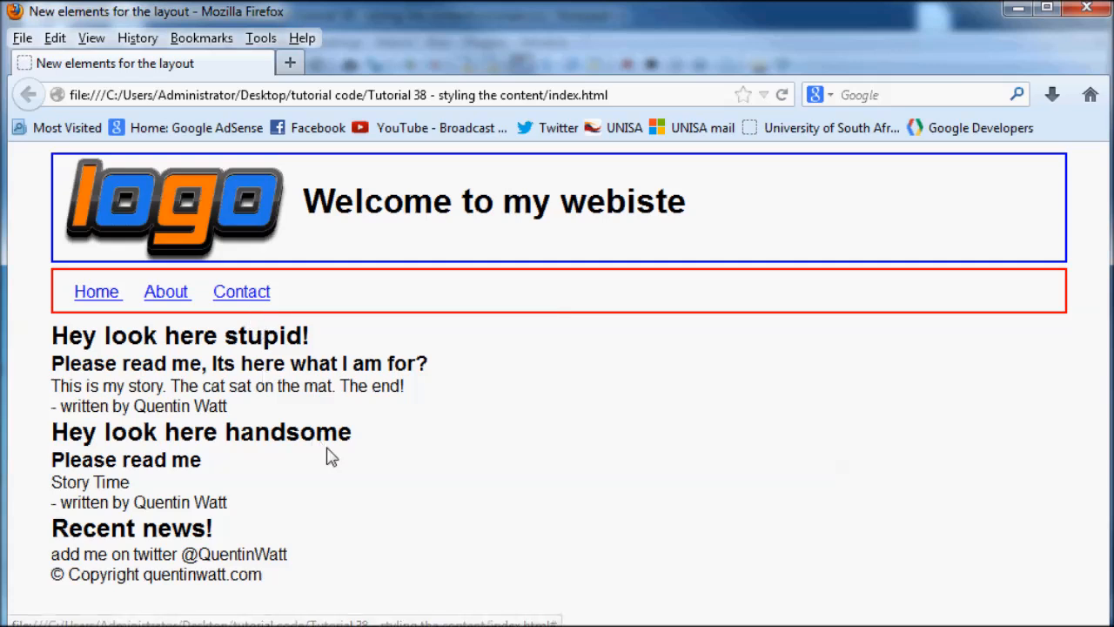
{"action": "mouse_move", "coordinate": [378, 465]}
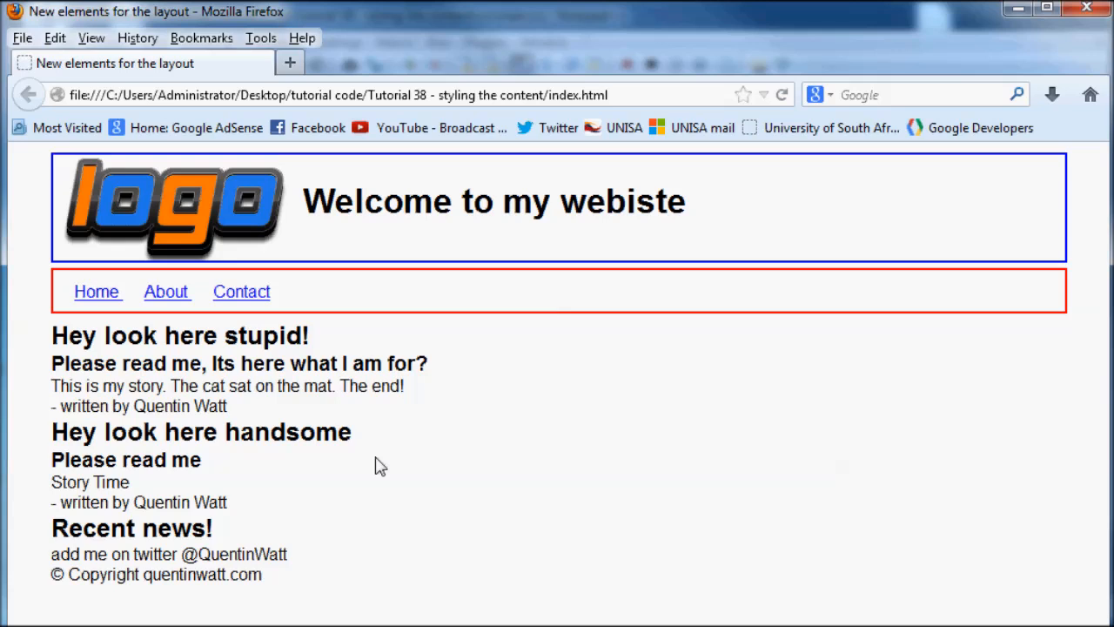
{"action": "mouse_move", "coordinate": [524, 558]}
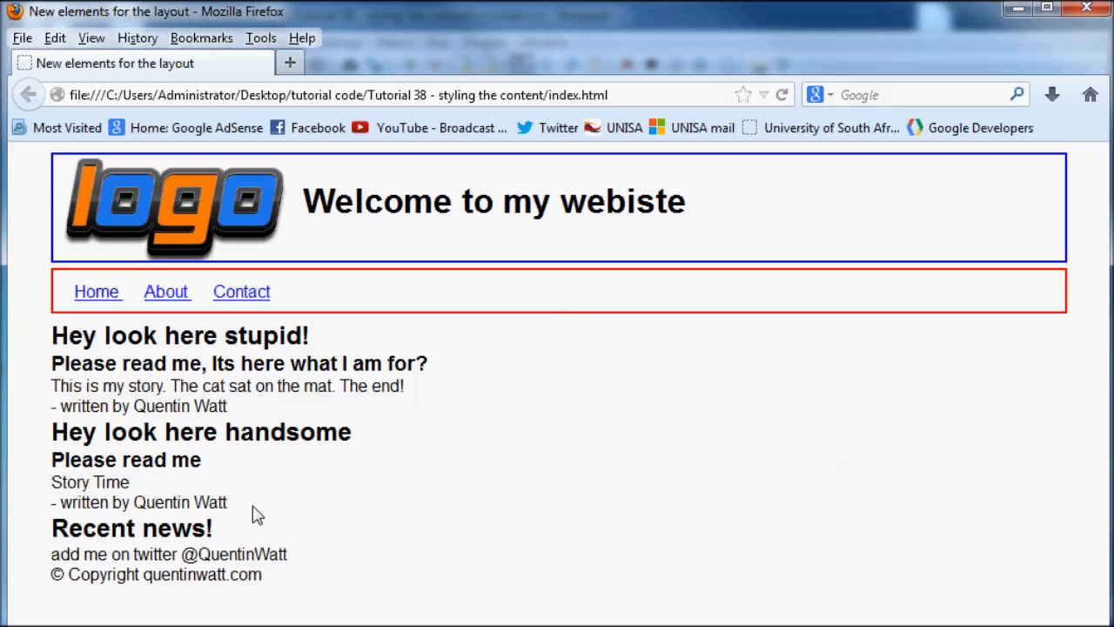
Step: Select the second byline and Recent news heading on the reloaded page
{"action": "left_click_drag", "start_coordinate": [51, 335], "coordinate": [214, 529]}
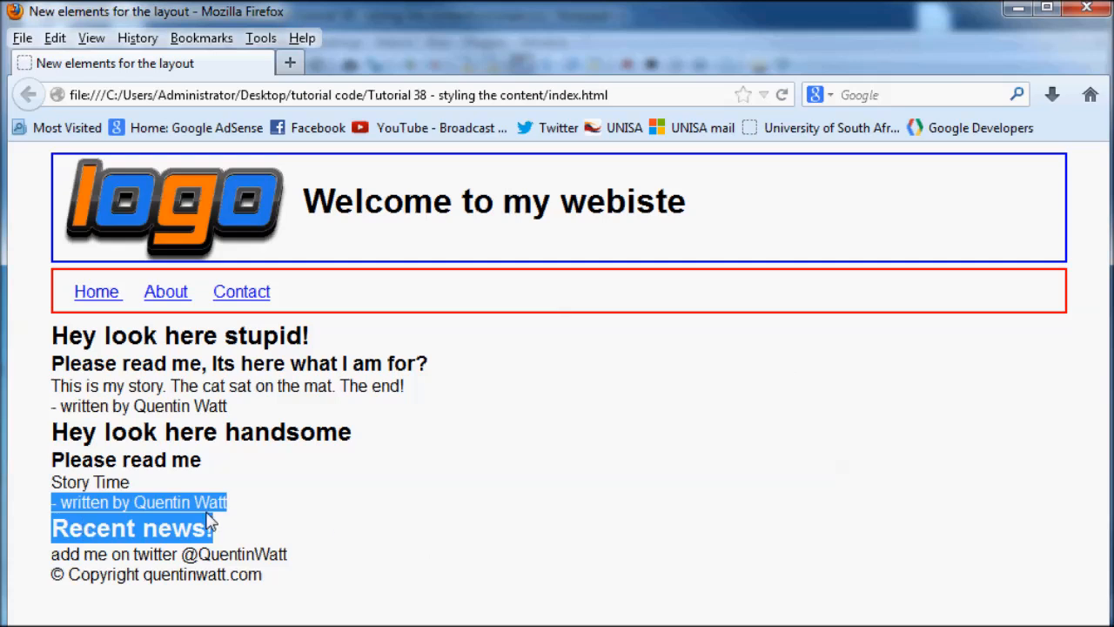
{"action": "mouse_move", "coordinate": [695, 492]}
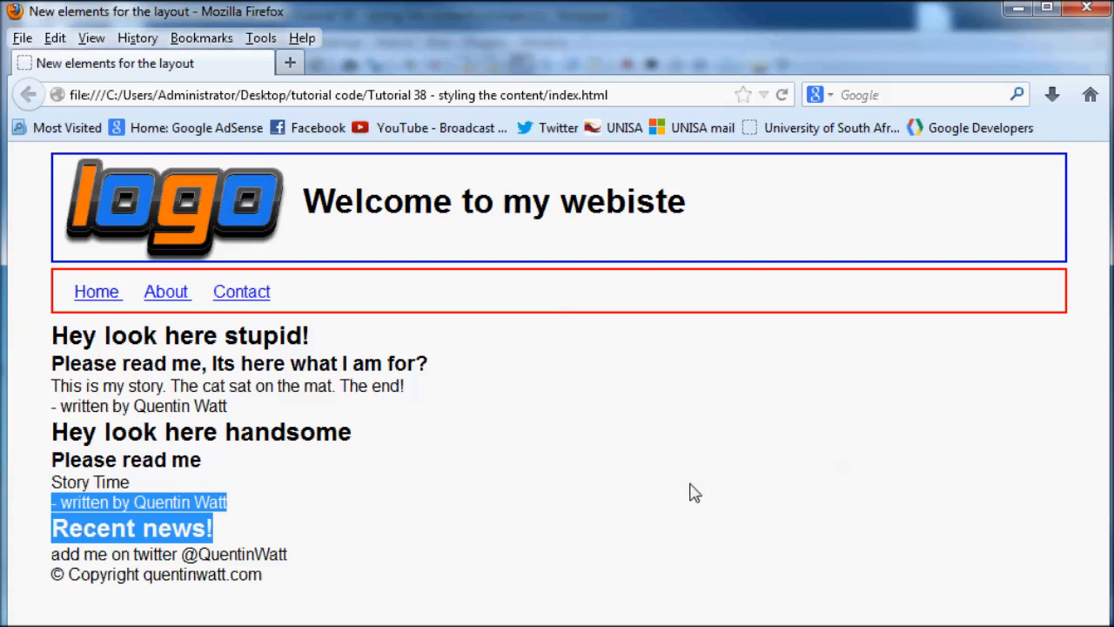